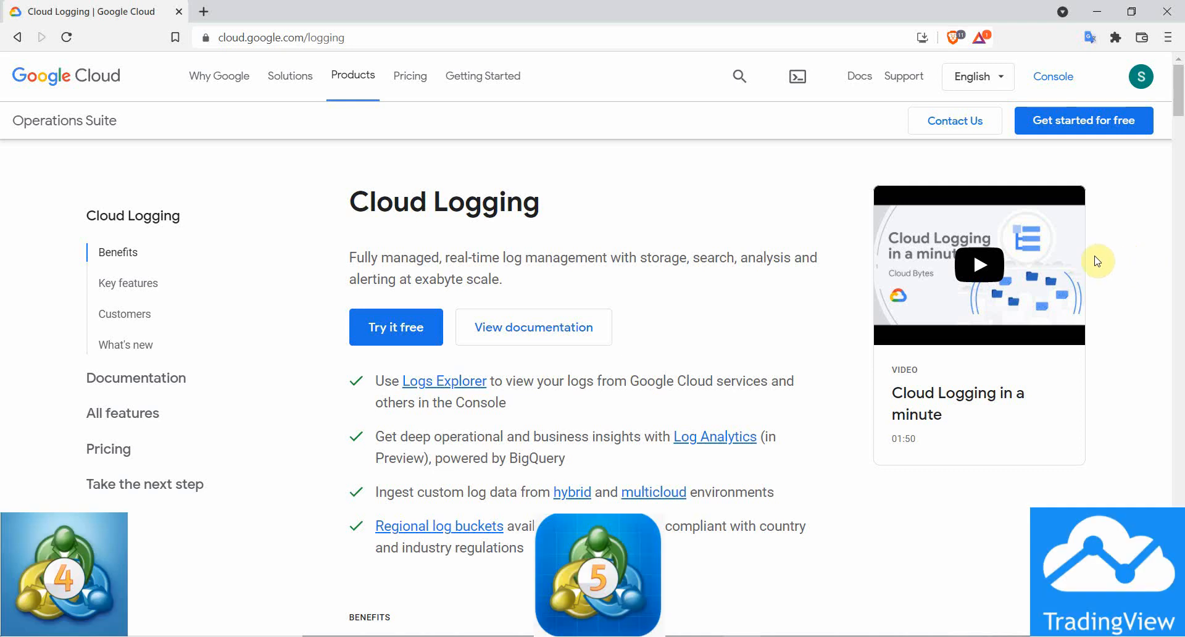
Step: Browse the Cloud Logging page's feature list and pricing section
scroll("down", 3)
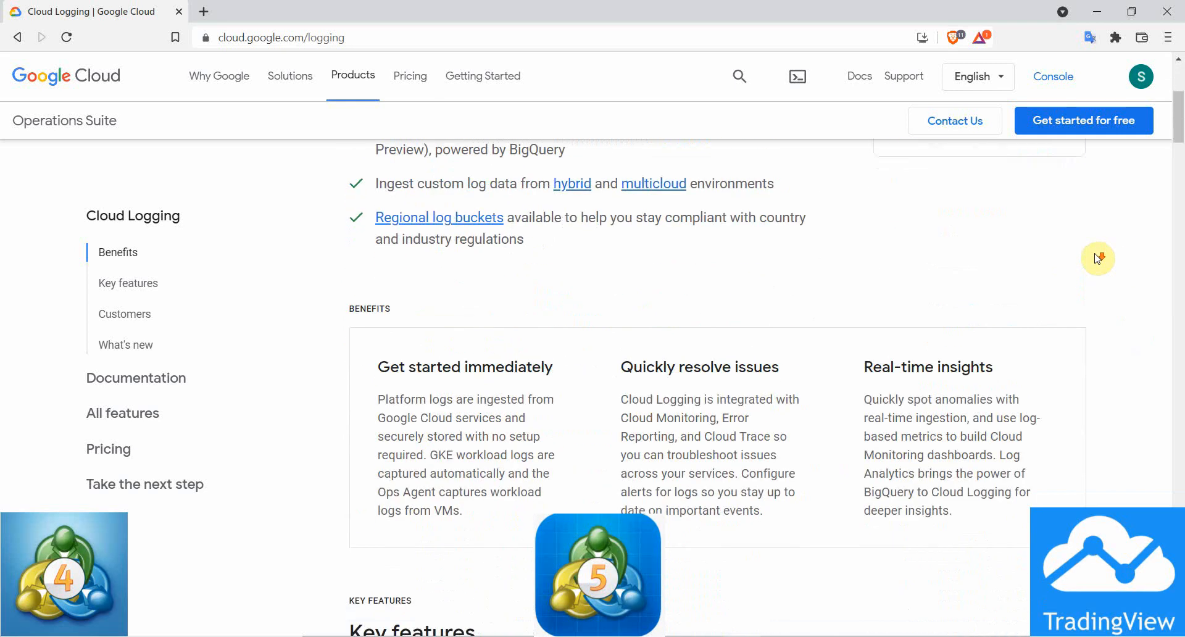
scroll("down", 3)
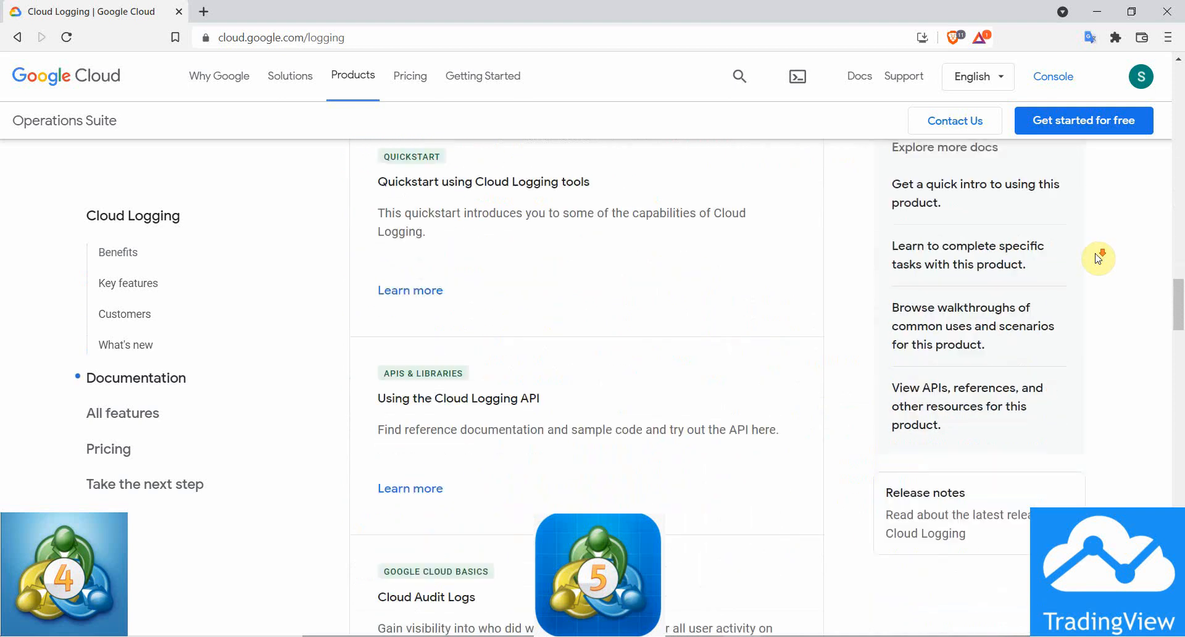
left_click(122, 412)
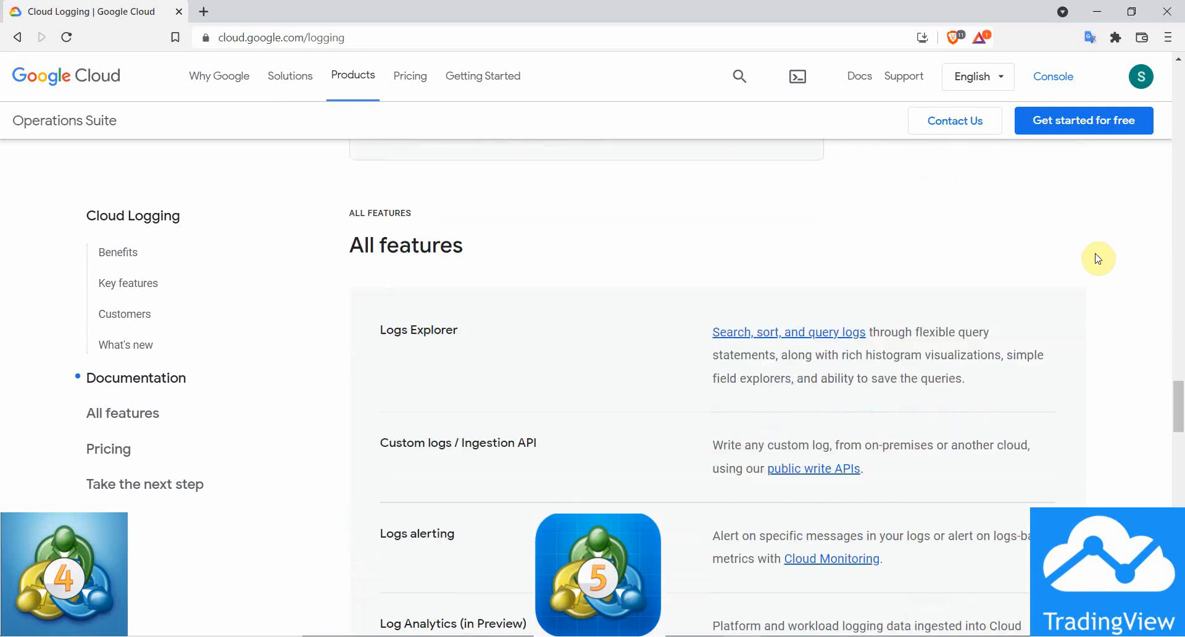
scroll("down", 3)
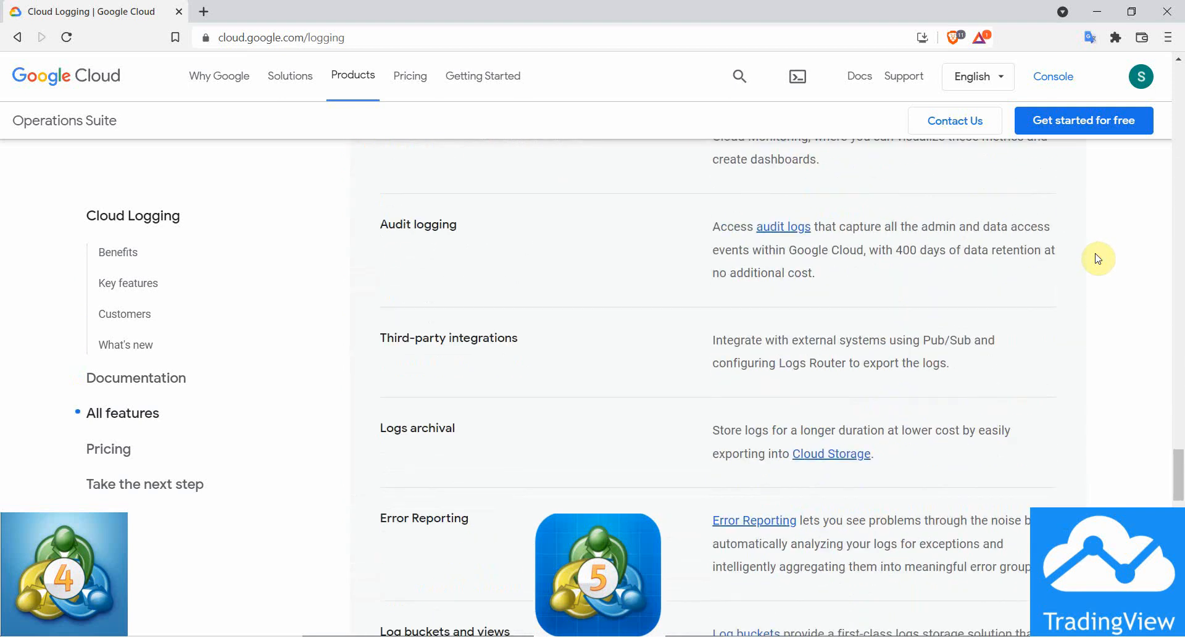
left_click(108, 449)
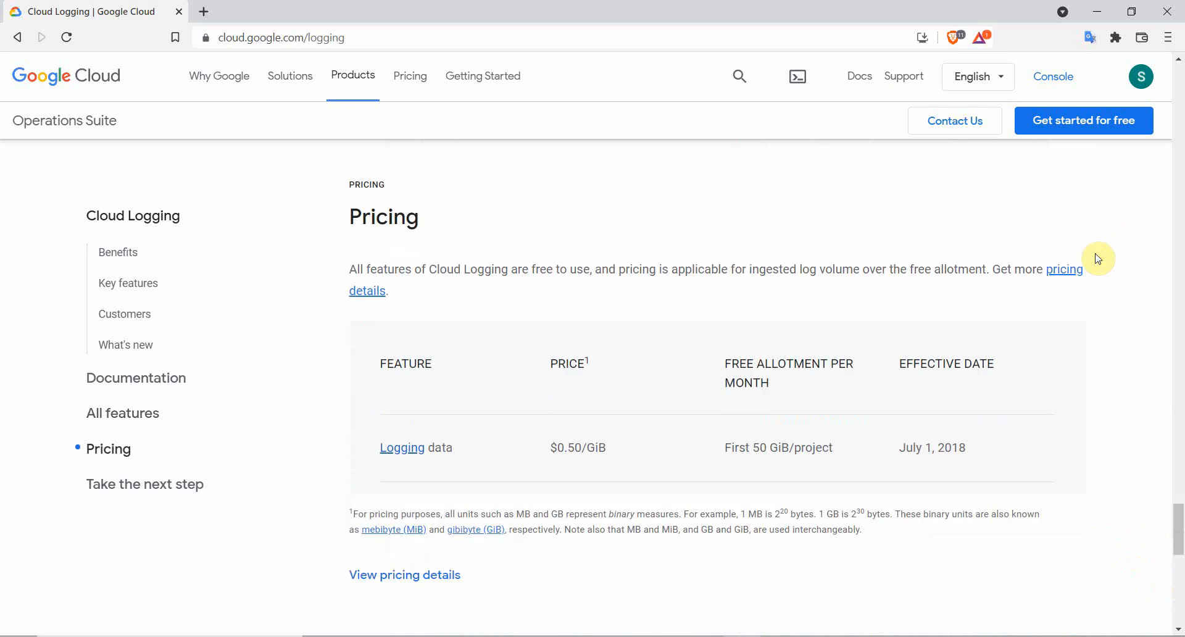
scroll("down", 3)
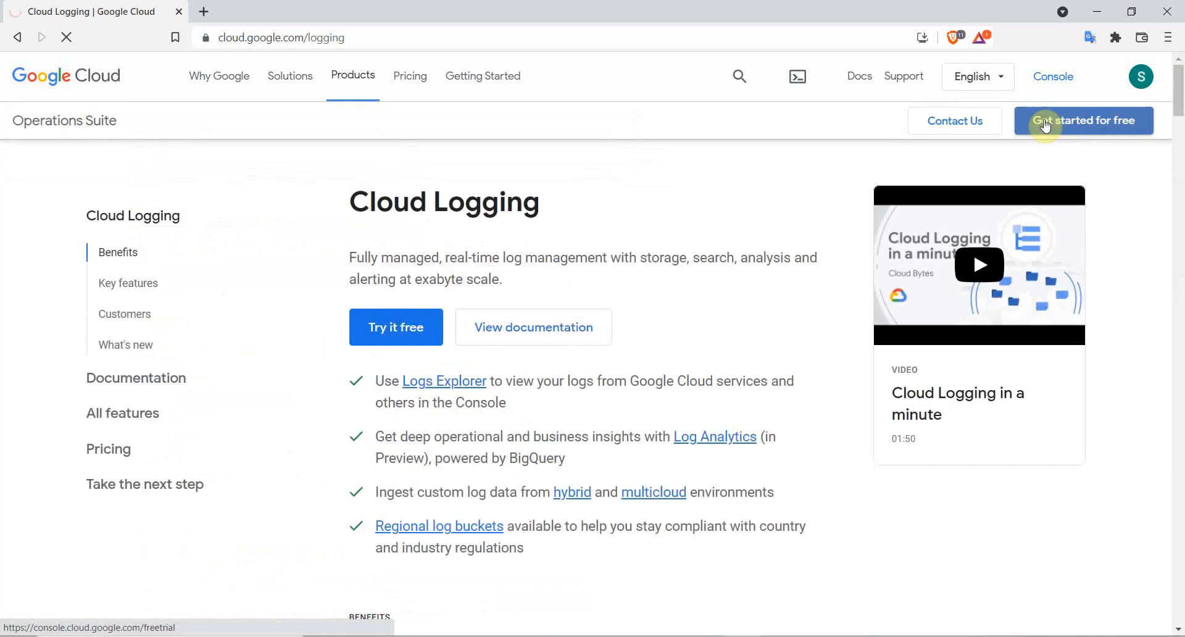
Step: Begin the free trial, choose Business idea / startup idea, accept the terms and continue
left_click(1083, 120)
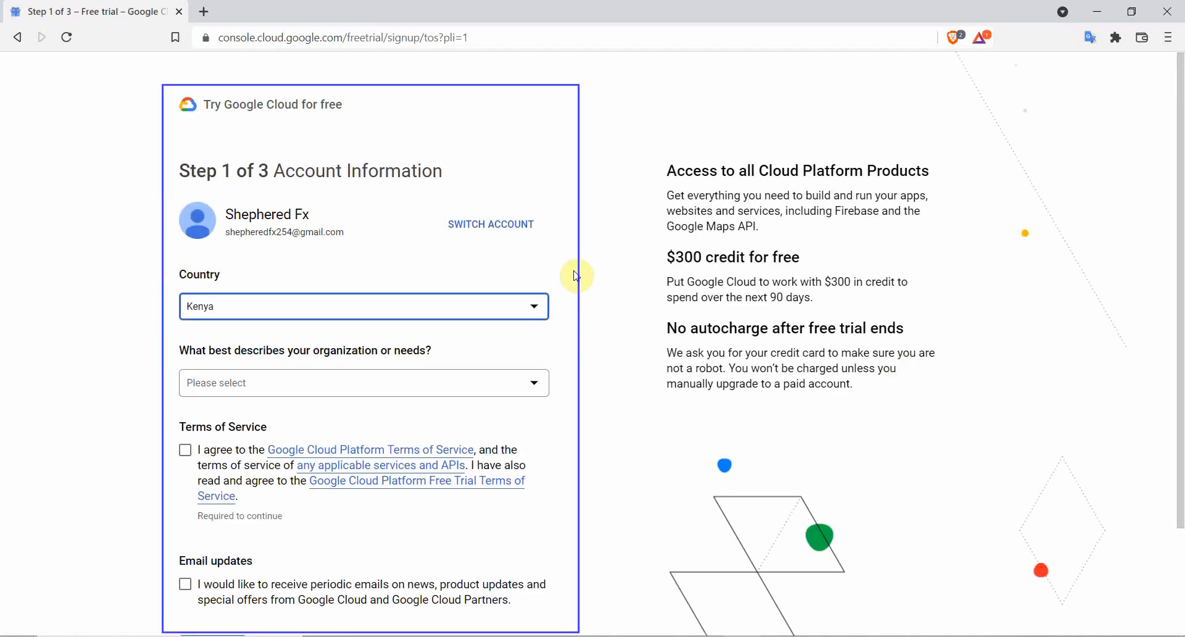
left_click(363, 382)
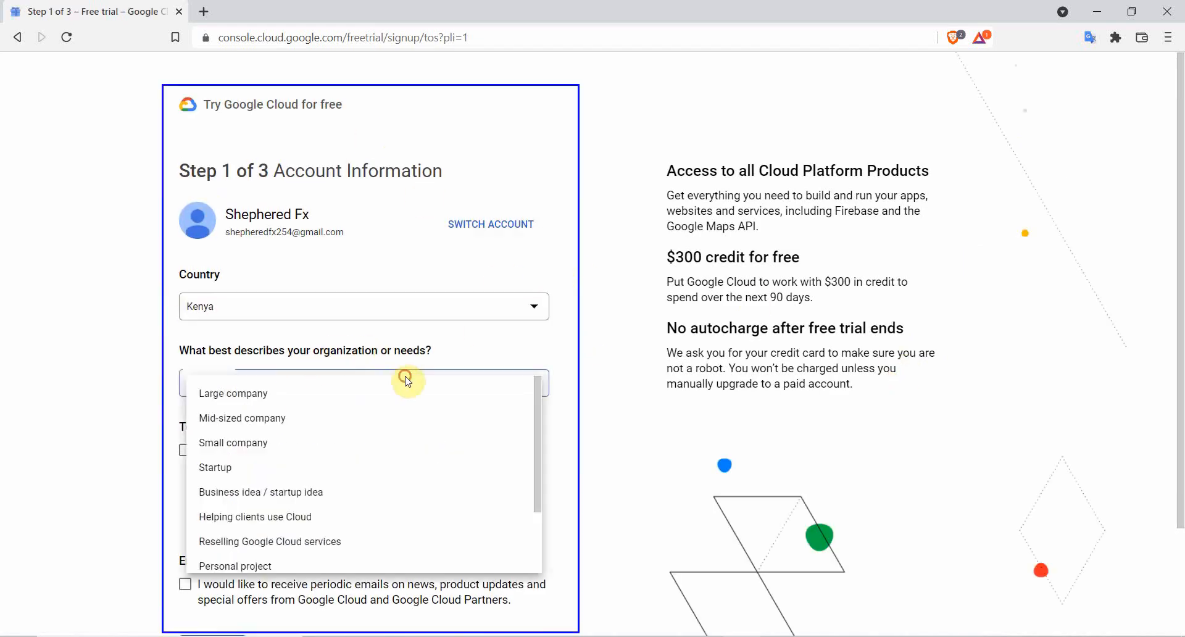
mouse_move(290, 503)
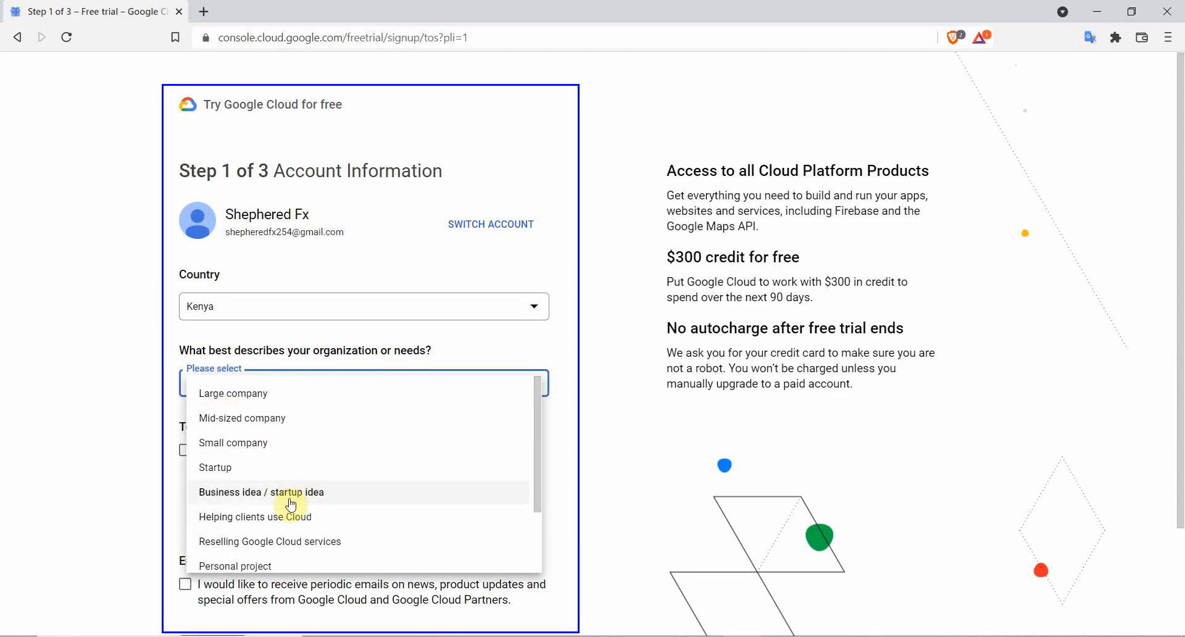
left_click(290, 492)
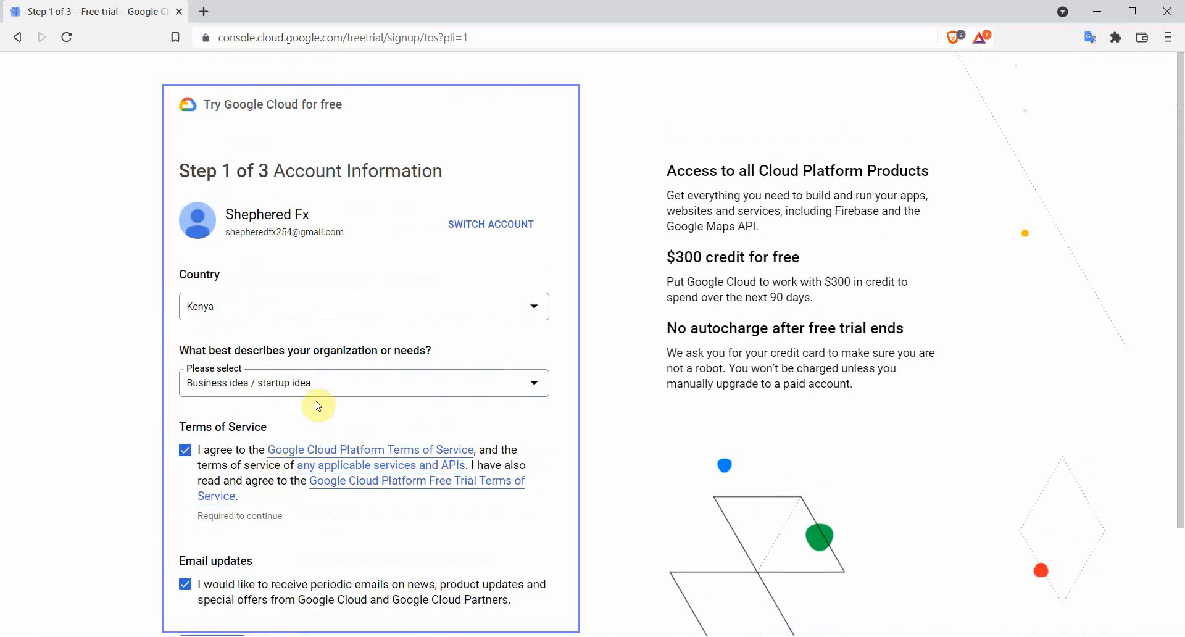
scroll("down", 3)
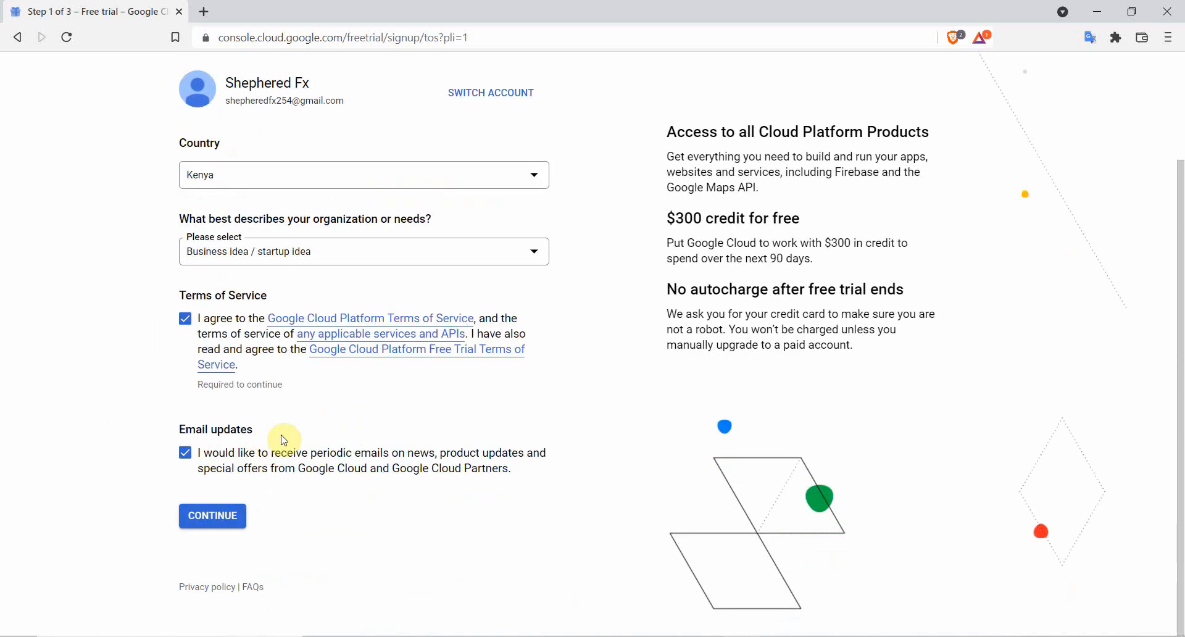
left_click(212, 515)
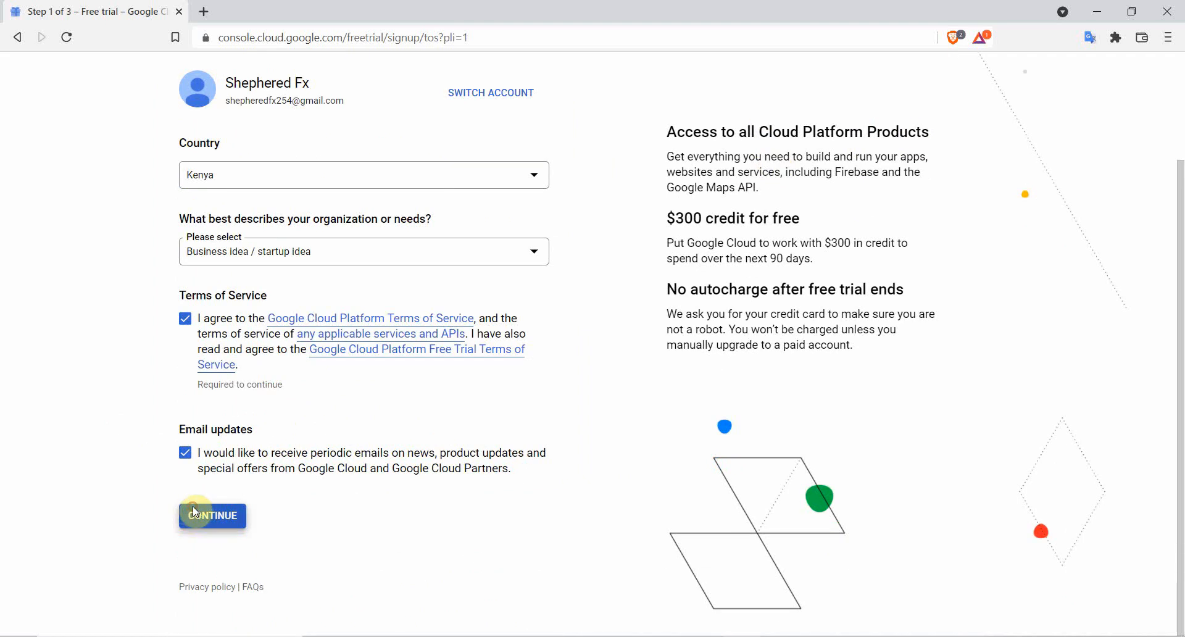
left_click(212, 515)
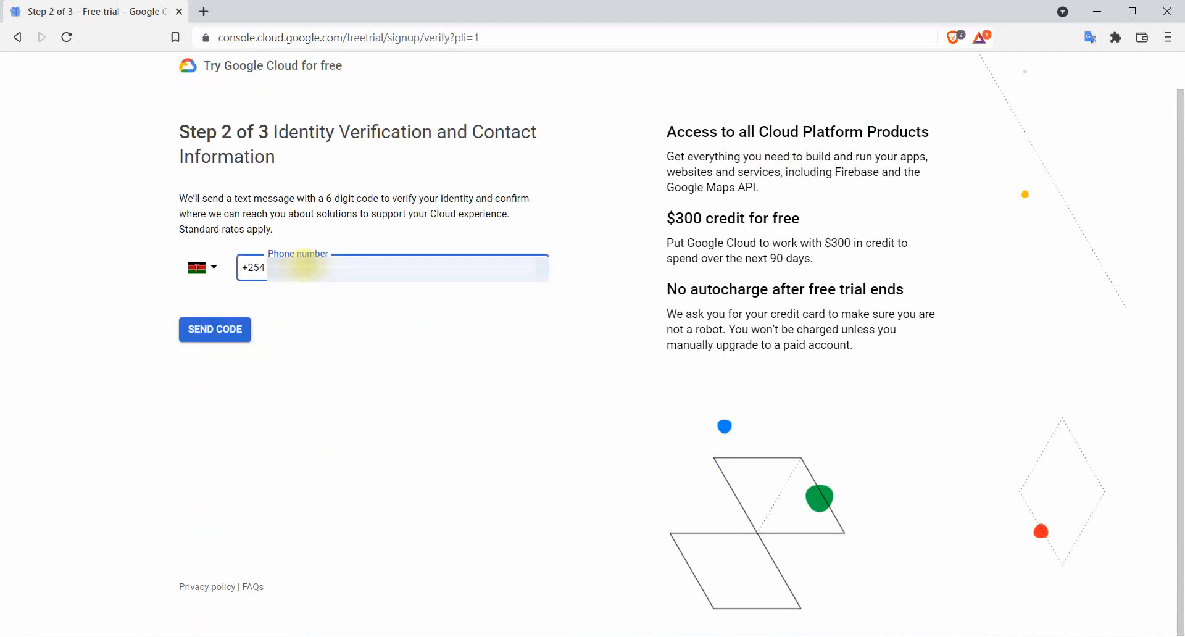
Step: Send a verification code to the phone and submit the received code
left_click(214, 328)
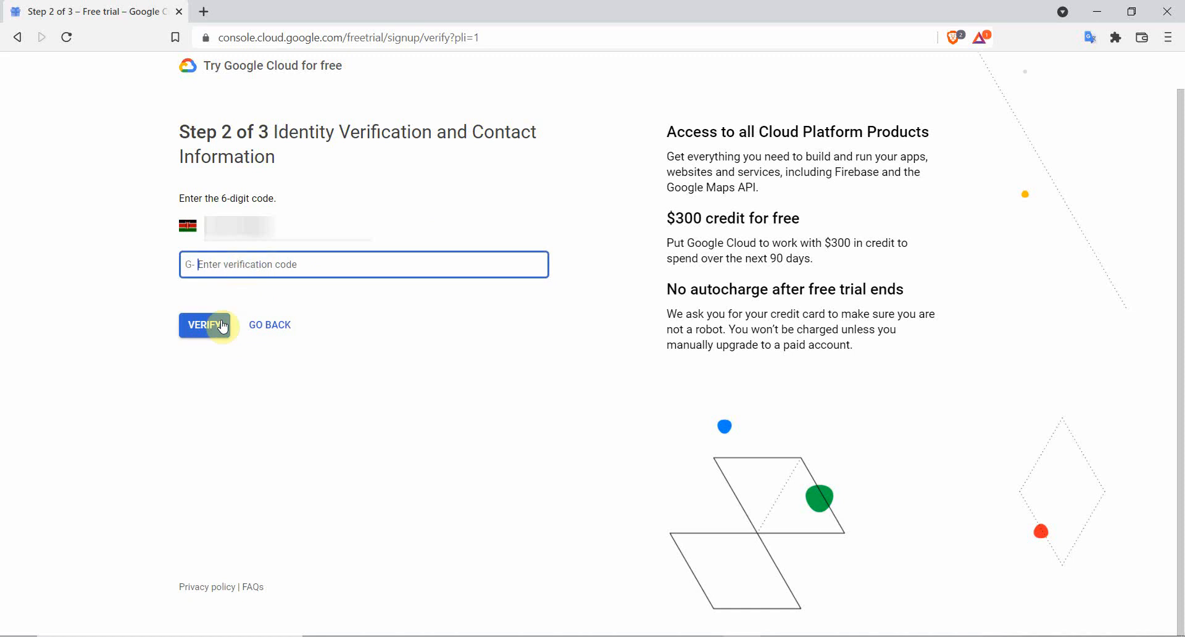
left_click(205, 324)
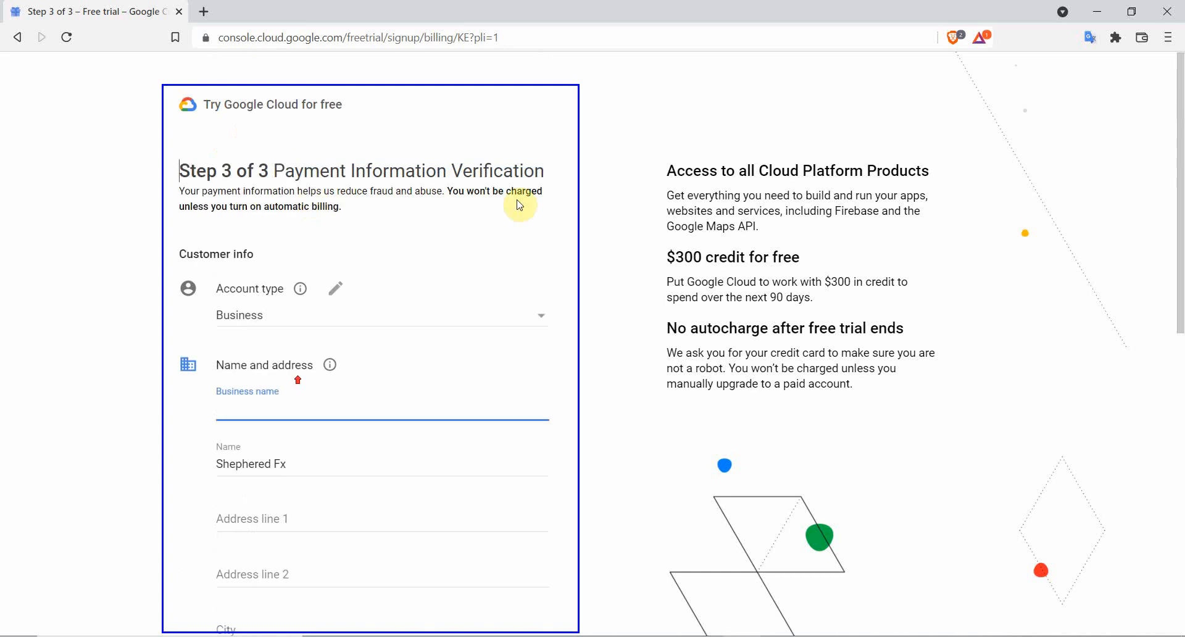
Step: Enter business name Shepherd, address and card details, then start the free trial
type("Shepherdfx Inc")
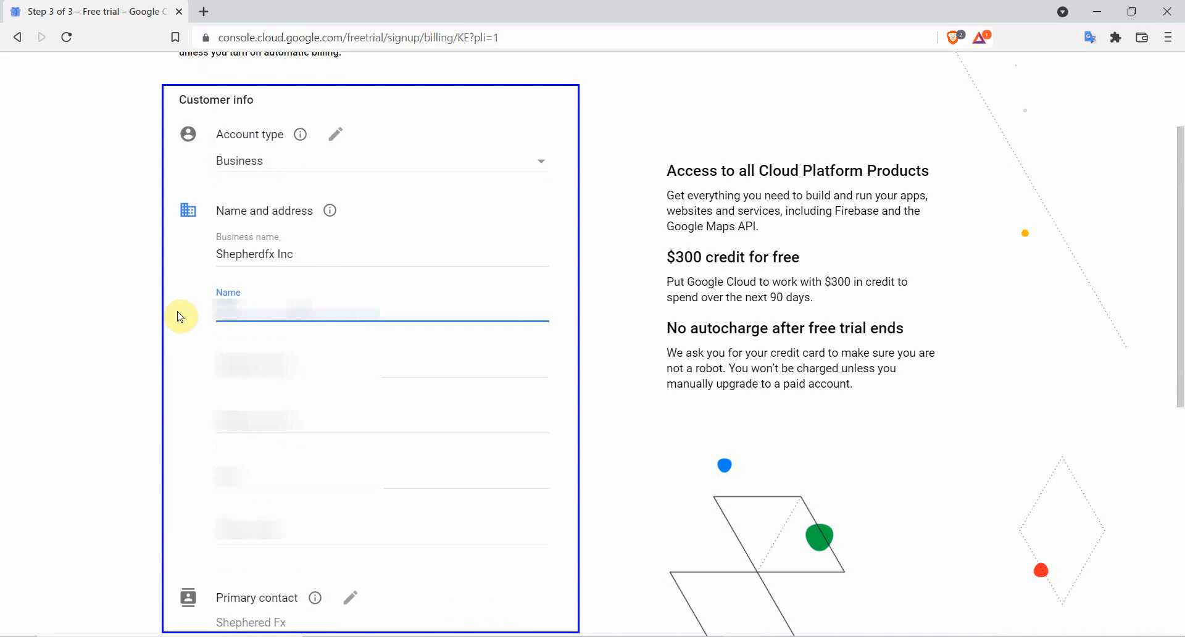
left_click(295, 376)
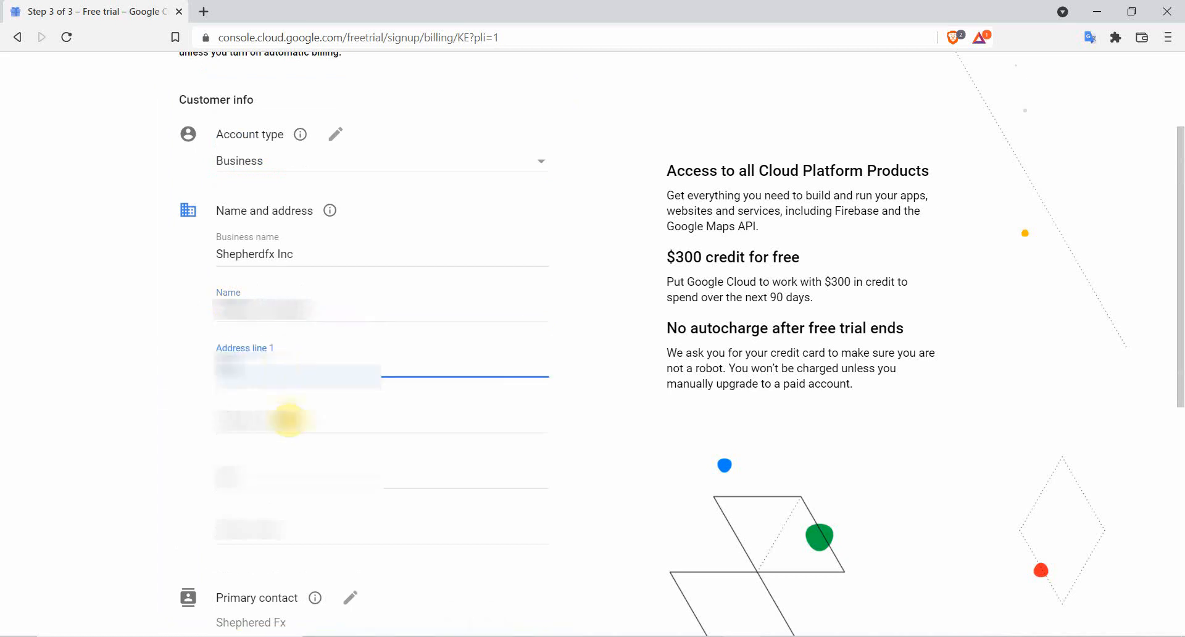
scroll("down", 3)
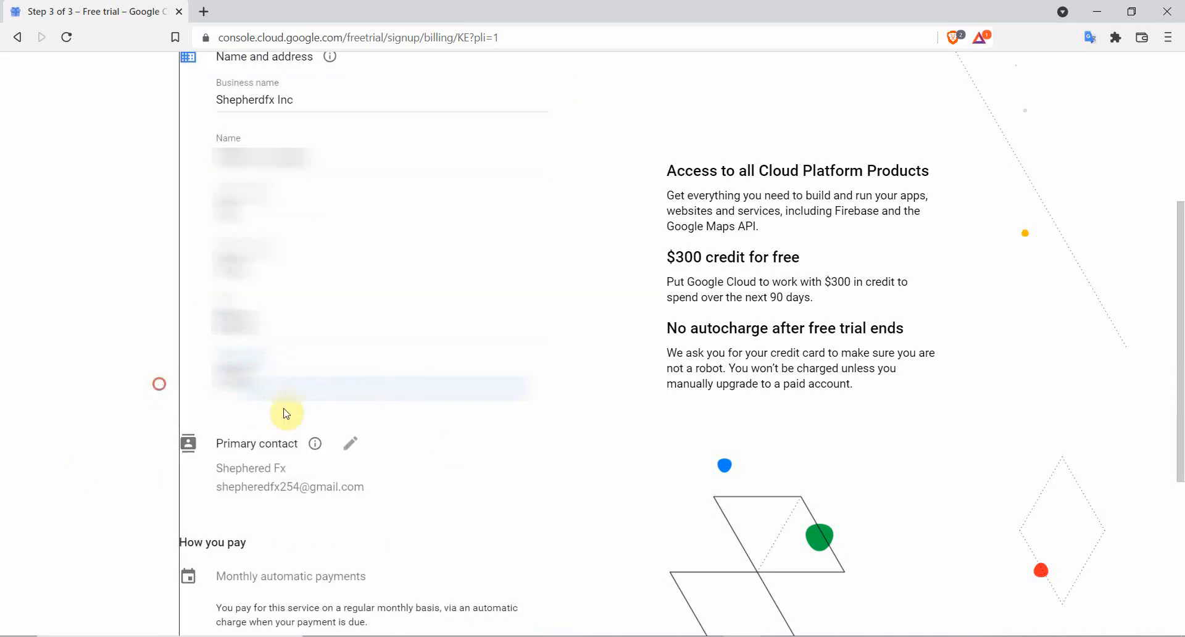
scroll("down", 3)
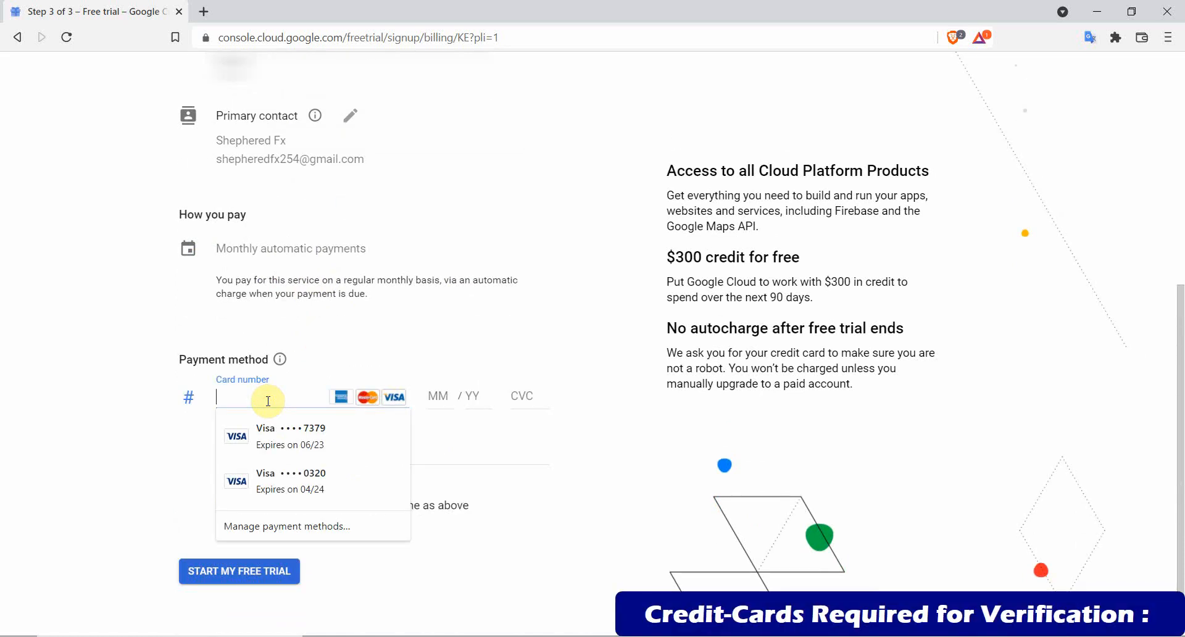
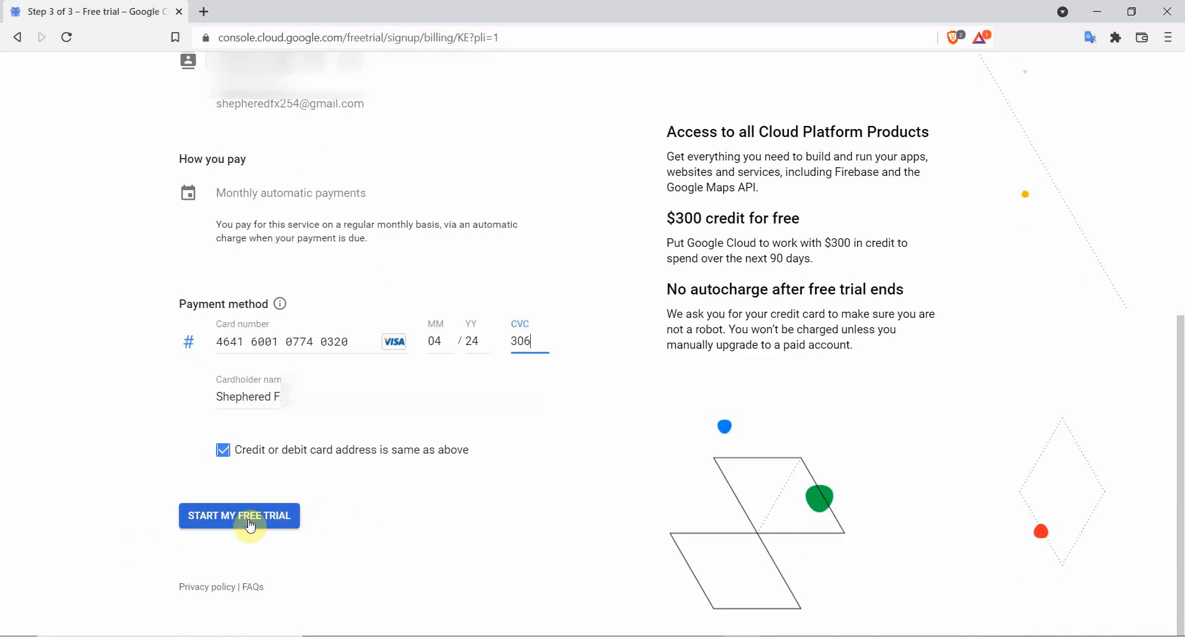
left_click(239, 515)
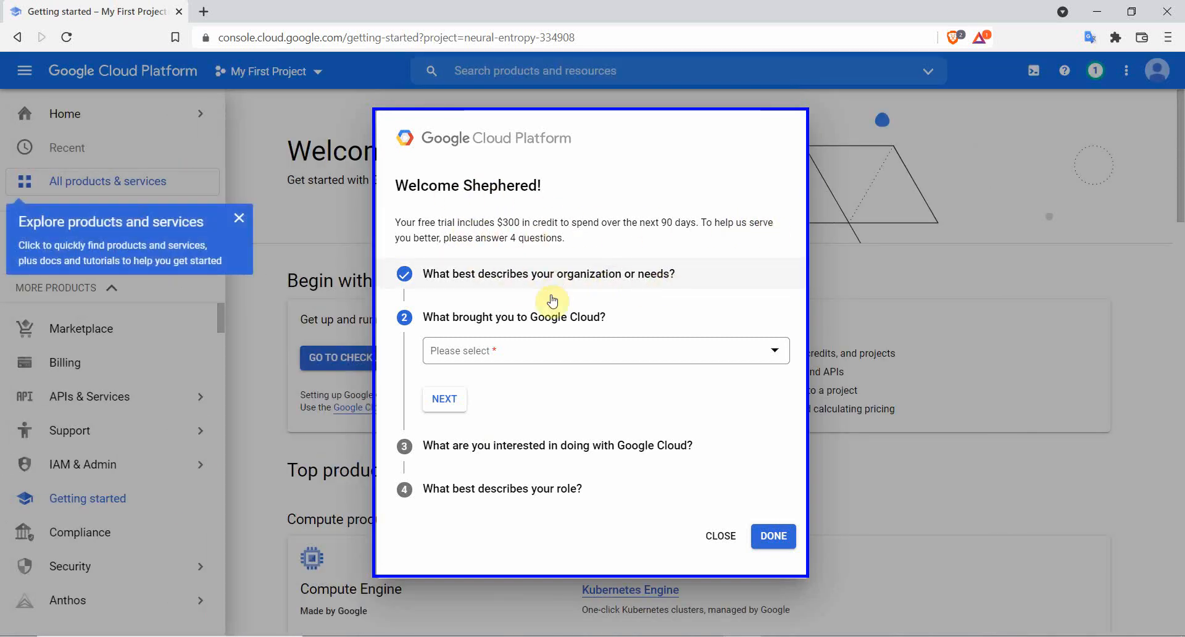
Step: Answer the welcome questions, choosing Engineer / Developer as role, and finish
left_click(605, 350)
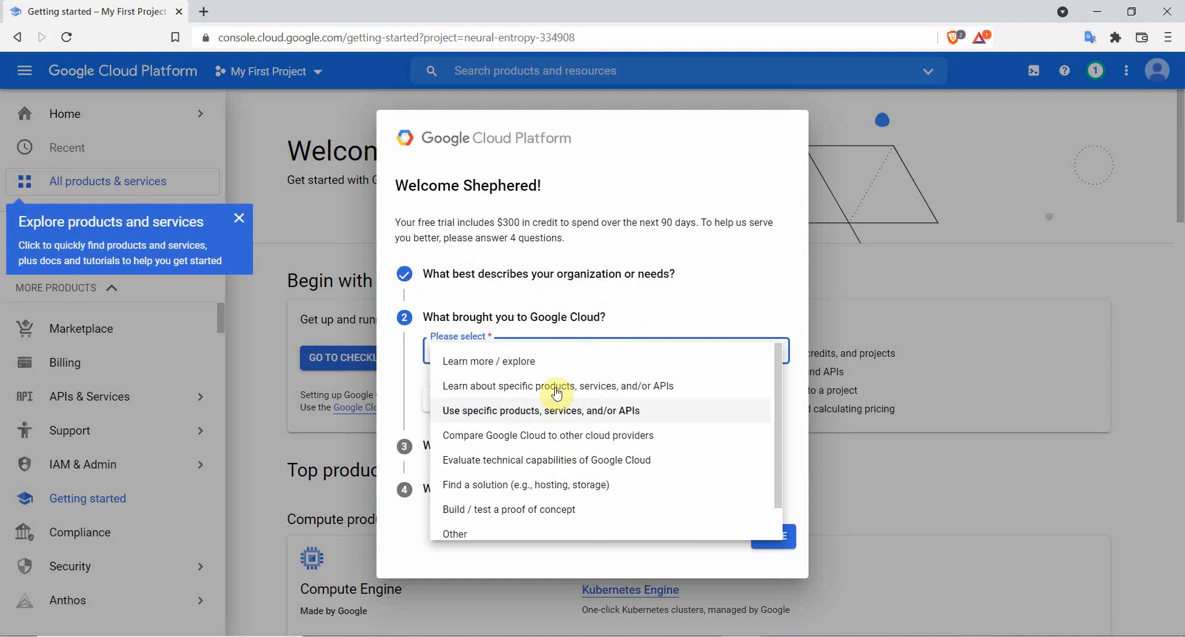
left_click(541, 410)
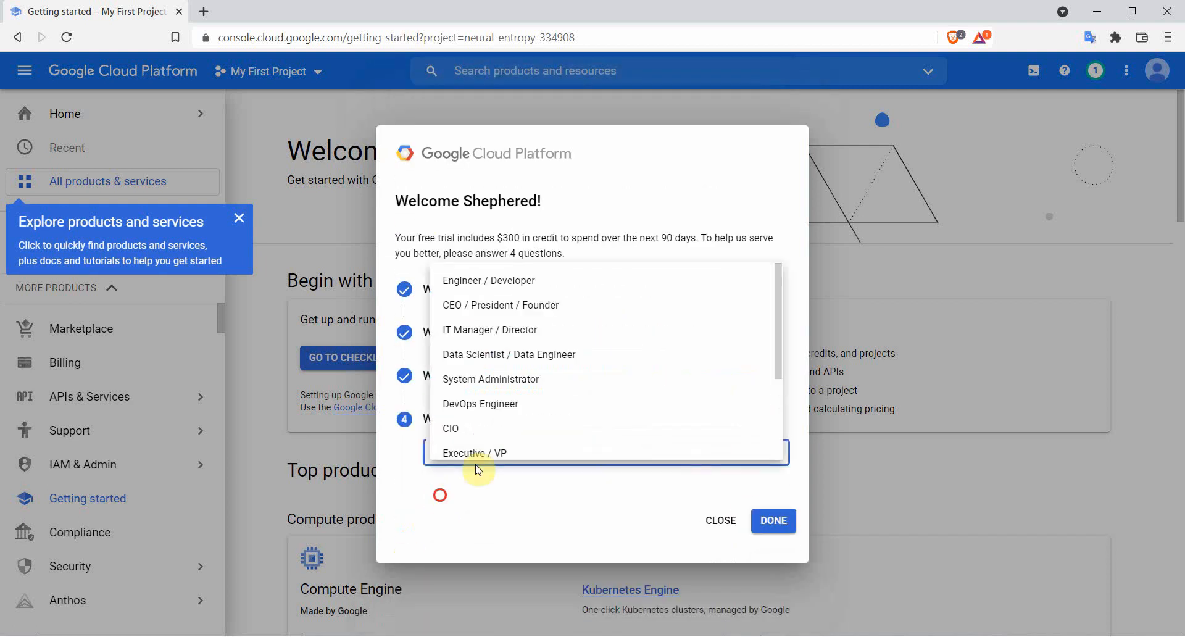
left_click(488, 280)
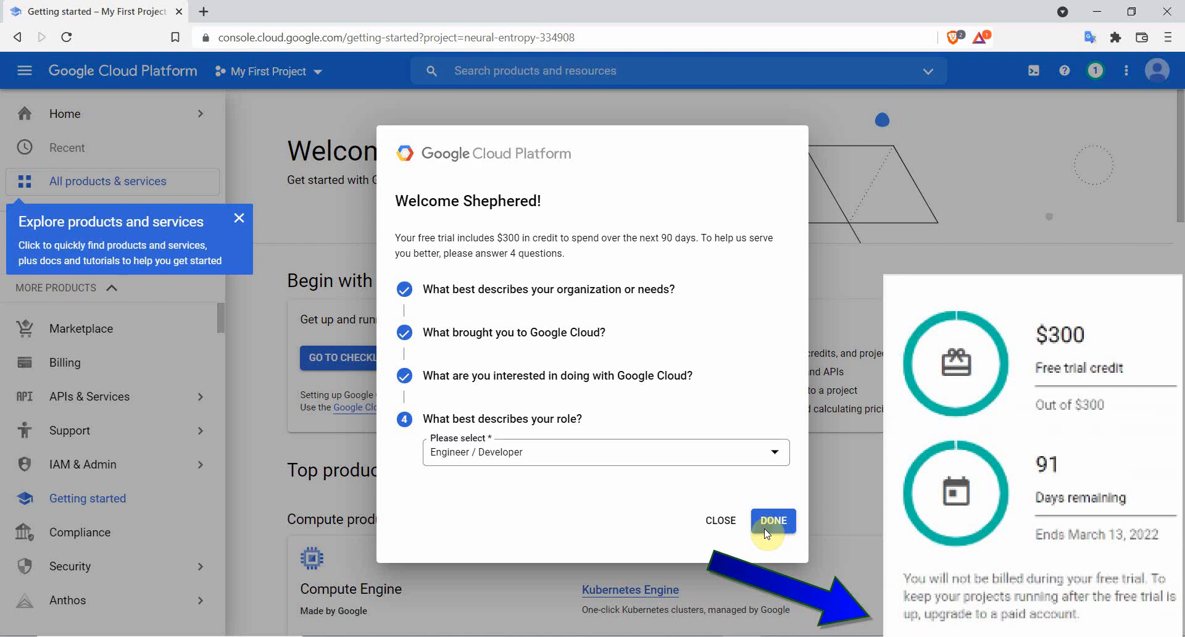
left_click(772, 519)
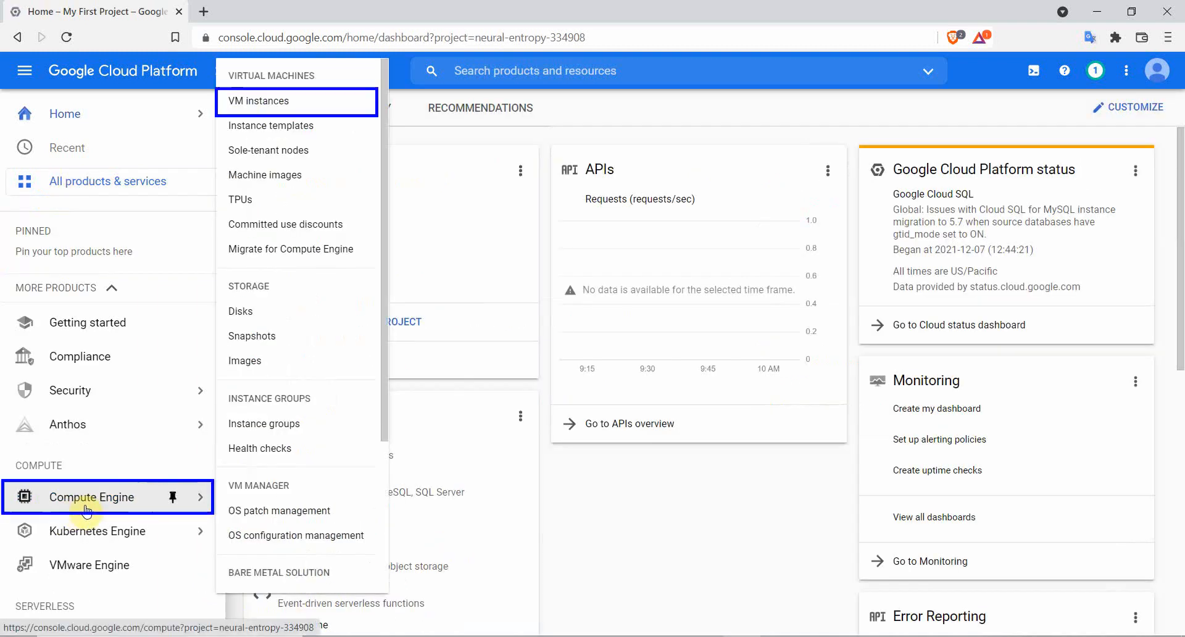
mouse_move(65, 508)
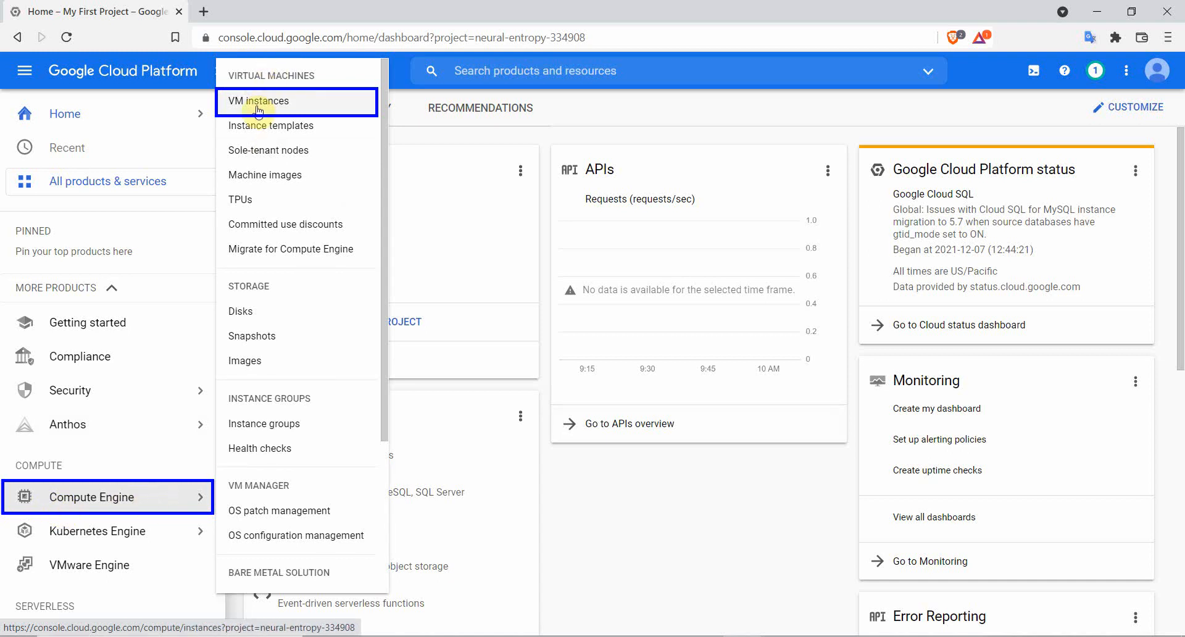
Step: Go to VM instances and enable the Compute Engine API
left_click(259, 101)
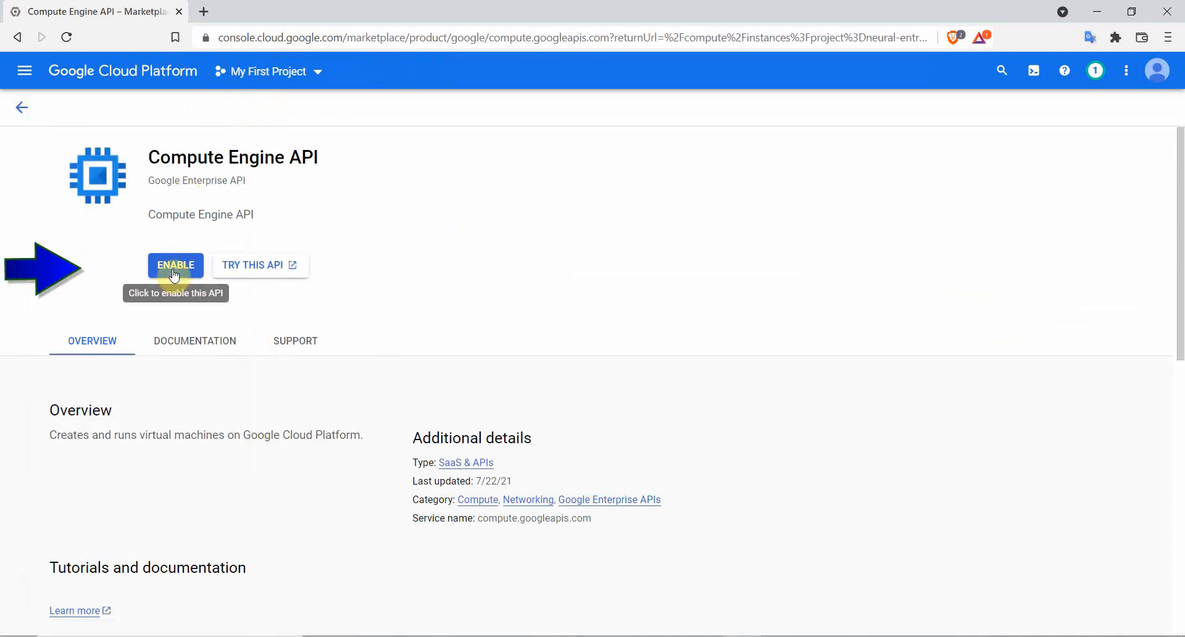
left_click(175, 265)
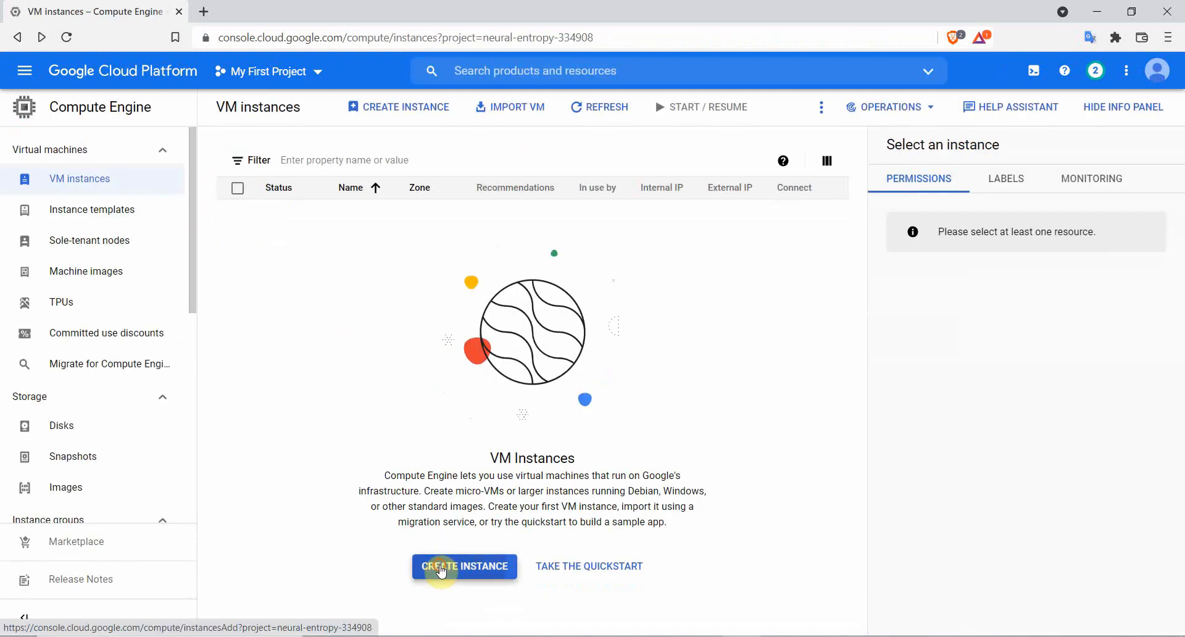
Step: Start a new VM instance in region asia-east2 (Hong Kong), zone asia-east2-a
left_click(464, 566)
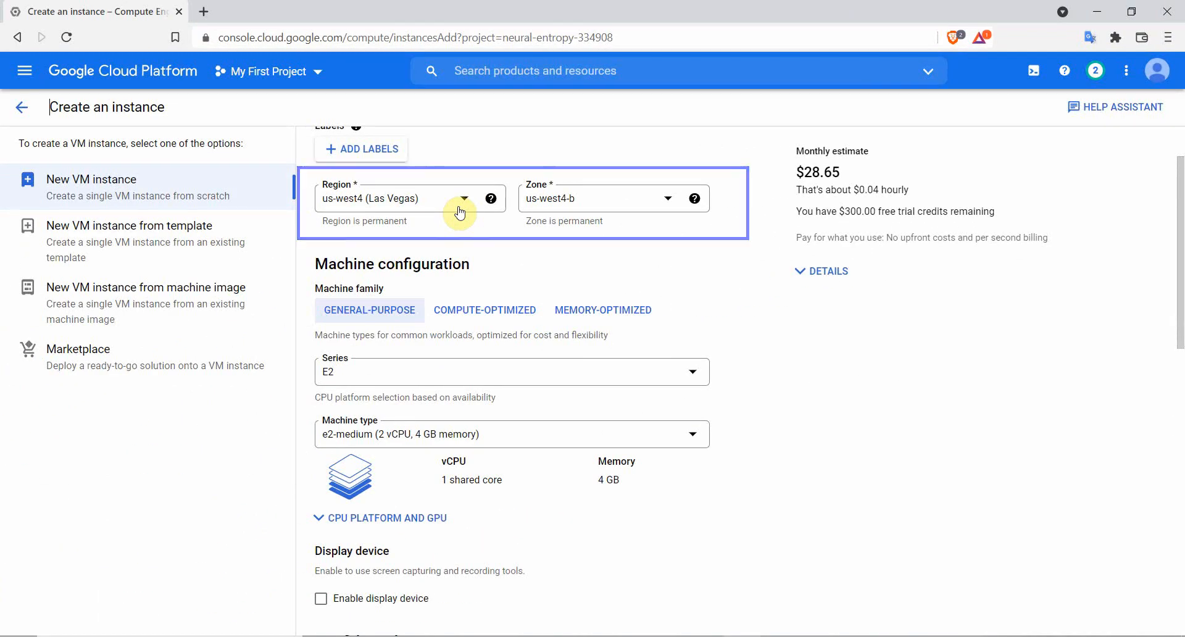
left_click(410, 199)
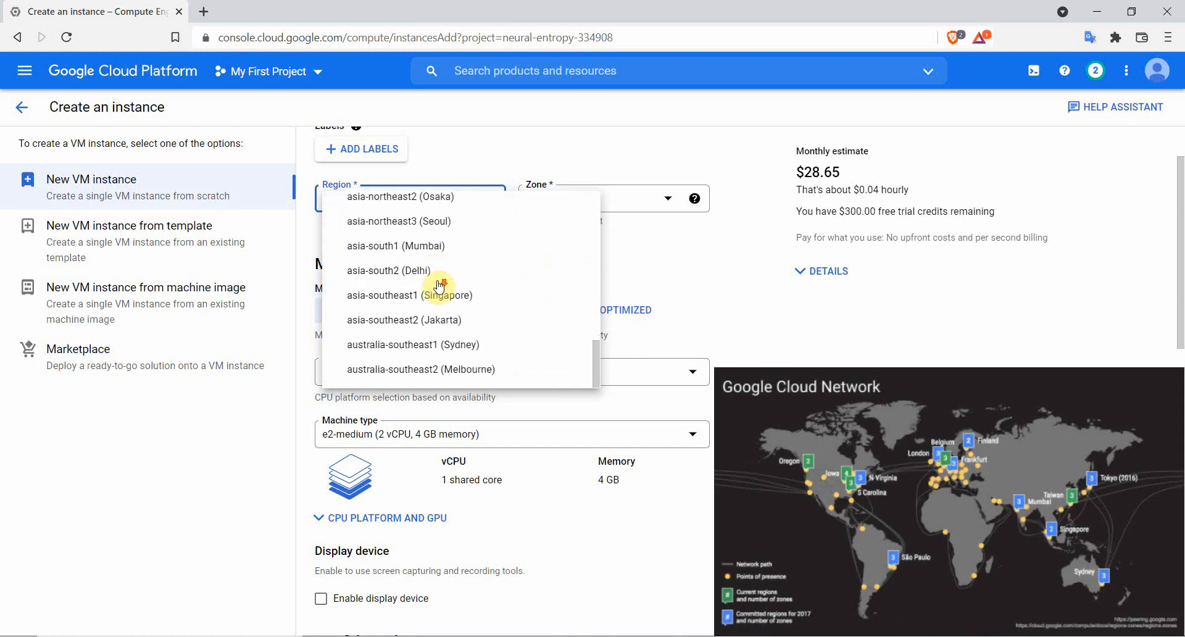
scroll("down", 3)
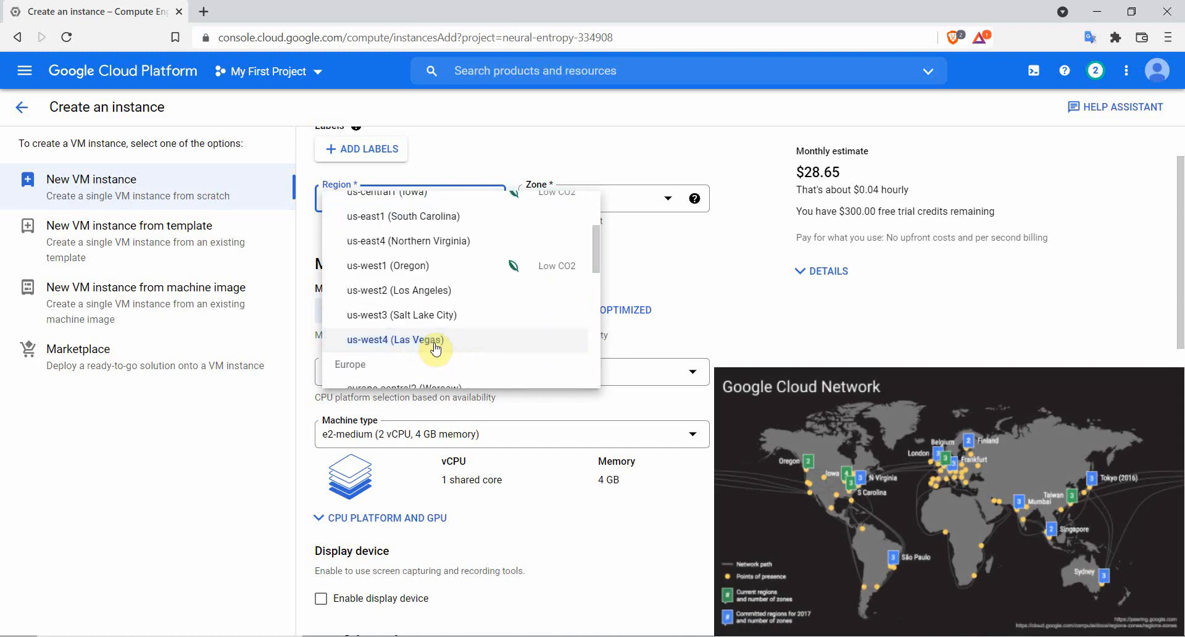
scroll("down", 3)
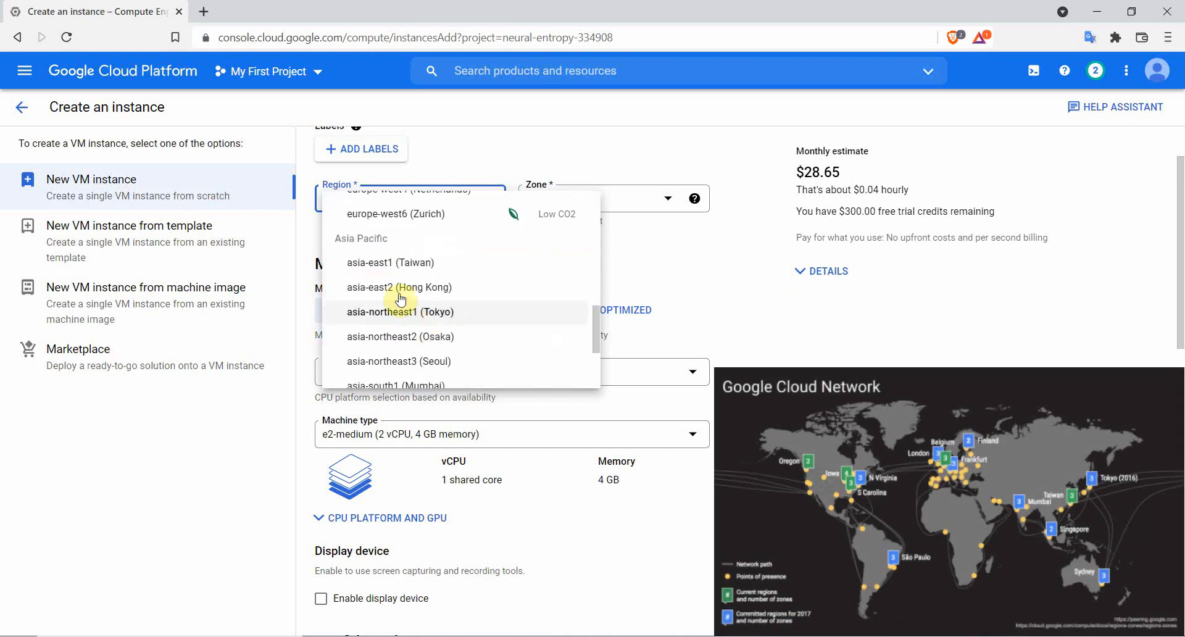
mouse_move(459, 290)
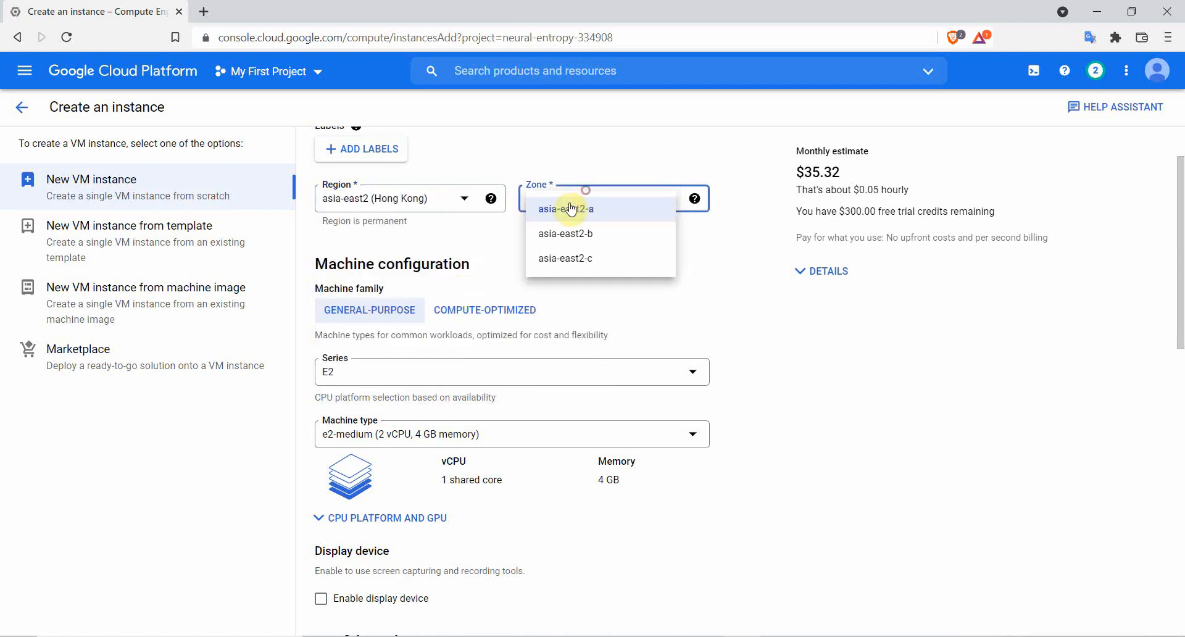
left_click(565, 209)
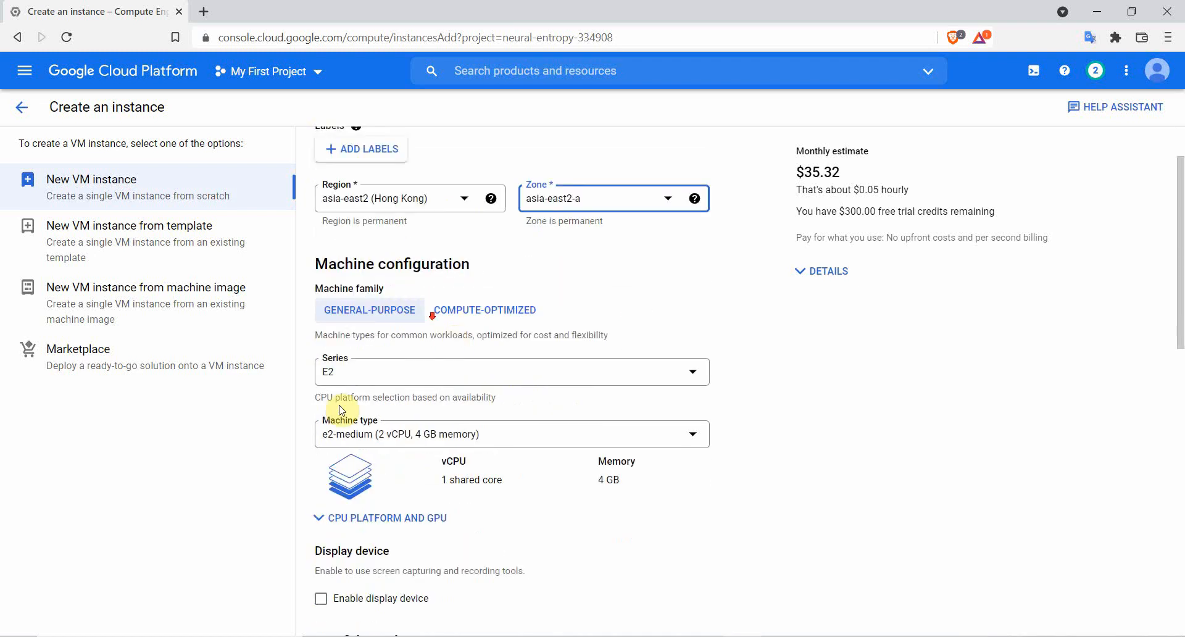
Step: Set machine series N1 with machine type n1-standard-1 (1 vCPU, 3.75 GB)
left_click(512, 371)
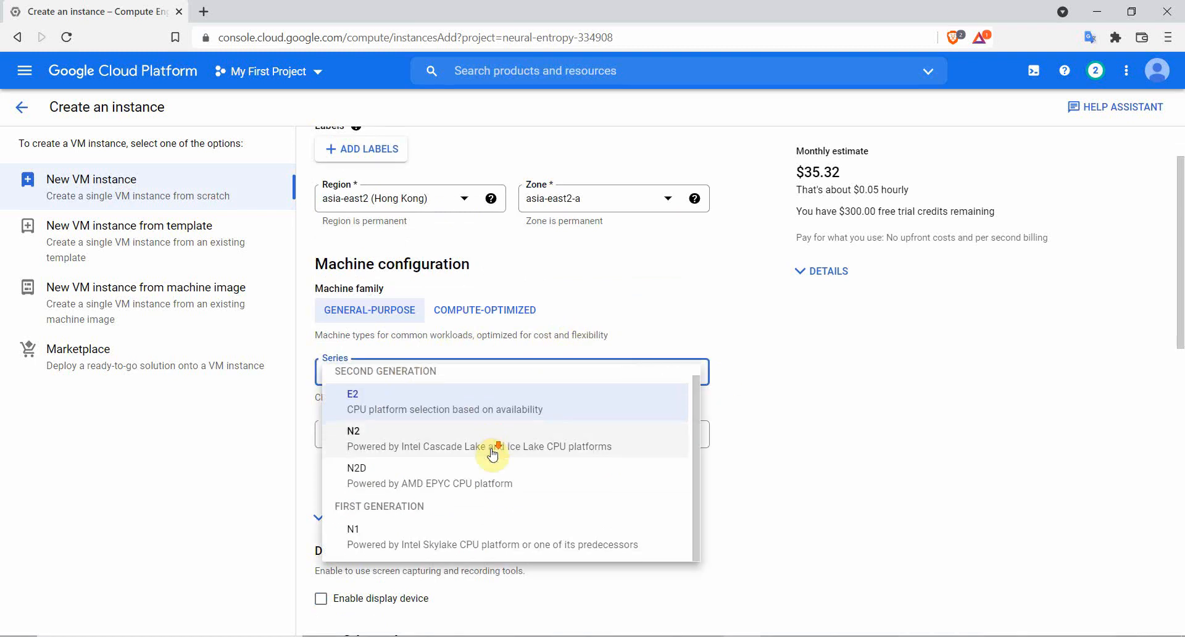
left_click(352, 529)
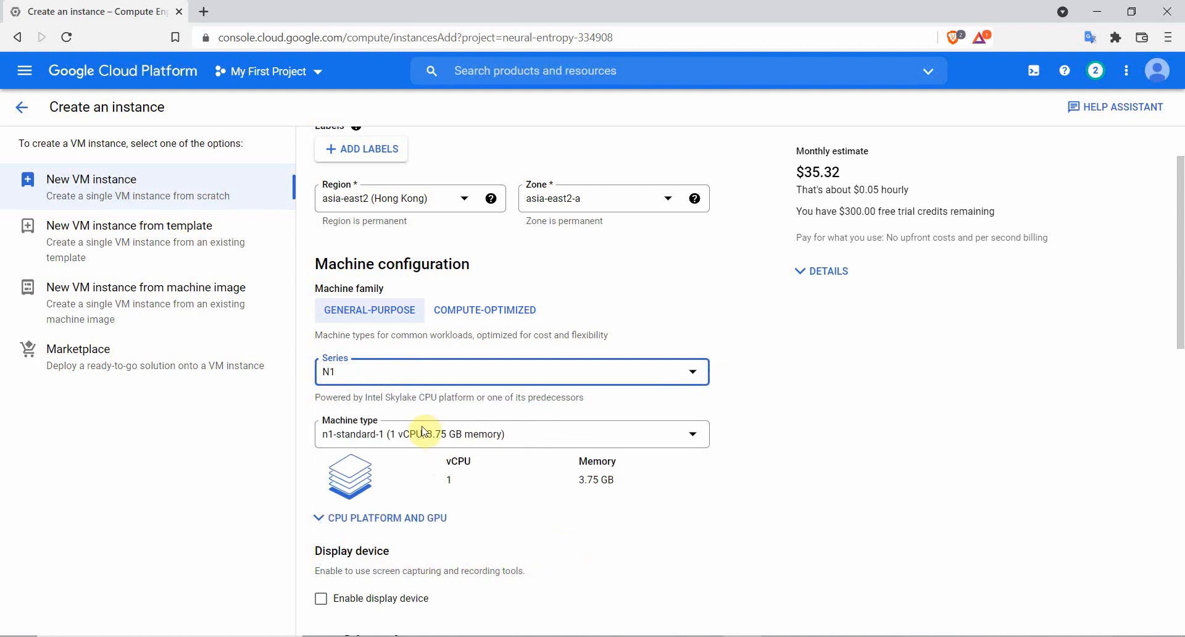
left_click(512, 434)
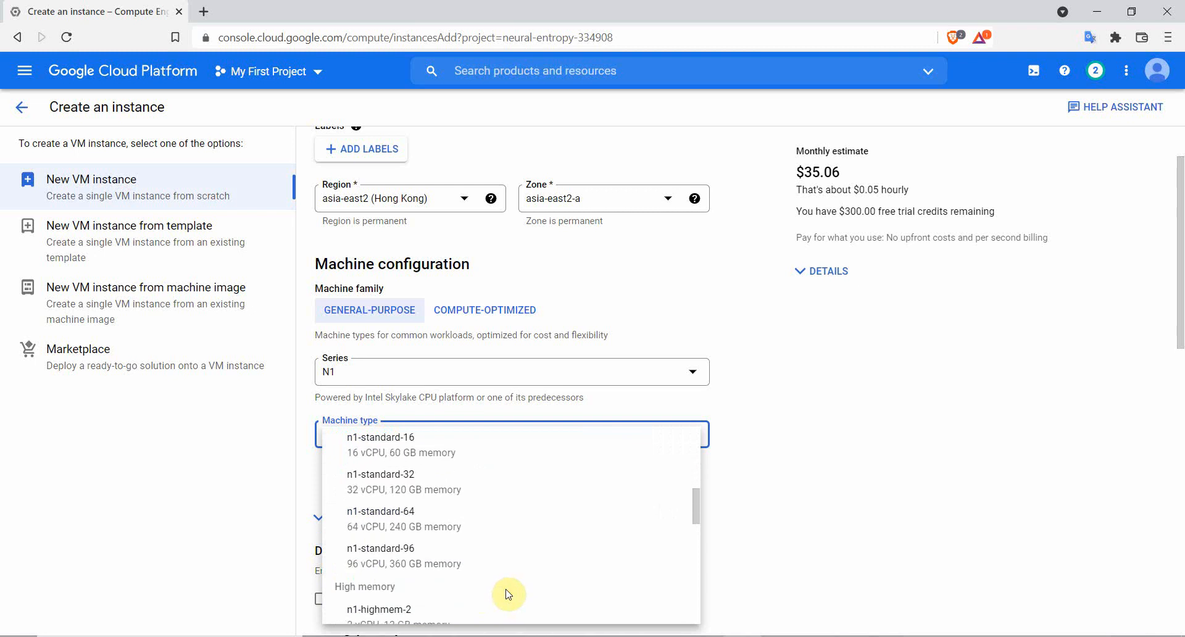
mouse_move(501, 519)
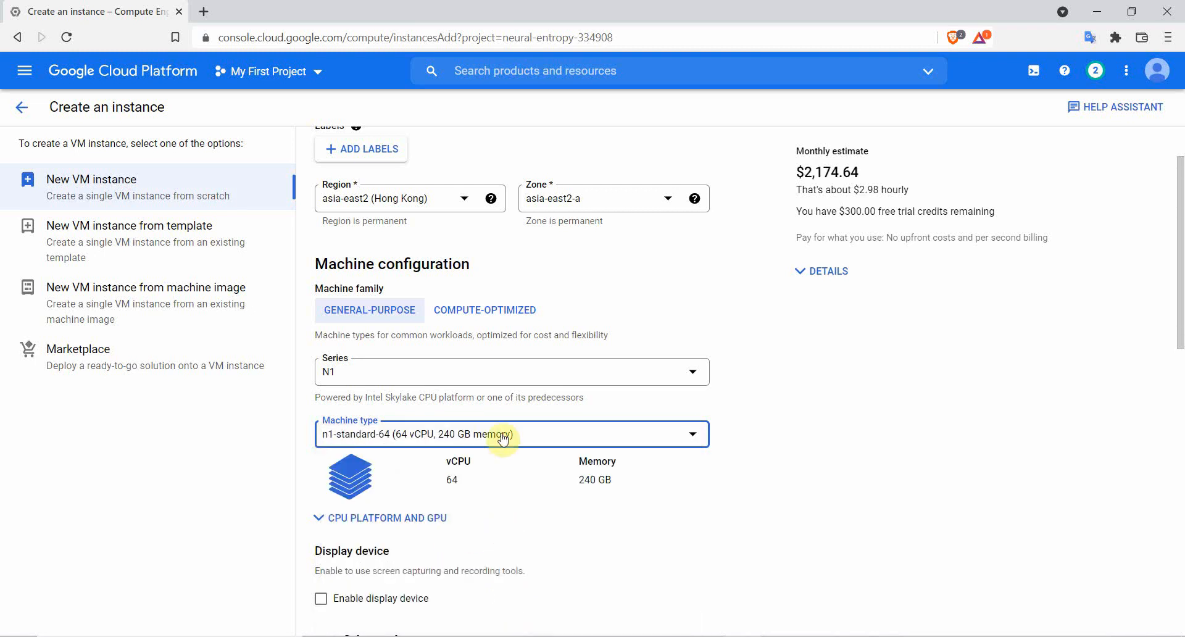
left_click(512, 434)
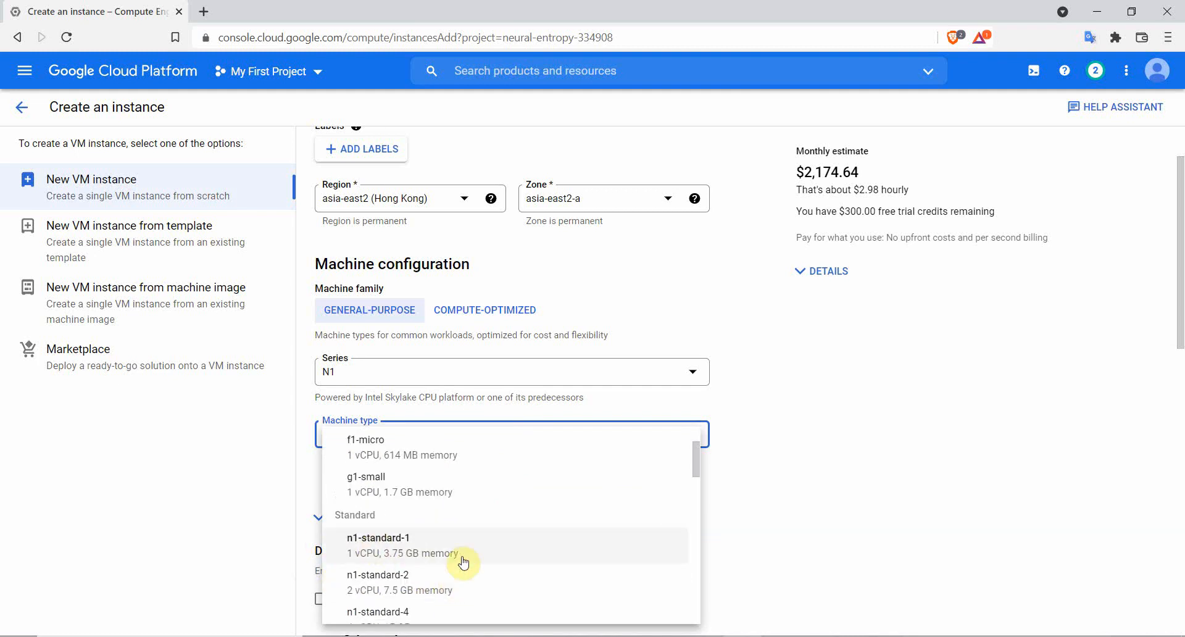
left_click(377, 611)
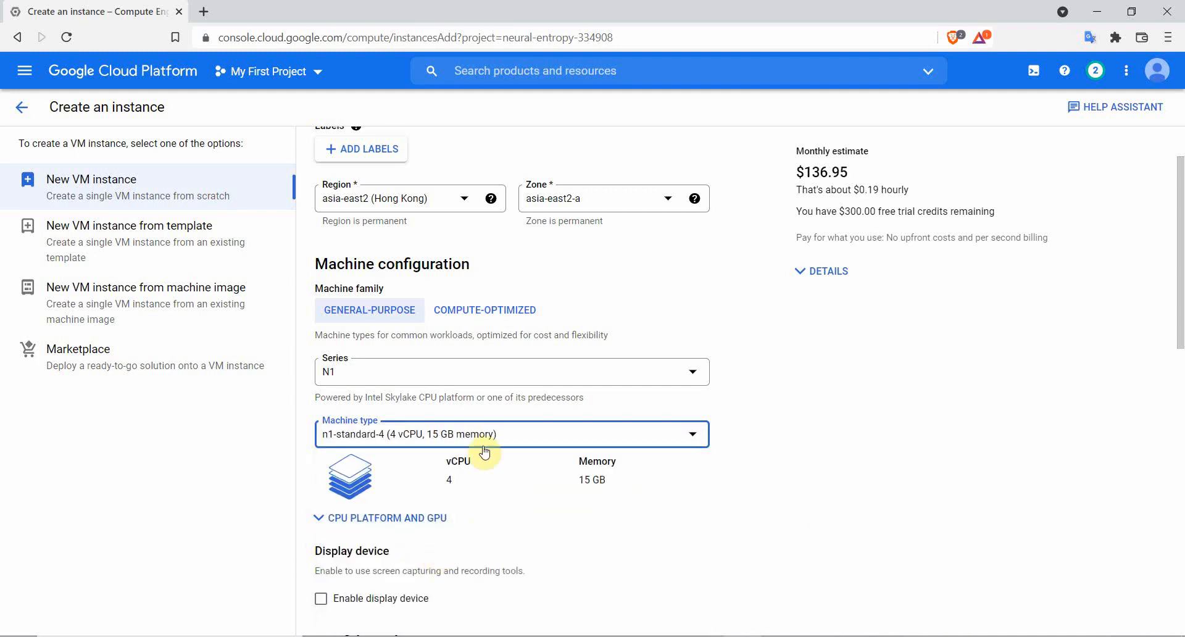
left_click(511, 433)
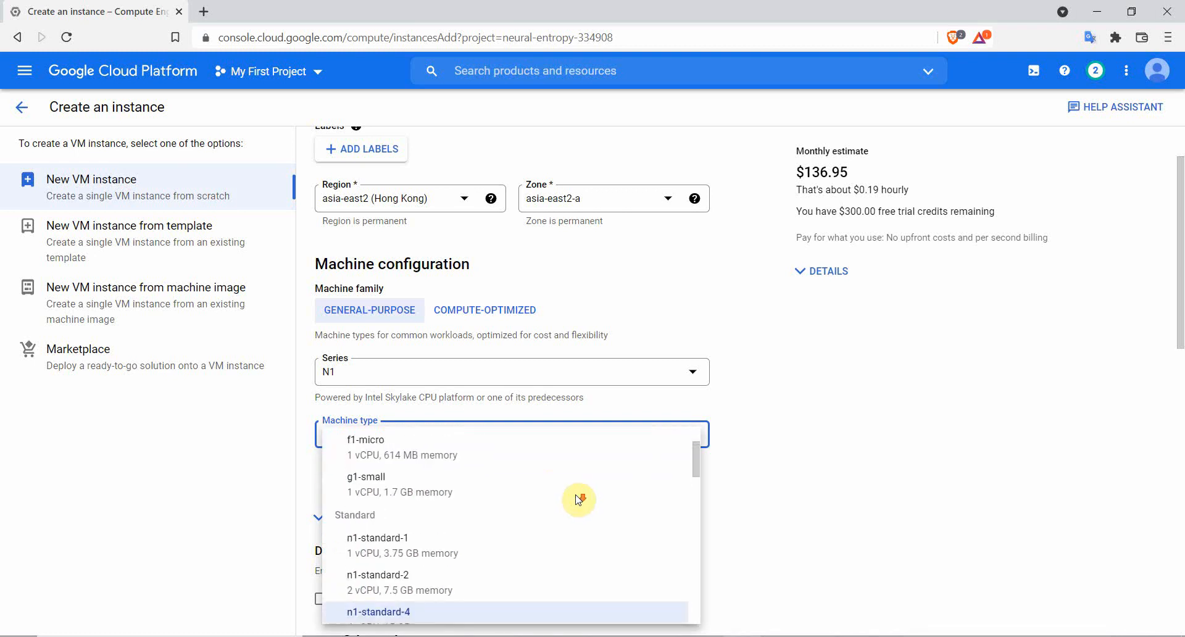
scroll("down", 3)
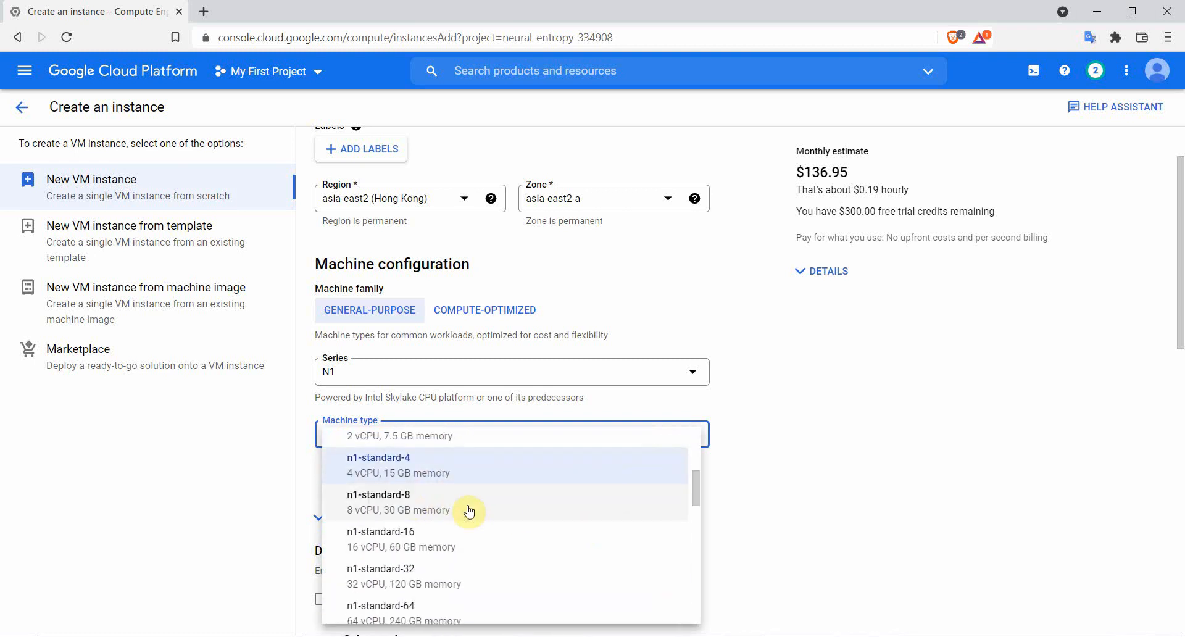
scroll("down", 3)
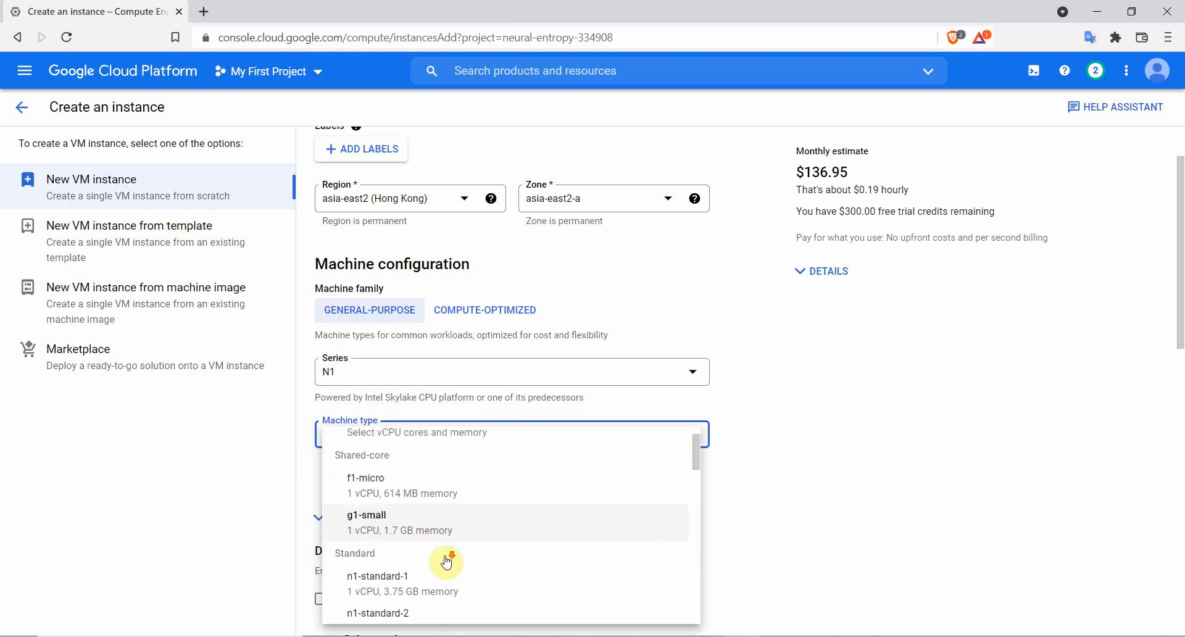
left_click(377, 582)
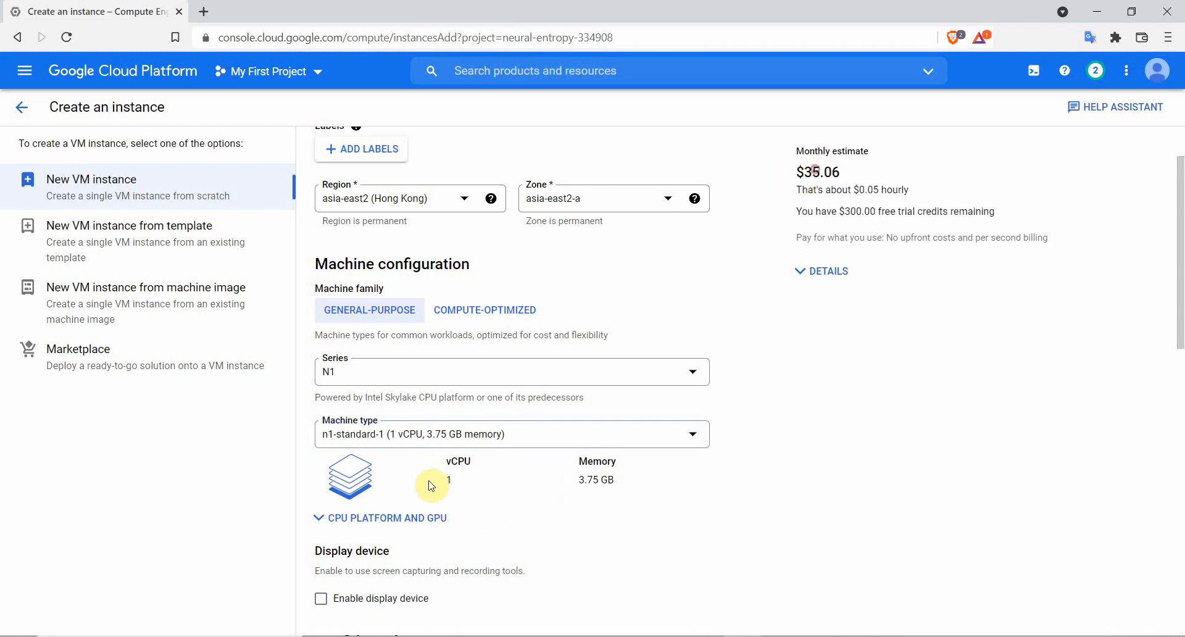
Step: Enable the display device and view the Confidential VM help
scroll("down", 3)
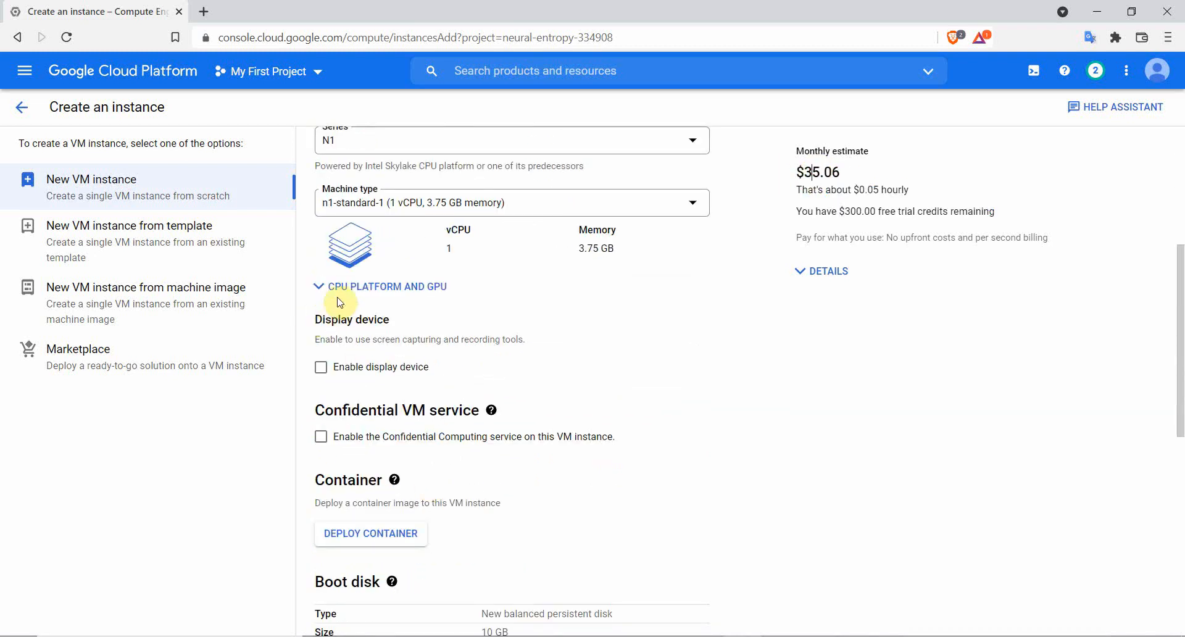
left_click(320, 367)
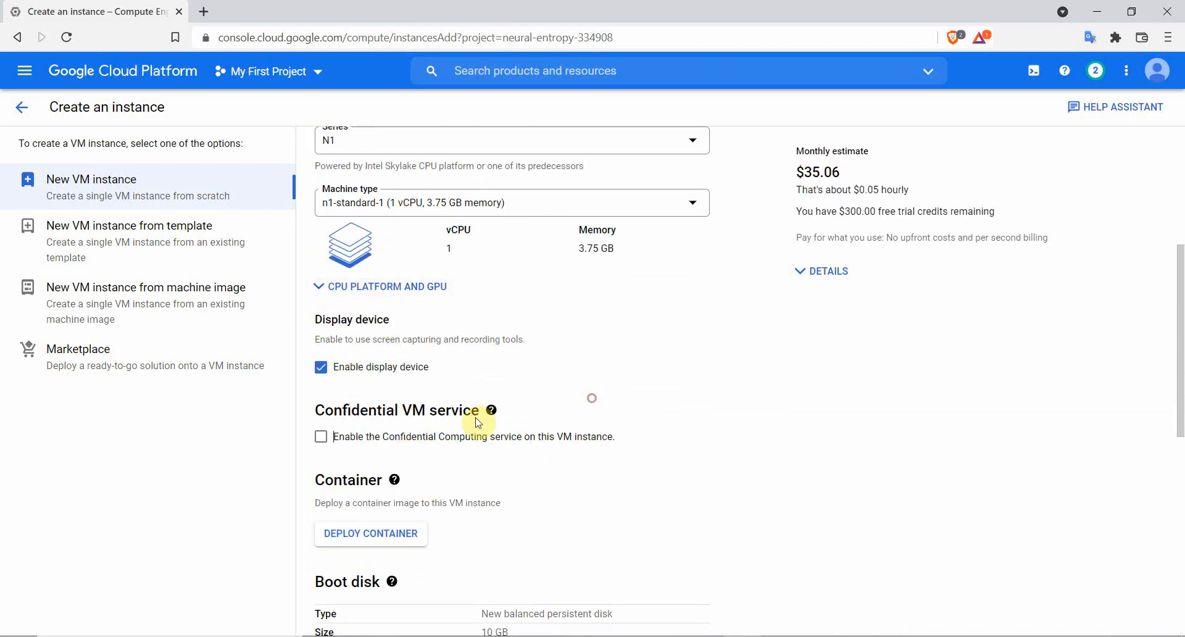
left_click(490, 410)
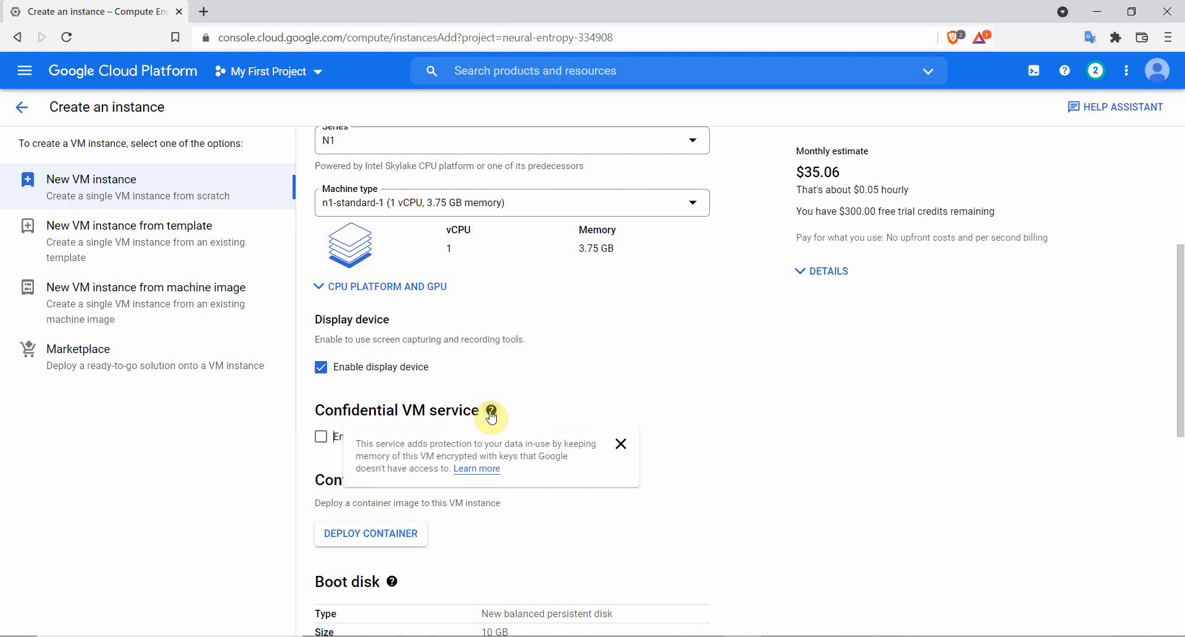
scroll("down", 3)
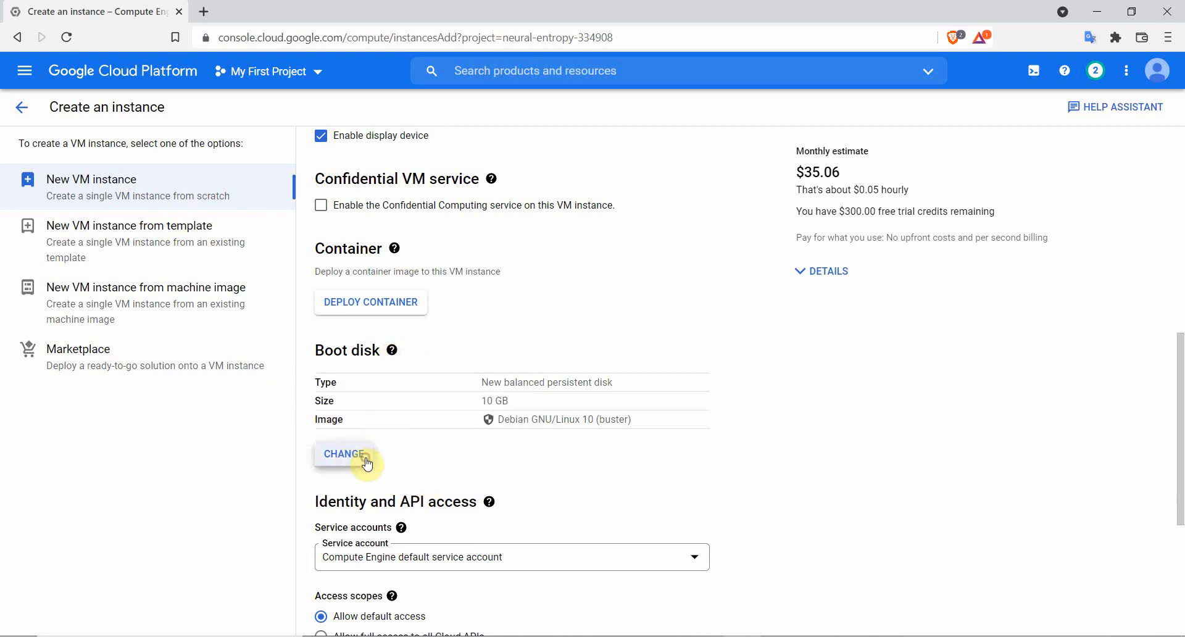
Step: Use Windows Server 2012 R2 Datacenter on a 50 GB standard persistent boot disk
left_click(343, 453)
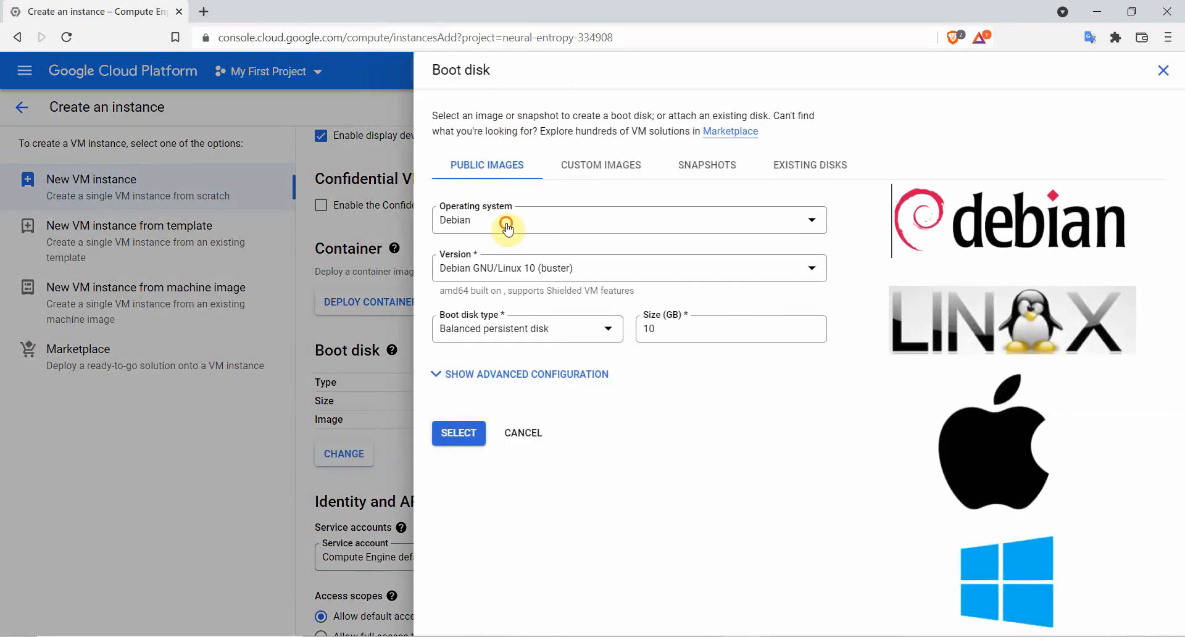
left_click(627, 219)
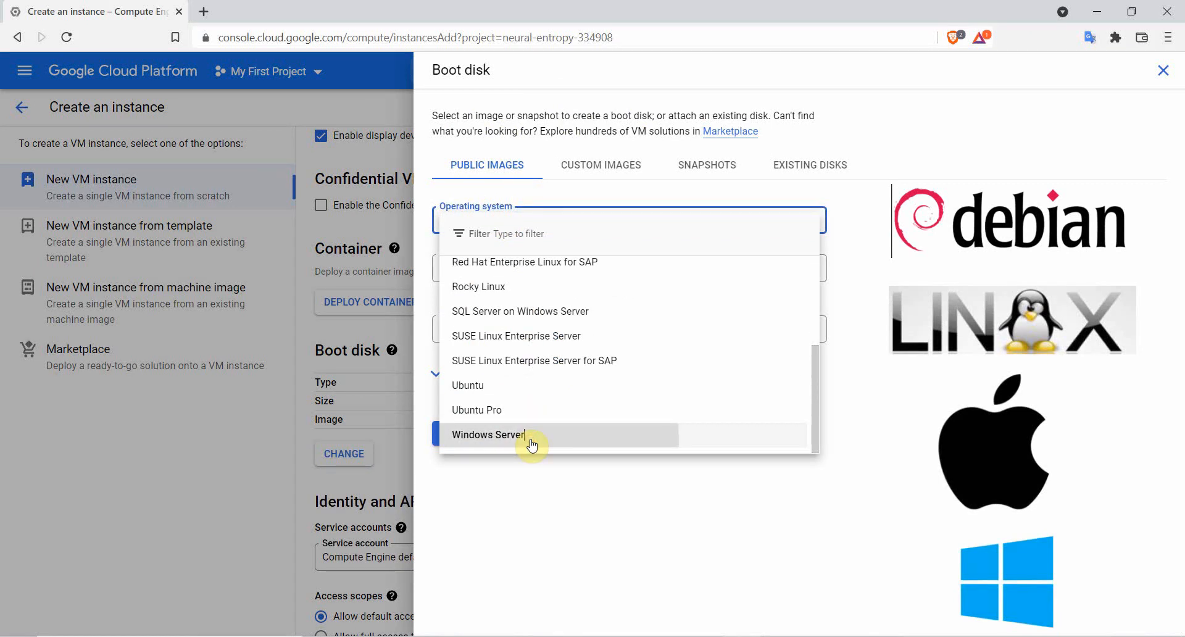
left_click(487, 435)
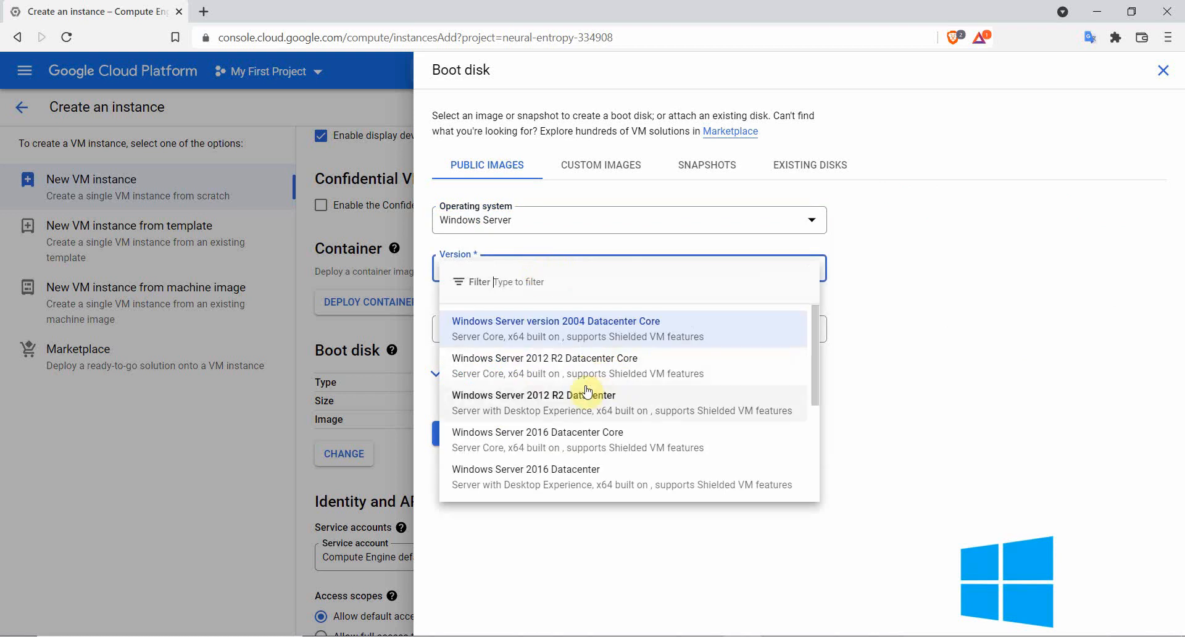
mouse_move(644, 414)
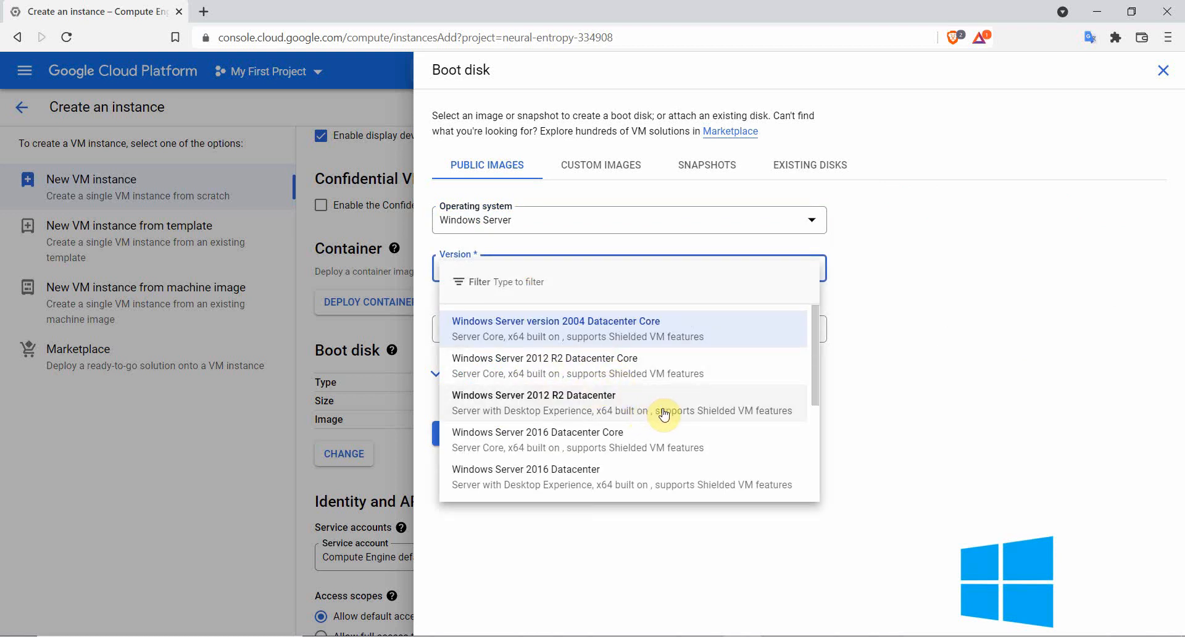
mouse_move(602, 400)
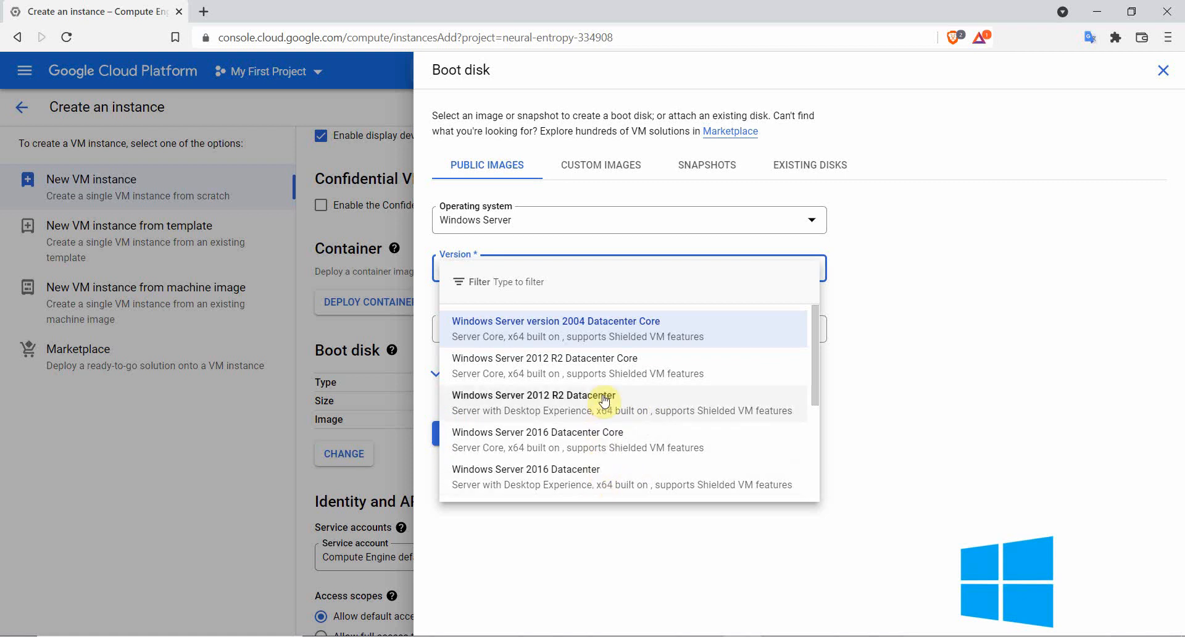
left_click(536, 401)
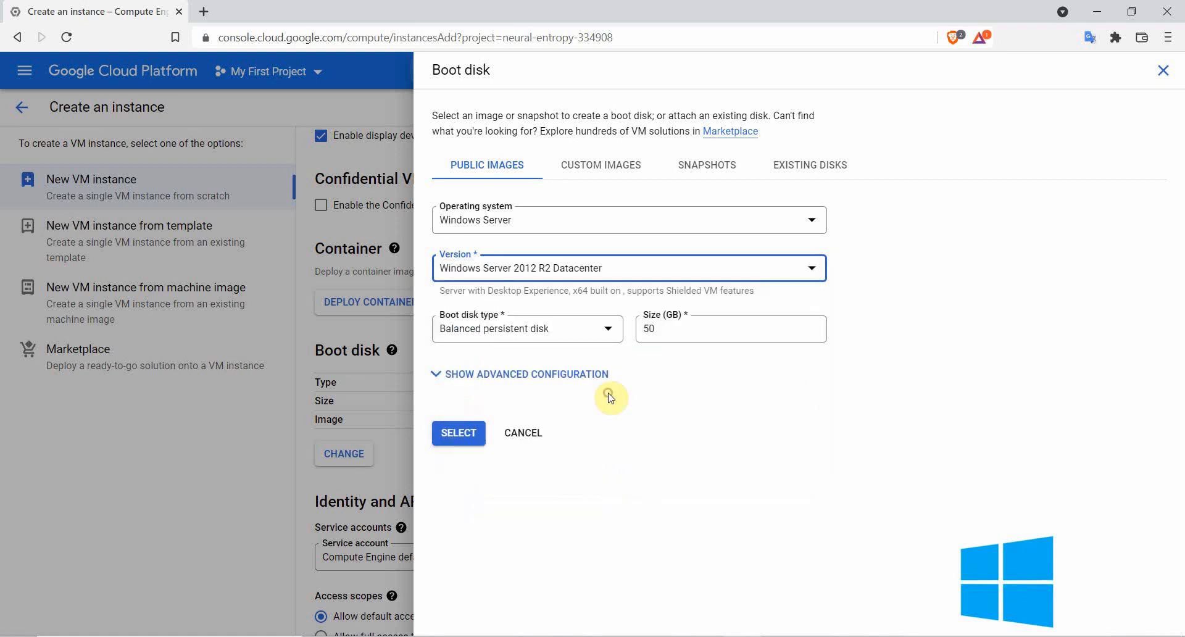
mouse_move(562, 332)
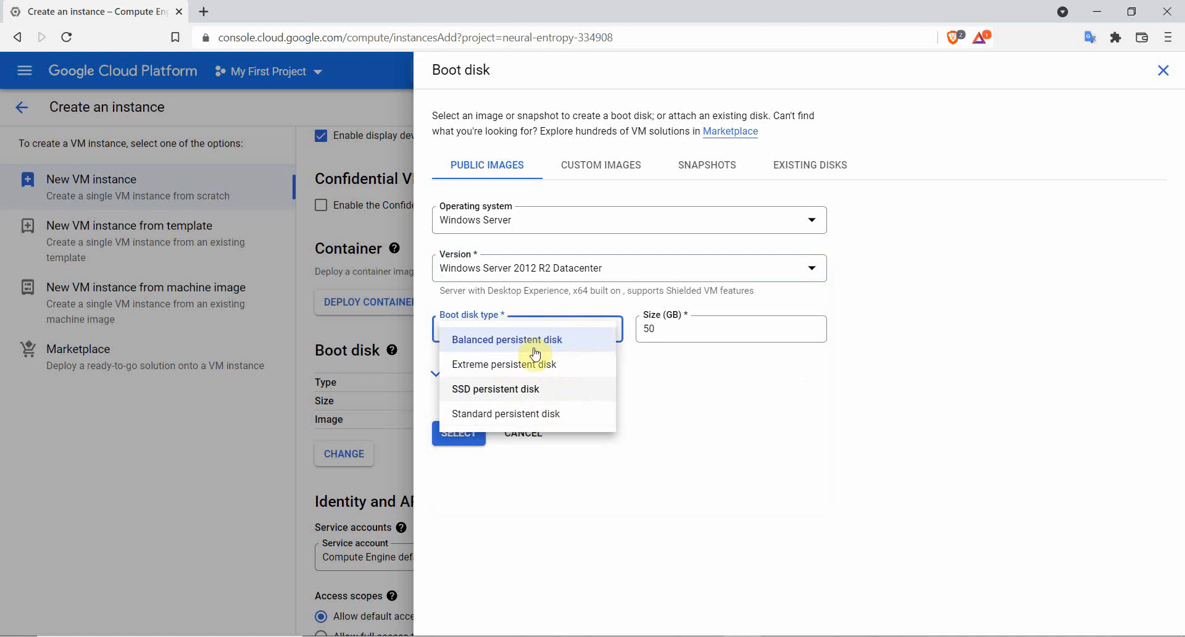
mouse_move(506, 389)
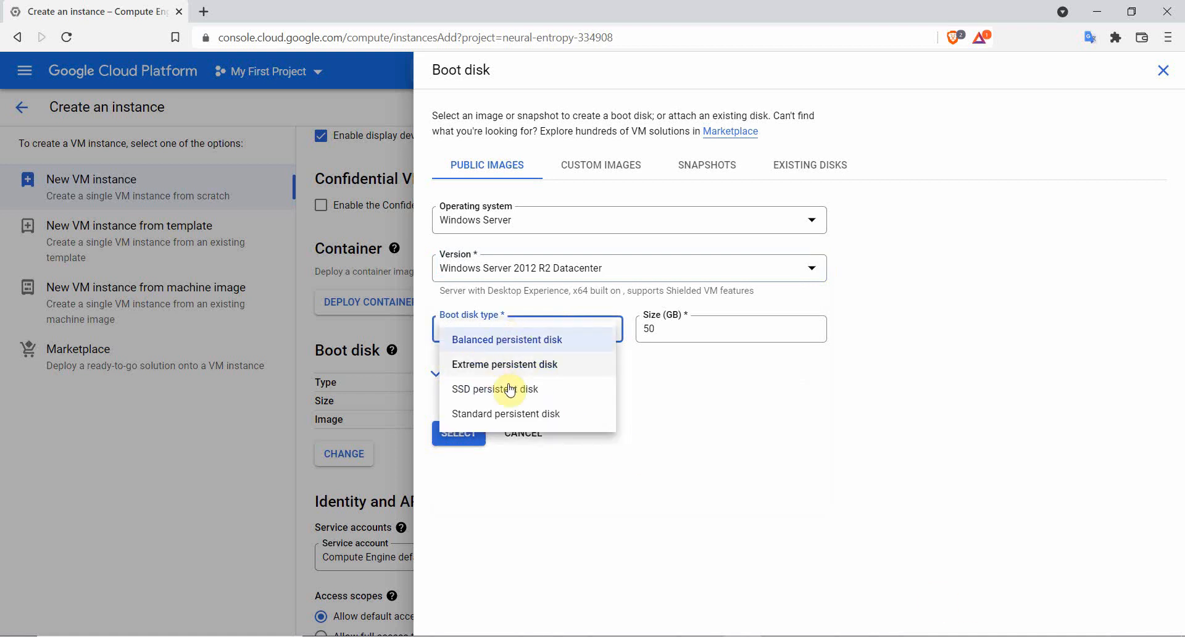
left_click(505, 413)
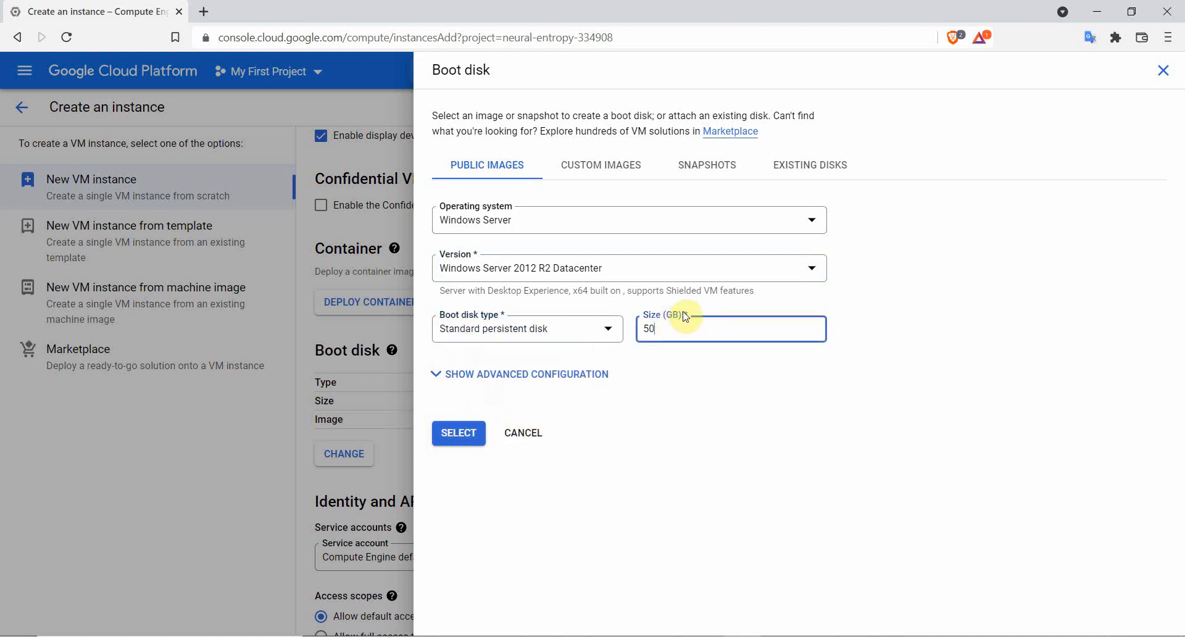
mouse_move(510, 423)
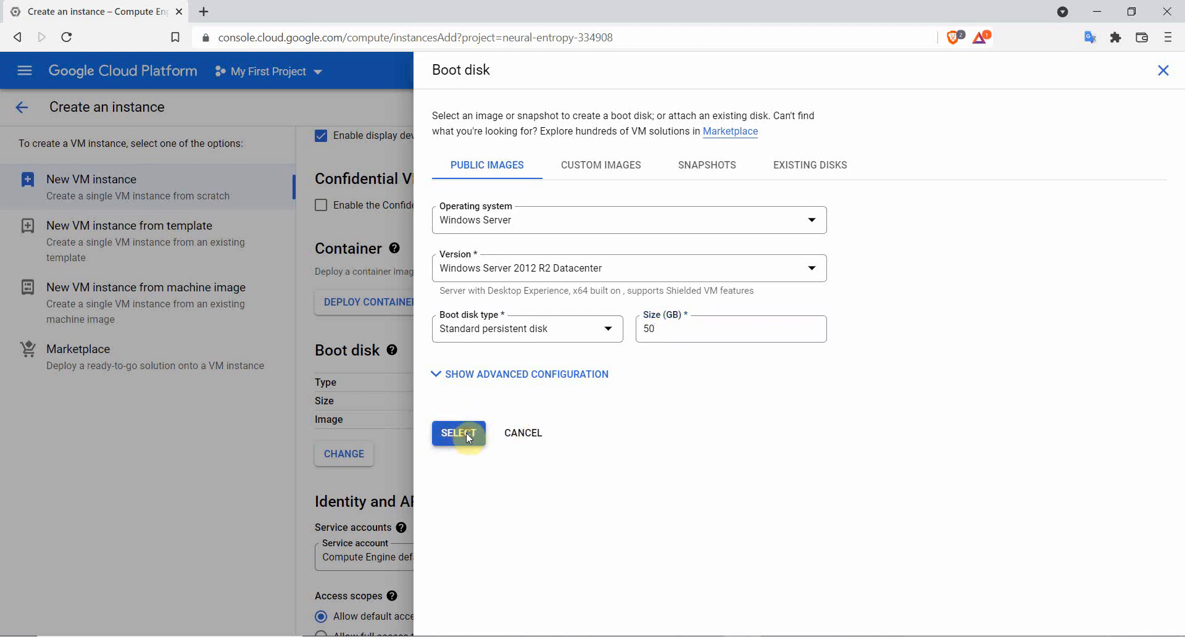
left_click(457, 433)
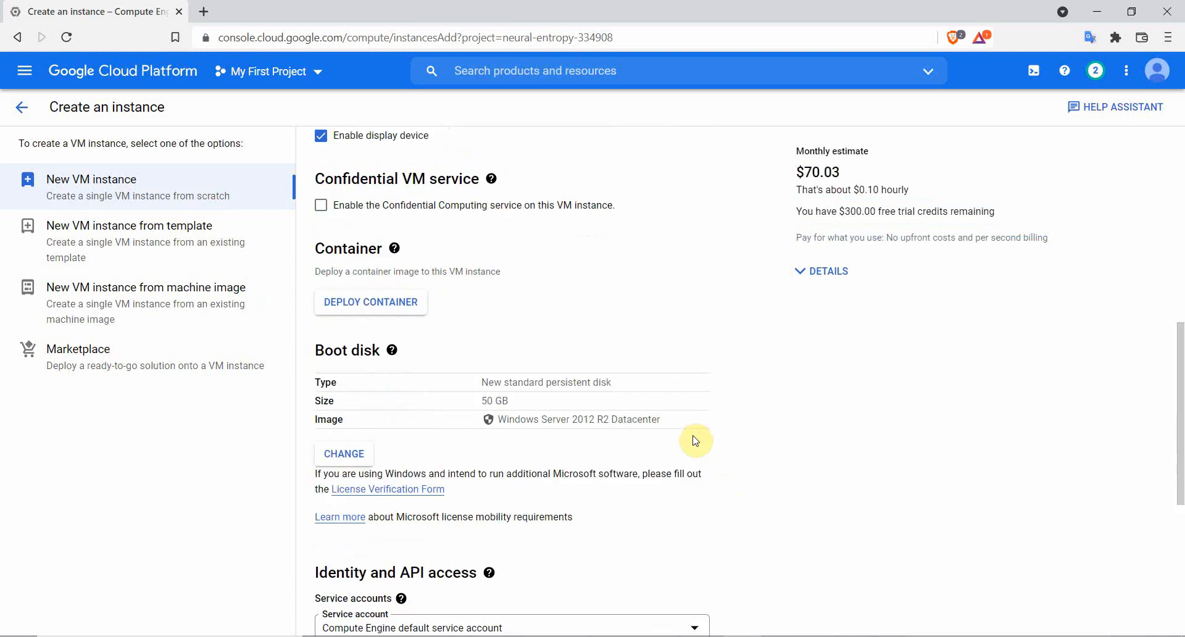
Step: Scroll to the bottom of the instance form and create instance-1
scroll("down", 3)
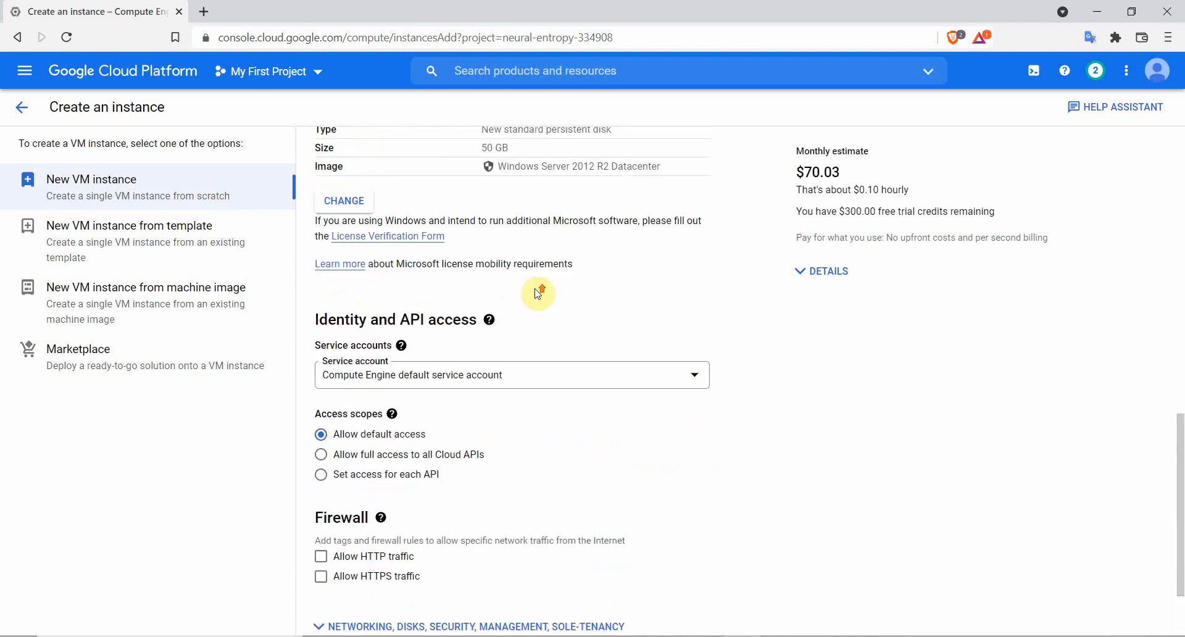
scroll("down", 3)
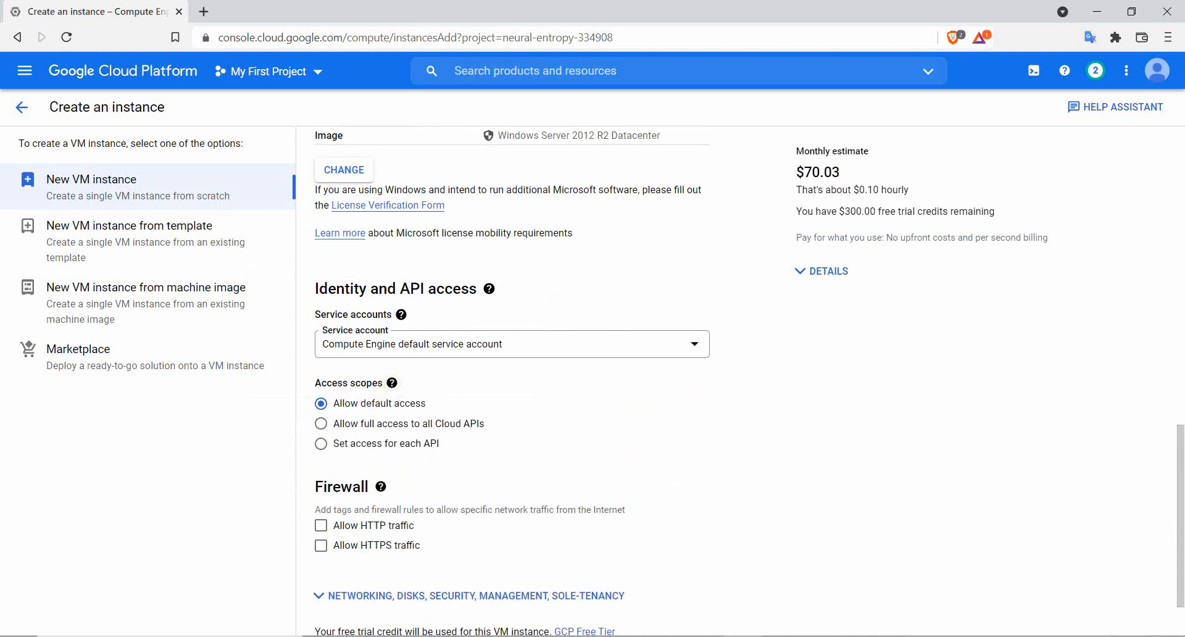
mouse_move(508, 449)
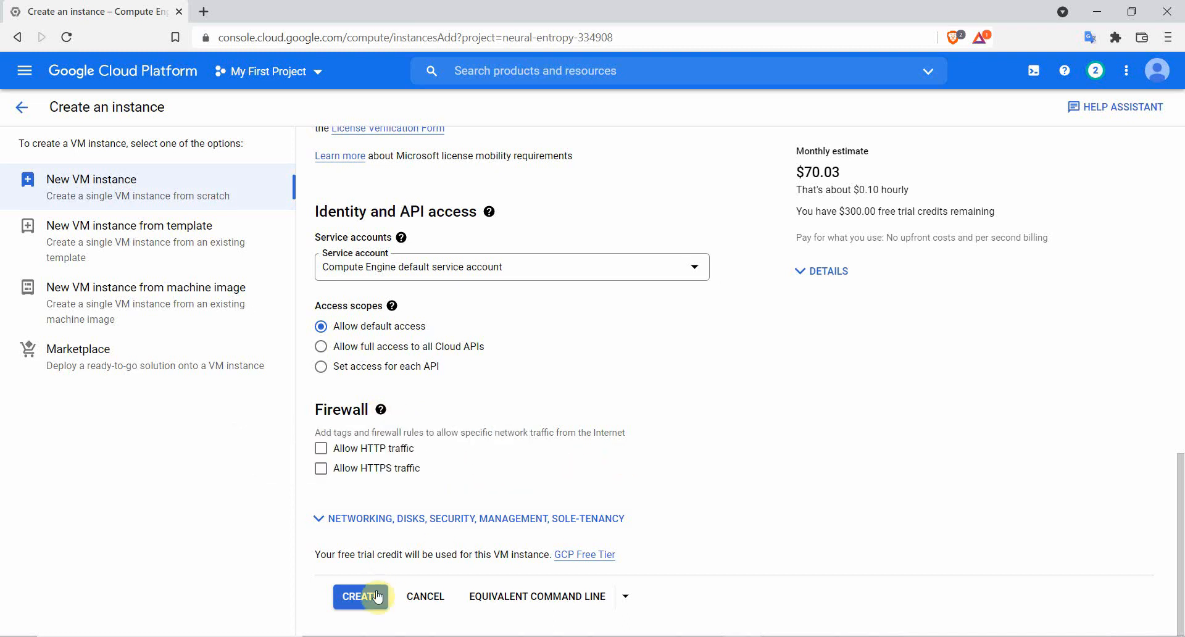
left_click(360, 596)
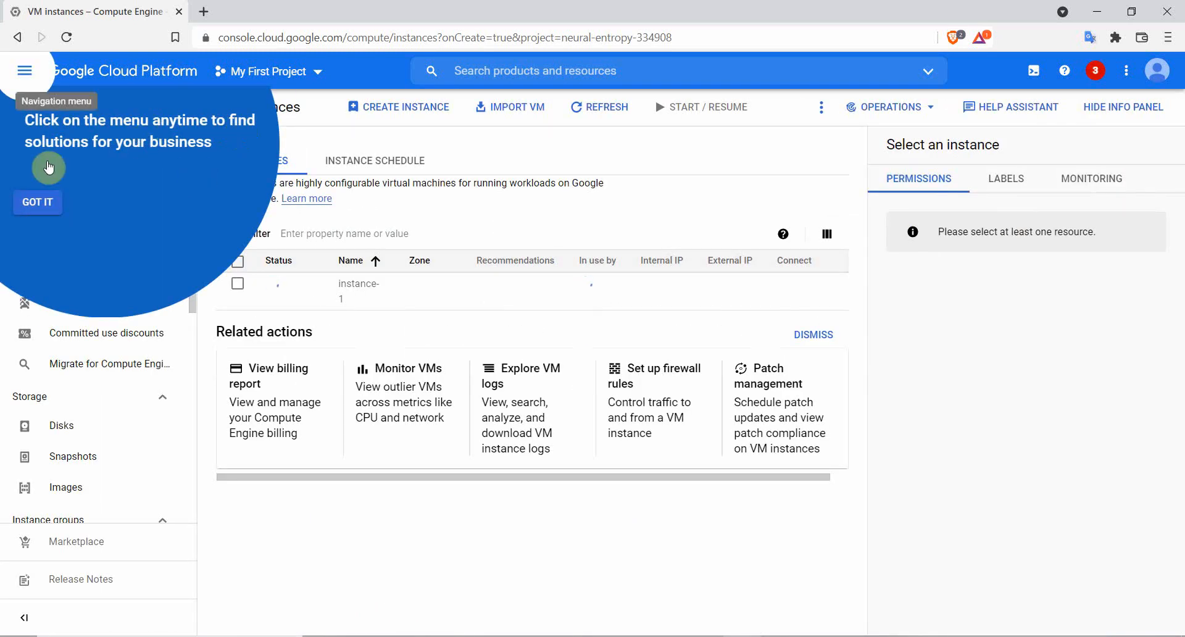
Step: Dismiss the tip, check the billing-not-enabled error, and view the billing report
left_click(37, 203)
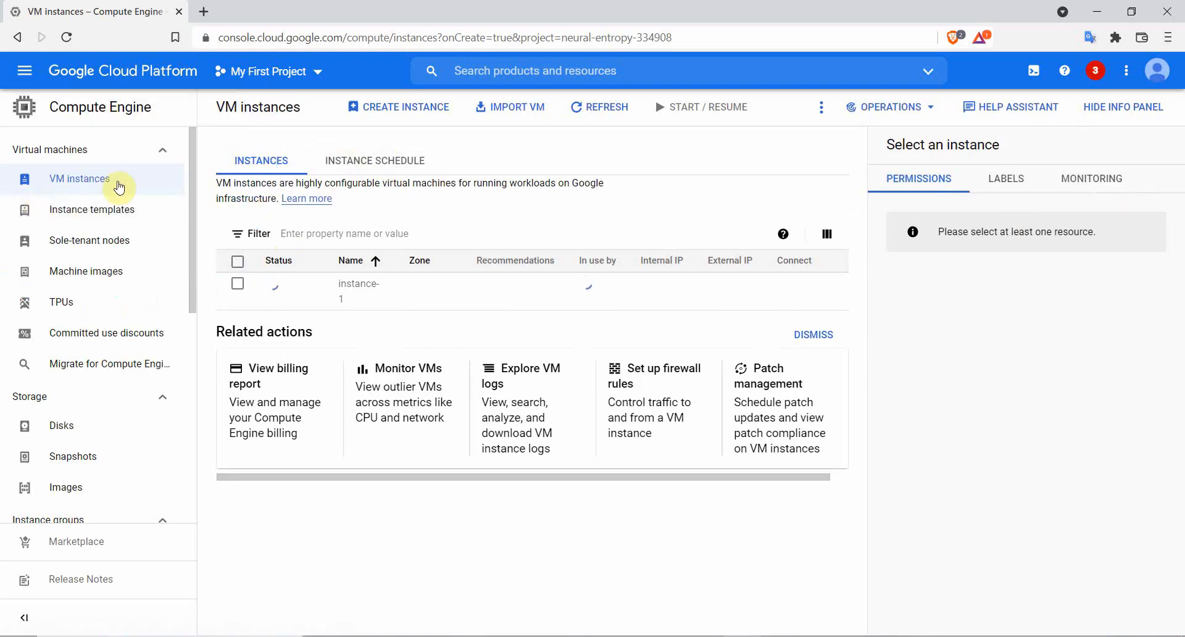
left_click(1097, 70)
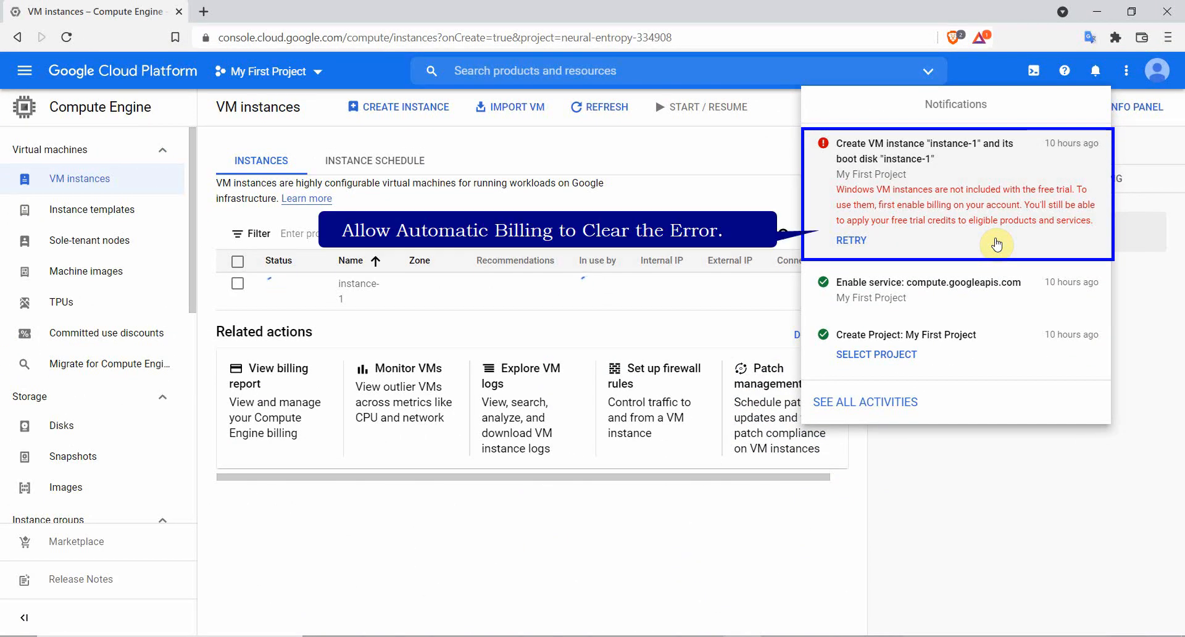
mouse_move(905, 187)
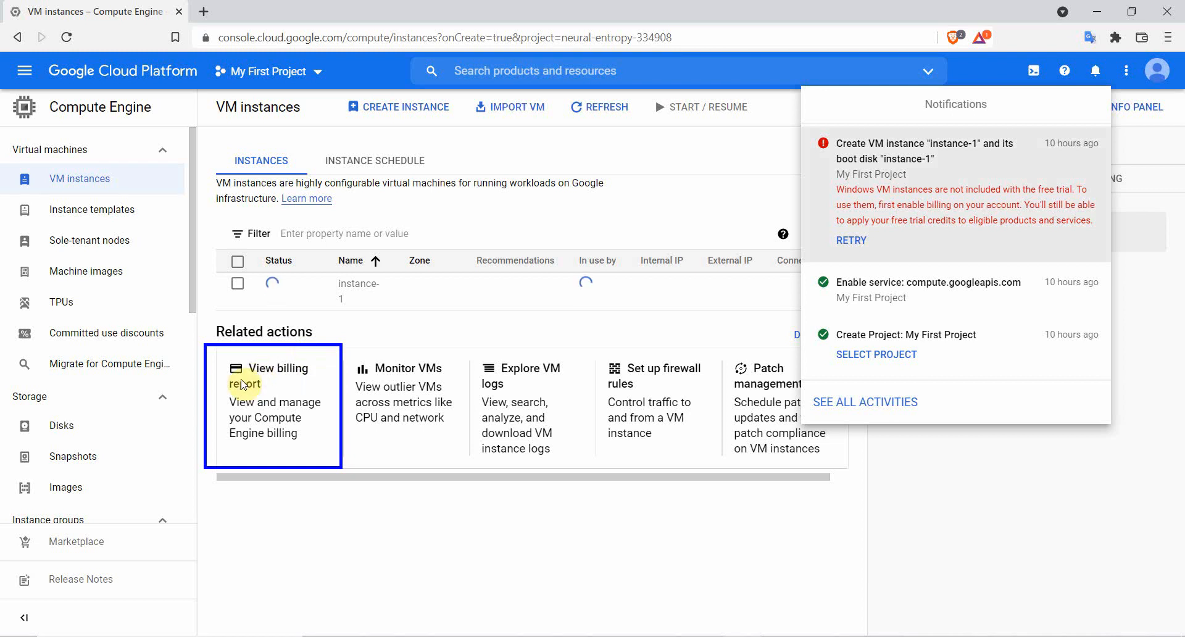
left_click(272, 375)
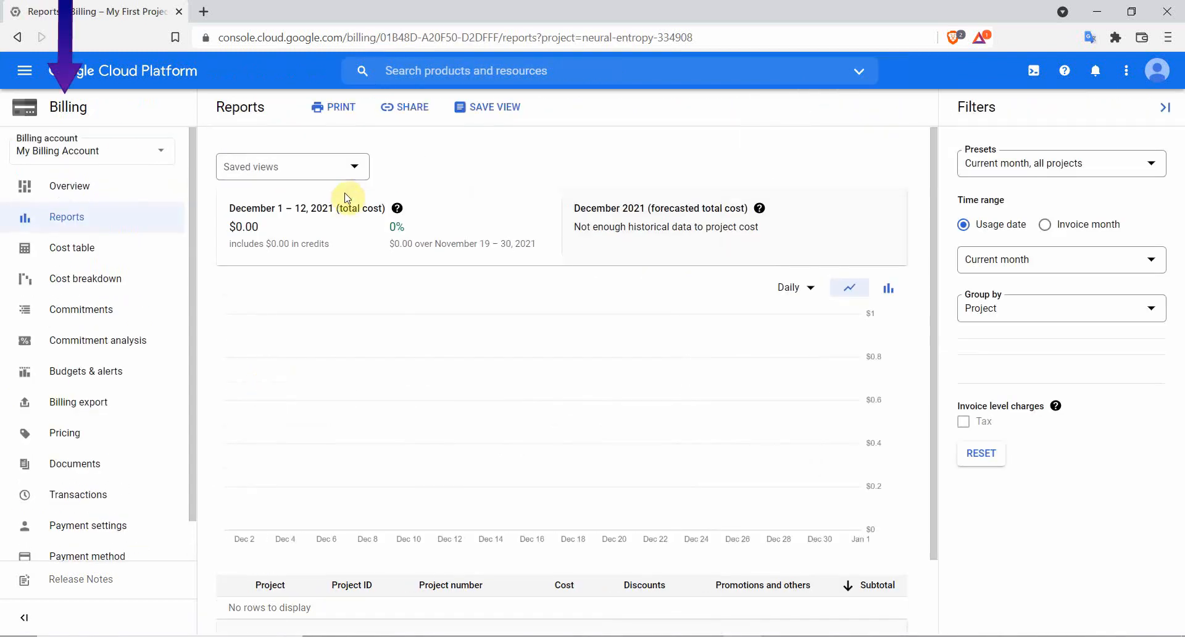
Step: Upgrade My Billing Account from free trial to a full paid account
left_click(90, 150)
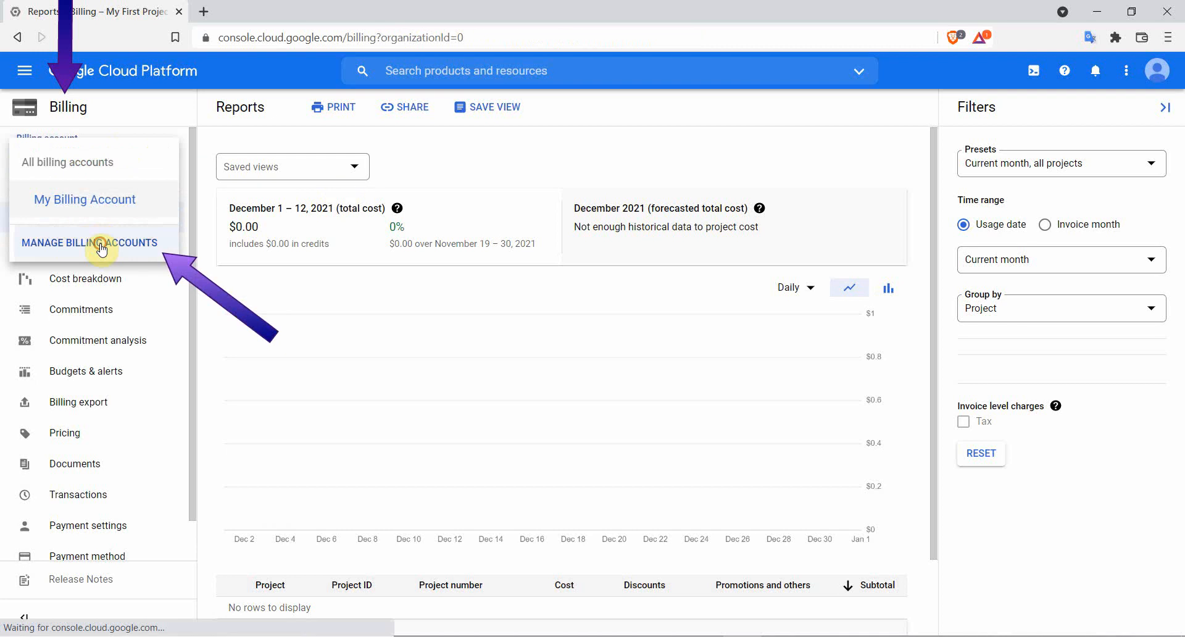
left_click(89, 242)
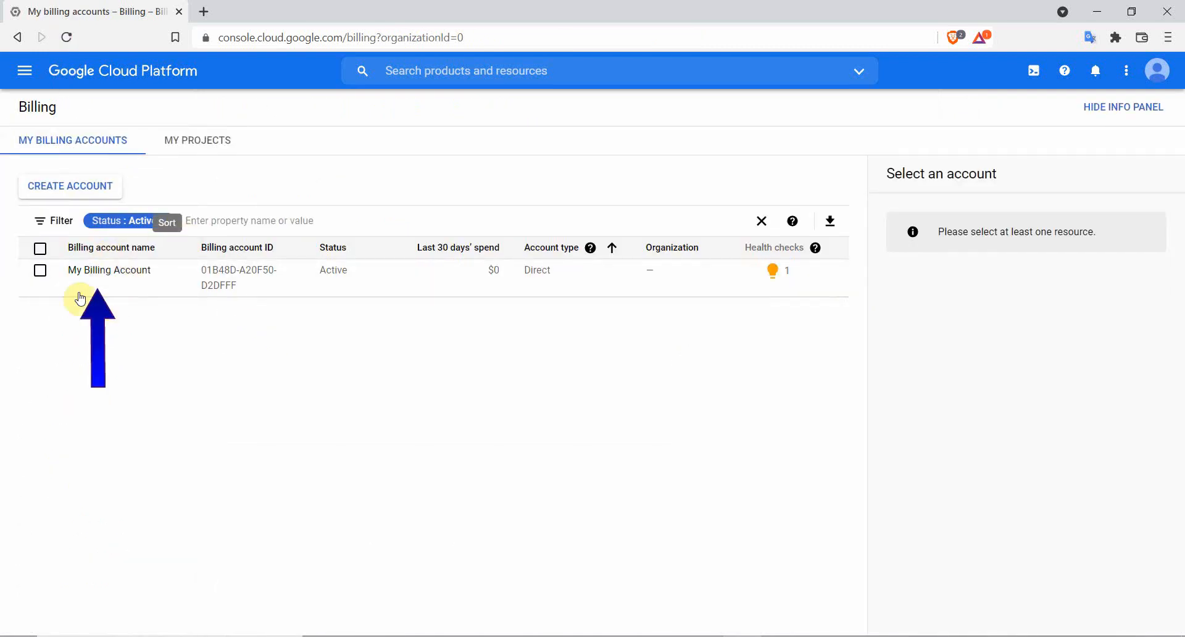
left_click(109, 270)
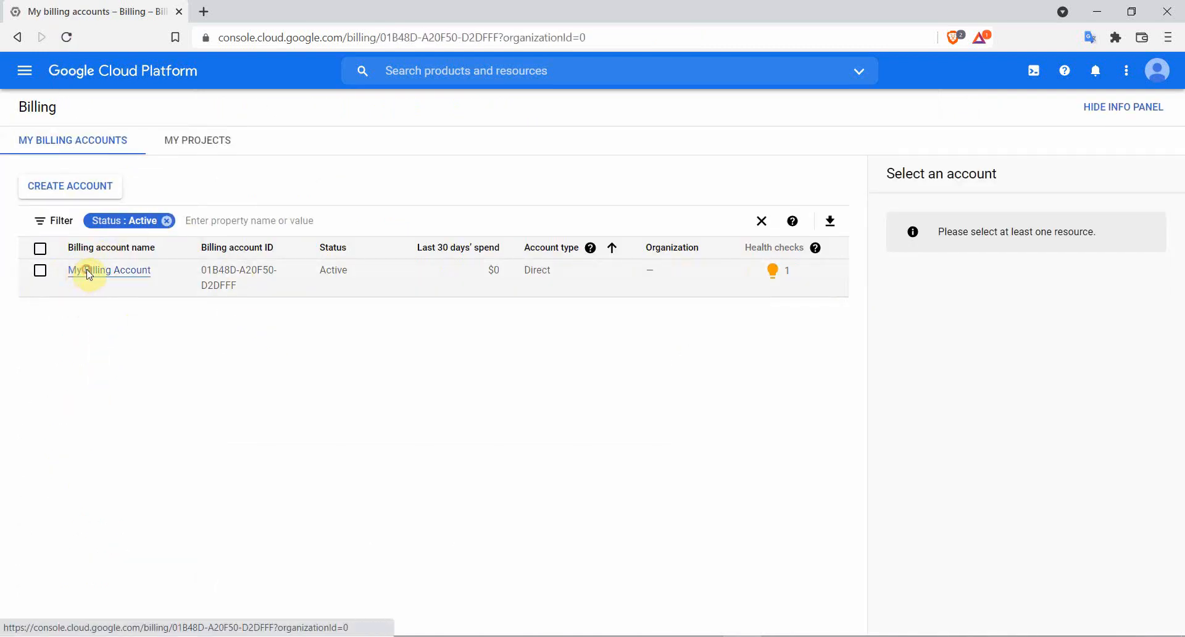
left_click(110, 270)
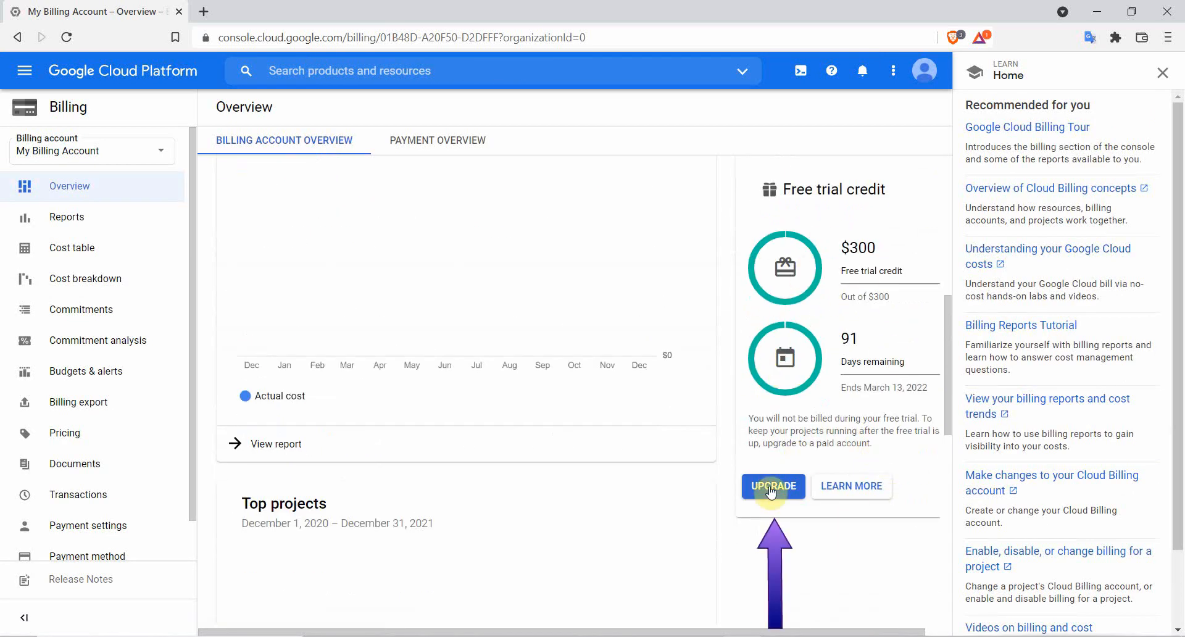
left_click(772, 485)
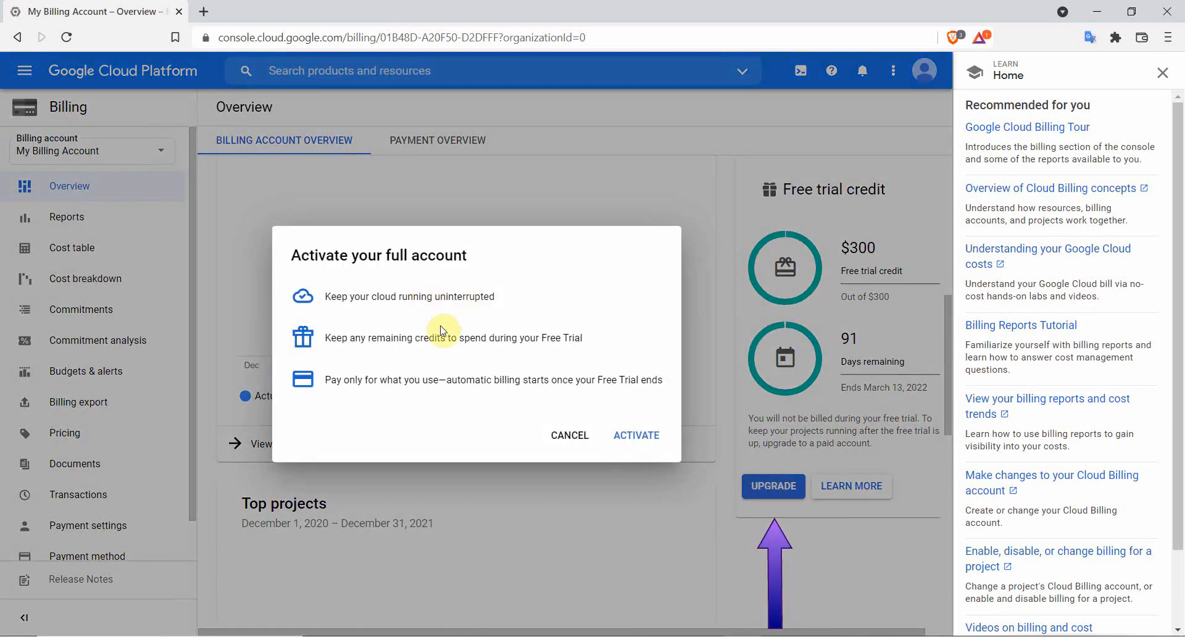
left_click(635, 435)
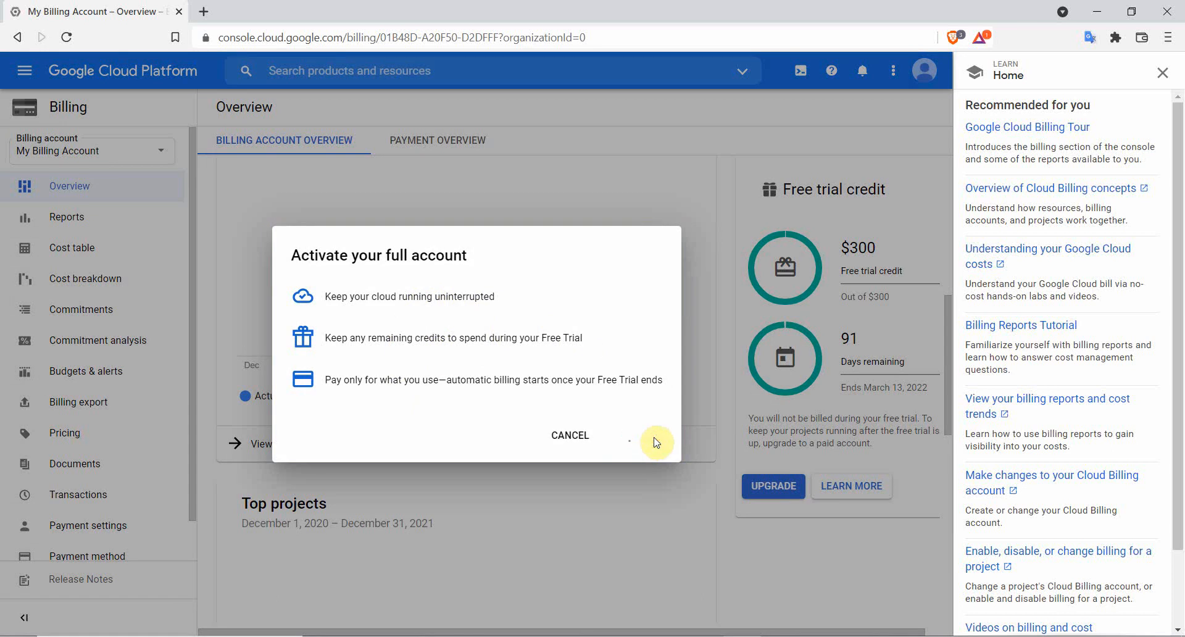
left_click(656, 443)
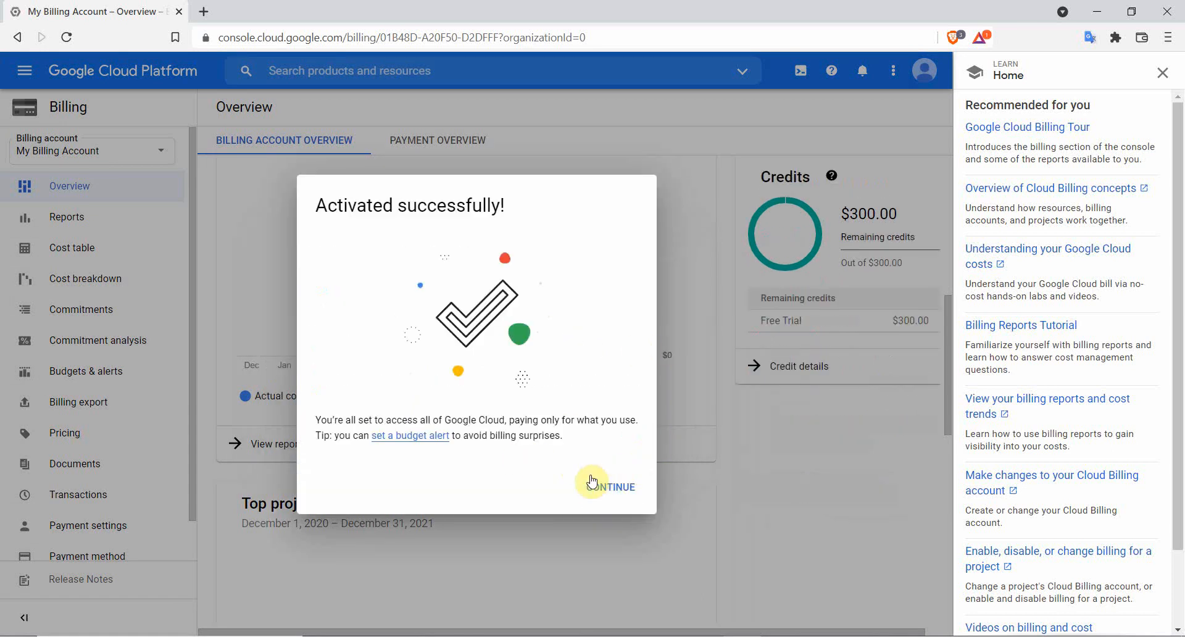
left_click(613, 485)
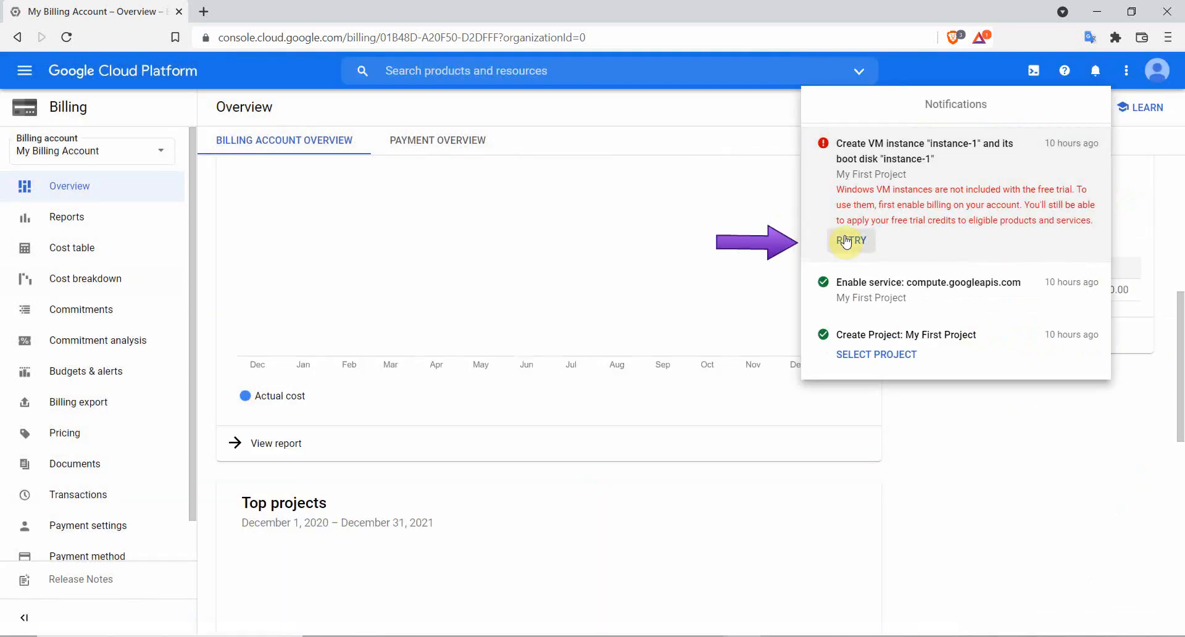
Step: Retry the failed Create VM instance notification for instance-1
left_click(851, 240)
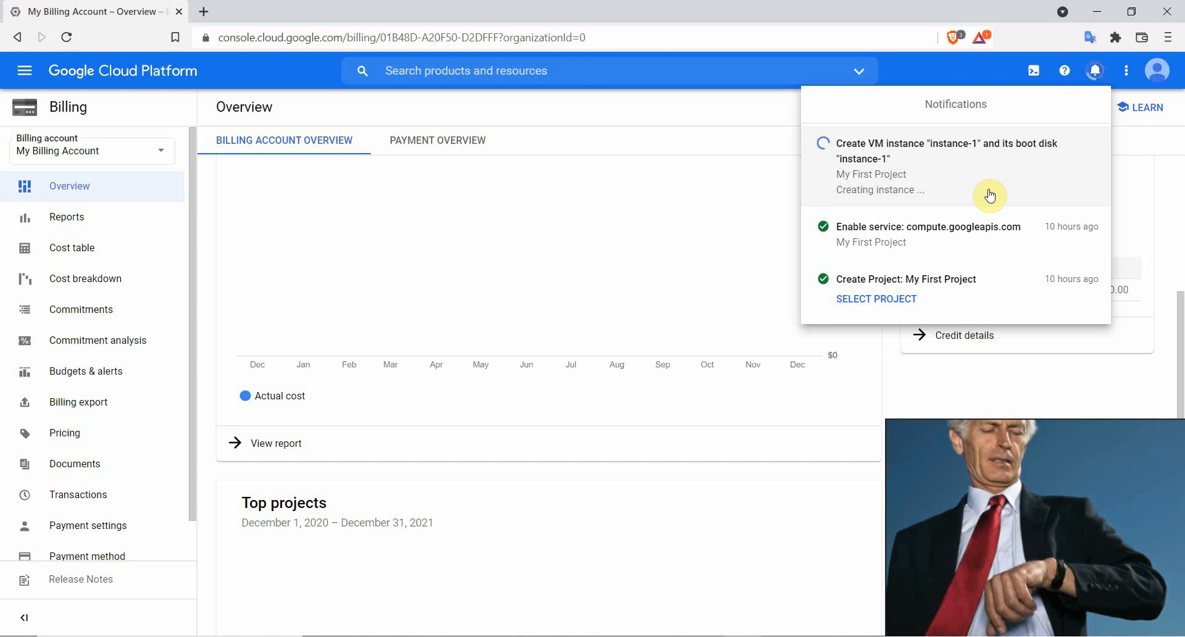
mouse_move(994, 198)
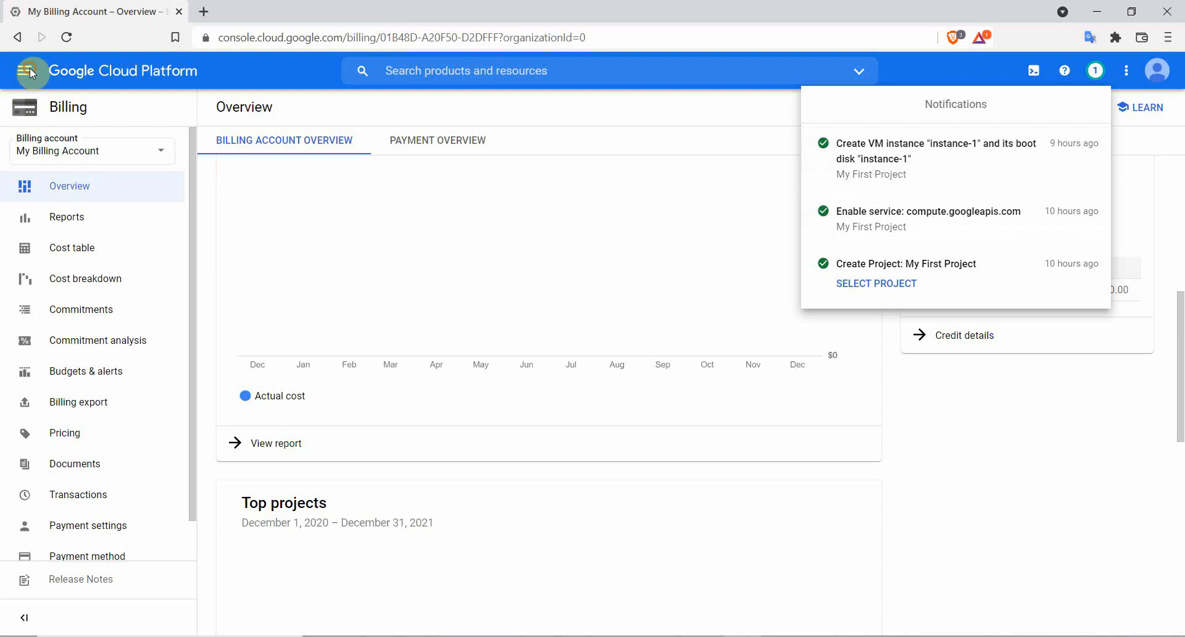
Step: Open Compute Engine VM instances in My First Project and show instance-1's RDP options
left_click(24, 70)
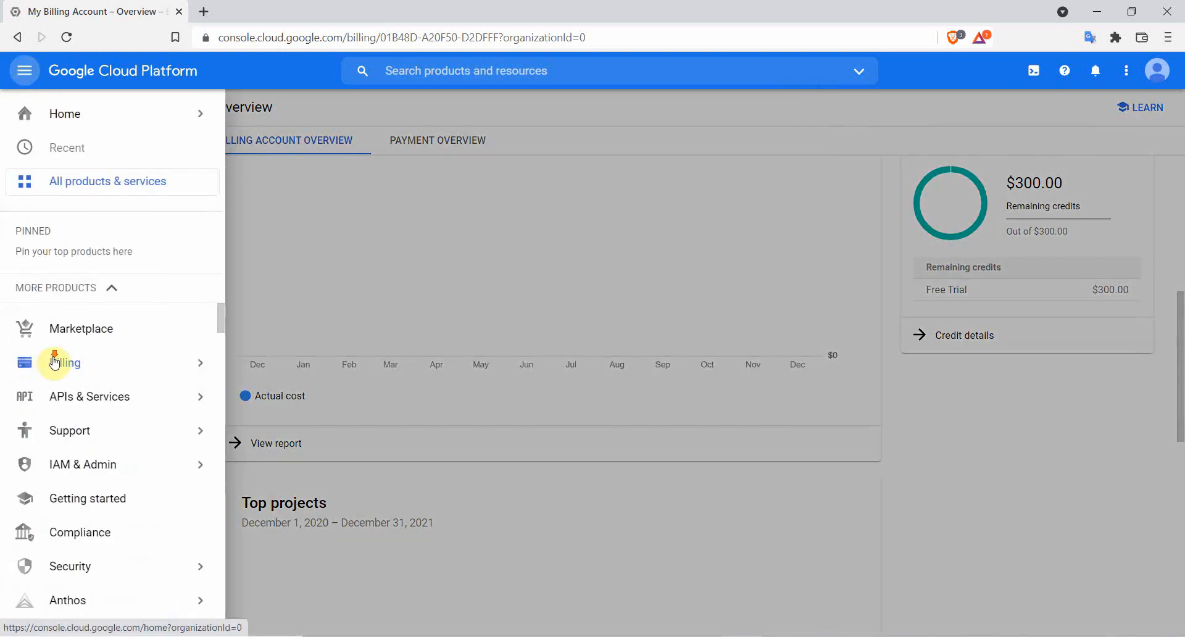
left_click(90, 441)
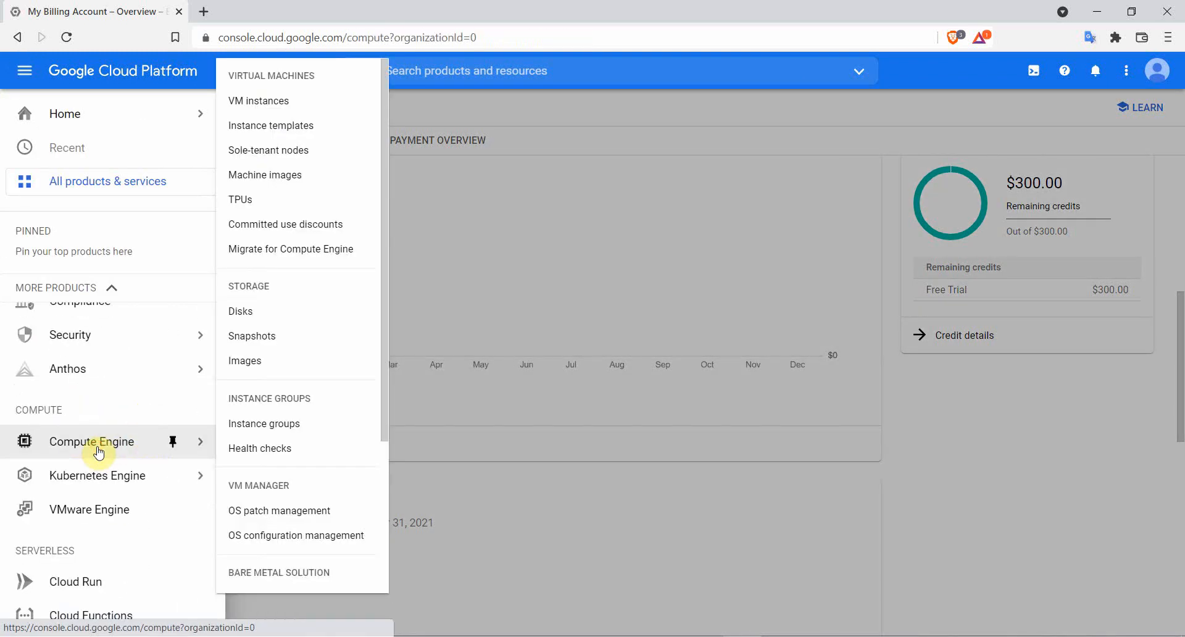
left_click(91, 441)
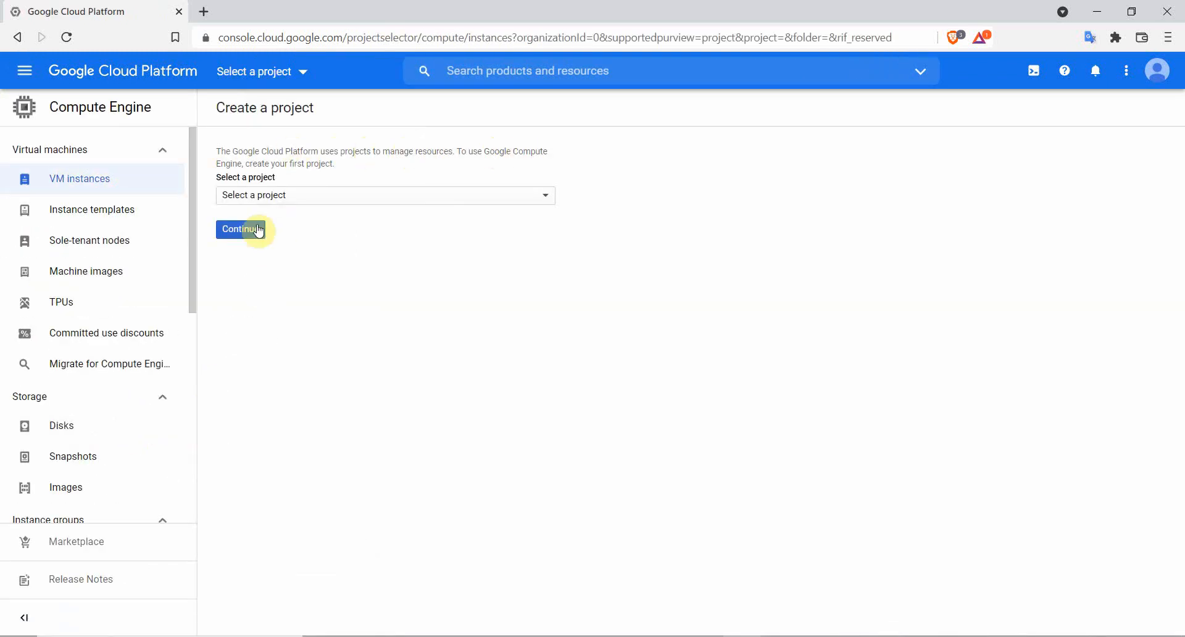
left_click(240, 229)
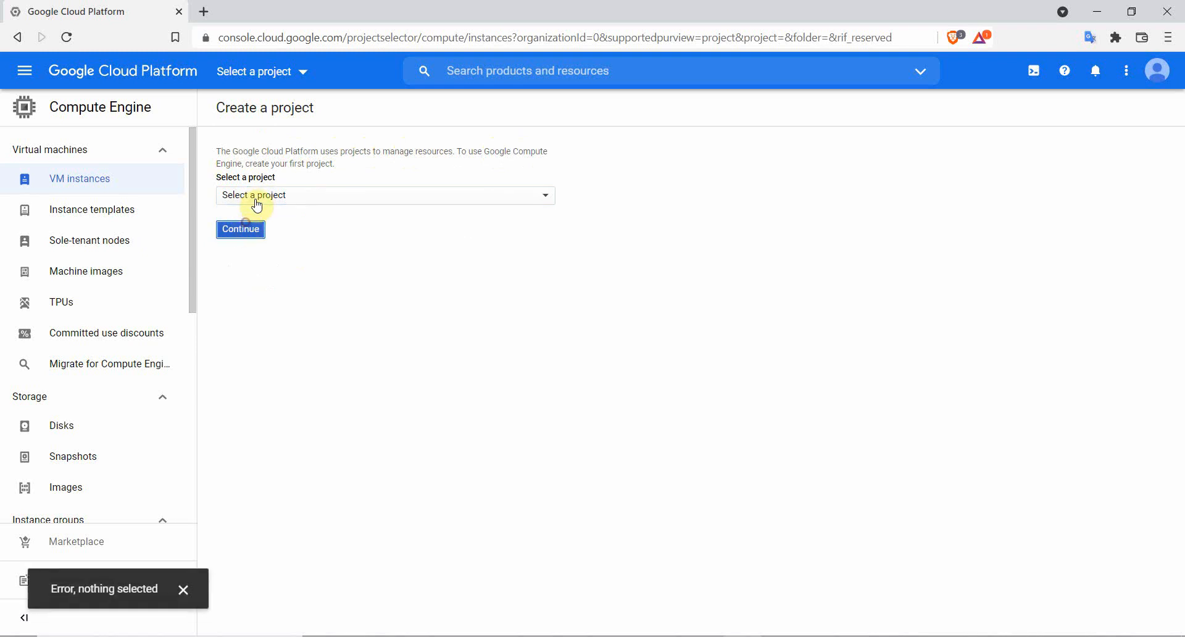
left_click(240, 229)
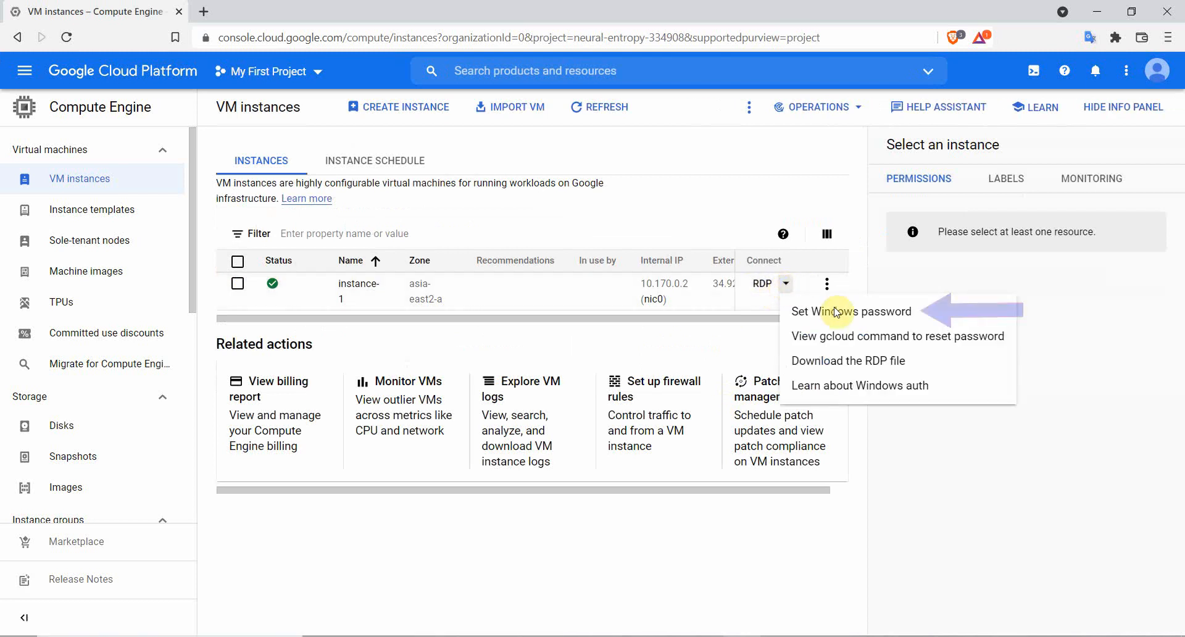
left_click(849, 311)
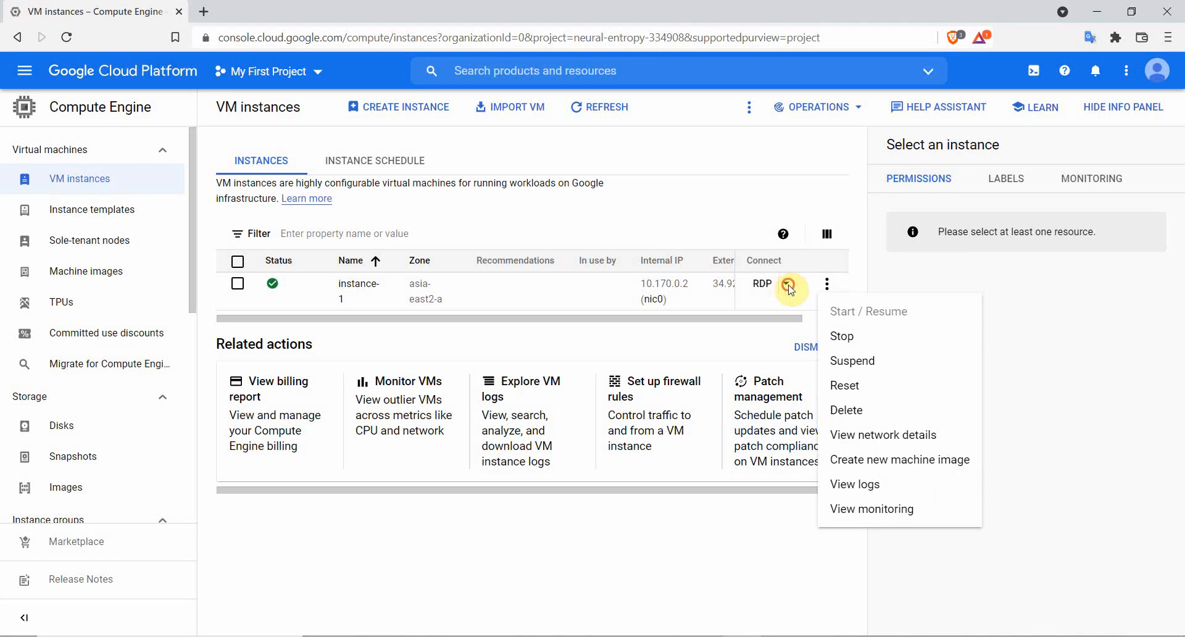
left_click(787, 283)
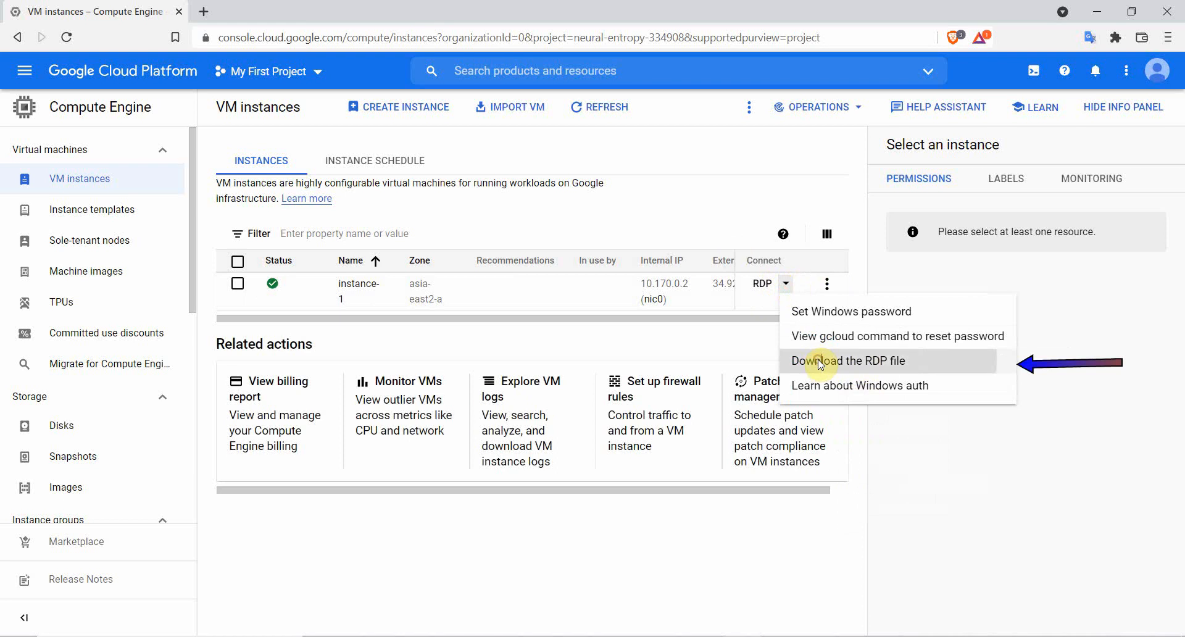
Step: Download and open instance-1's RDP file, connecting past the unknown publisher warning
left_click(849, 361)
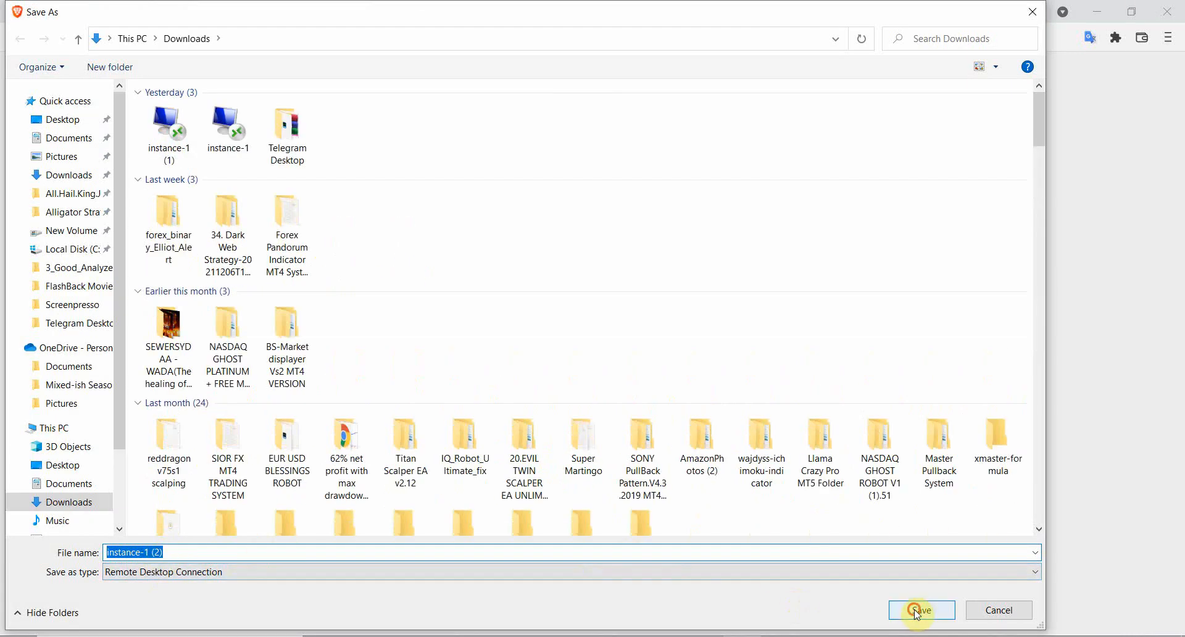
left_click(920, 610)
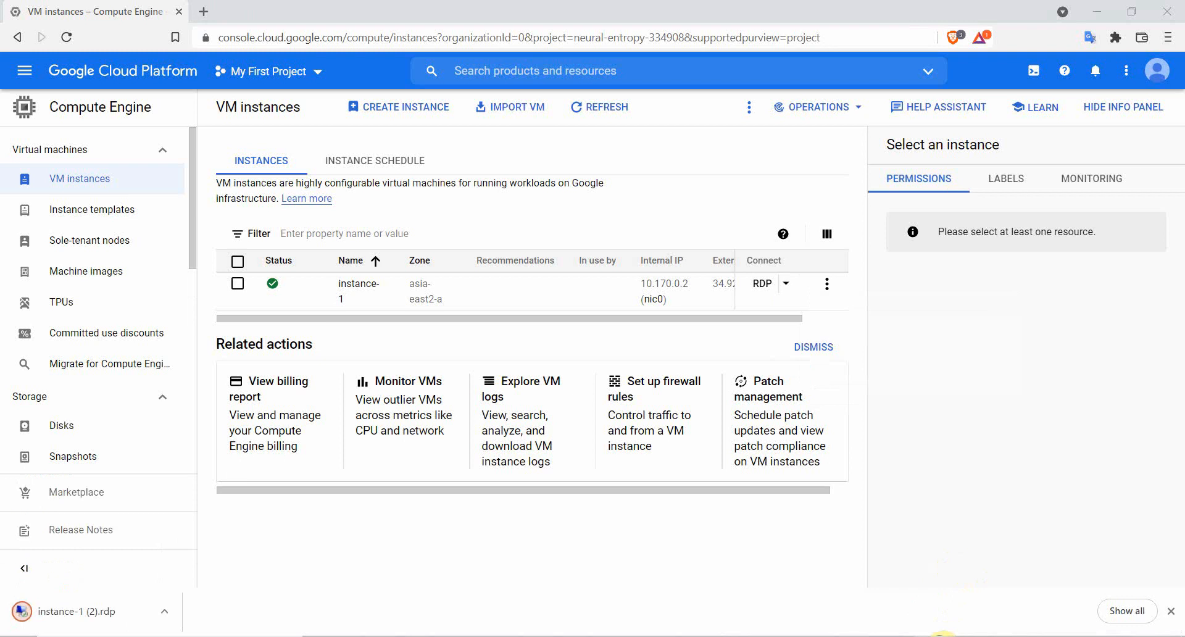
left_click(98, 610)
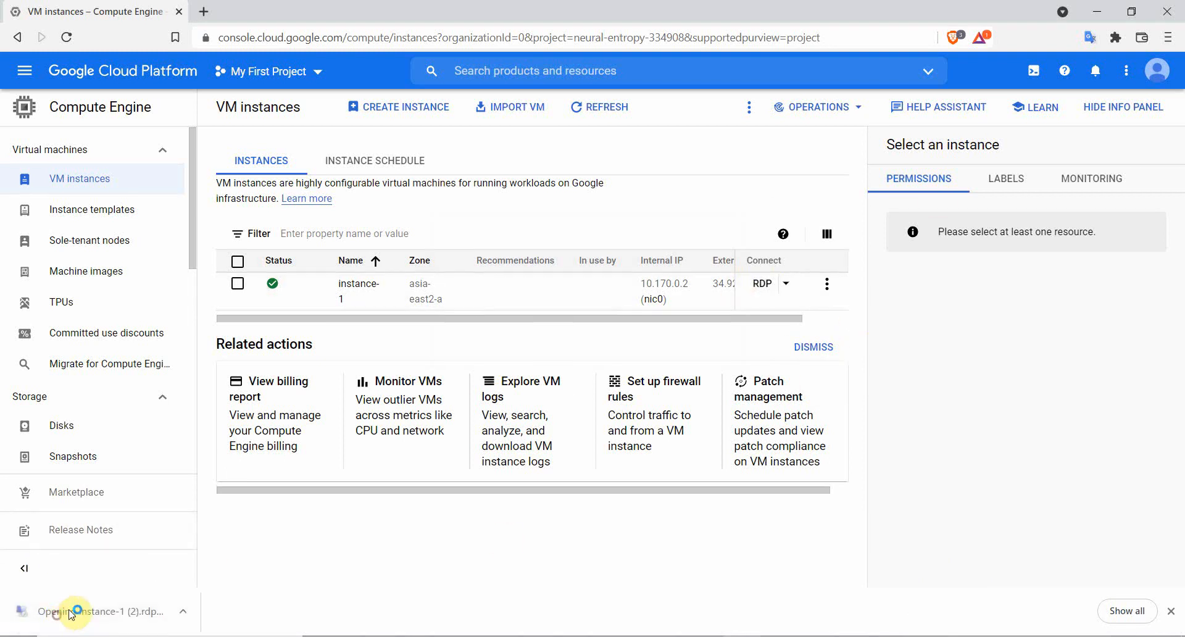
left_click(98, 610)
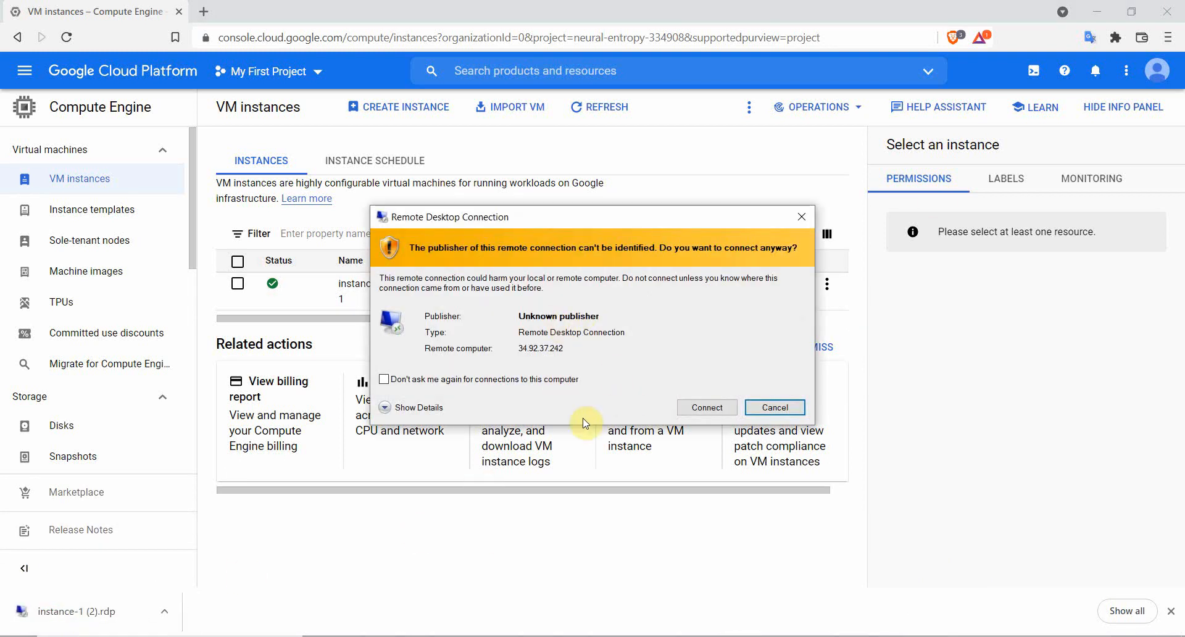
left_click(773, 406)
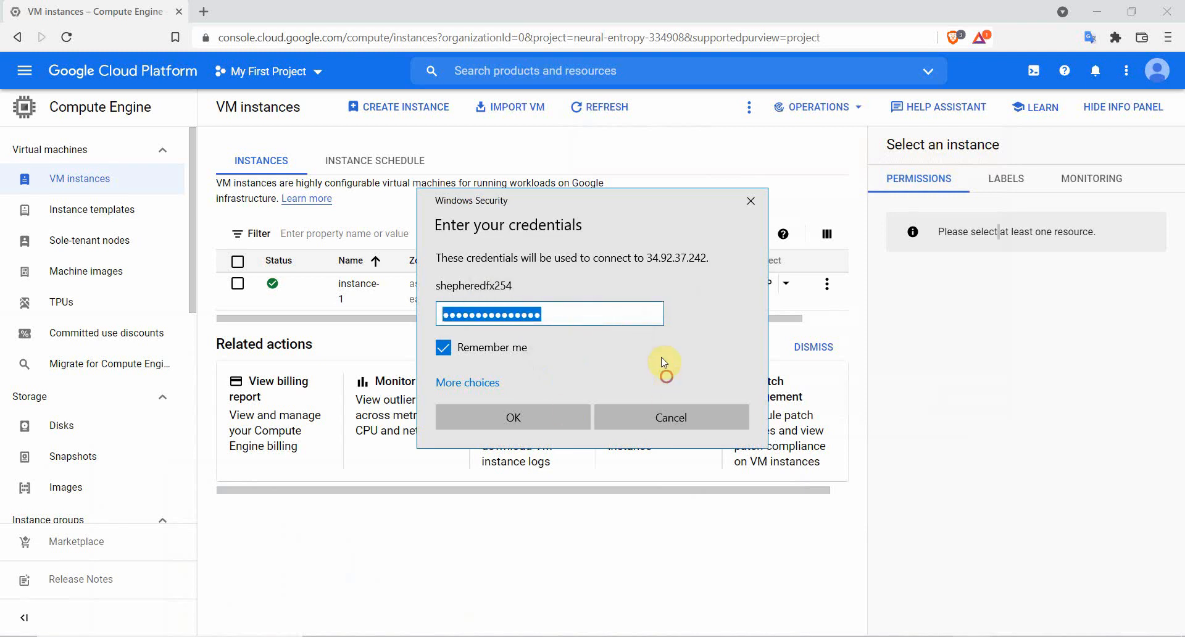
Step: Accept the credentials and certificate warning to open the instance-1 session
left_click(512, 417)
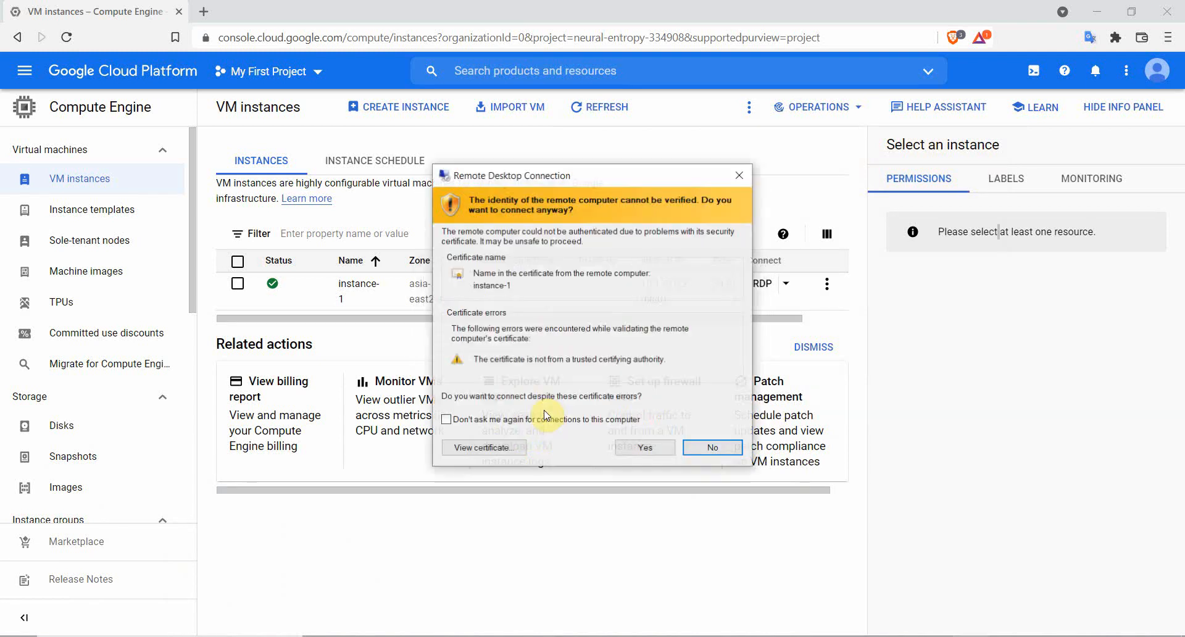
left_click(642, 447)
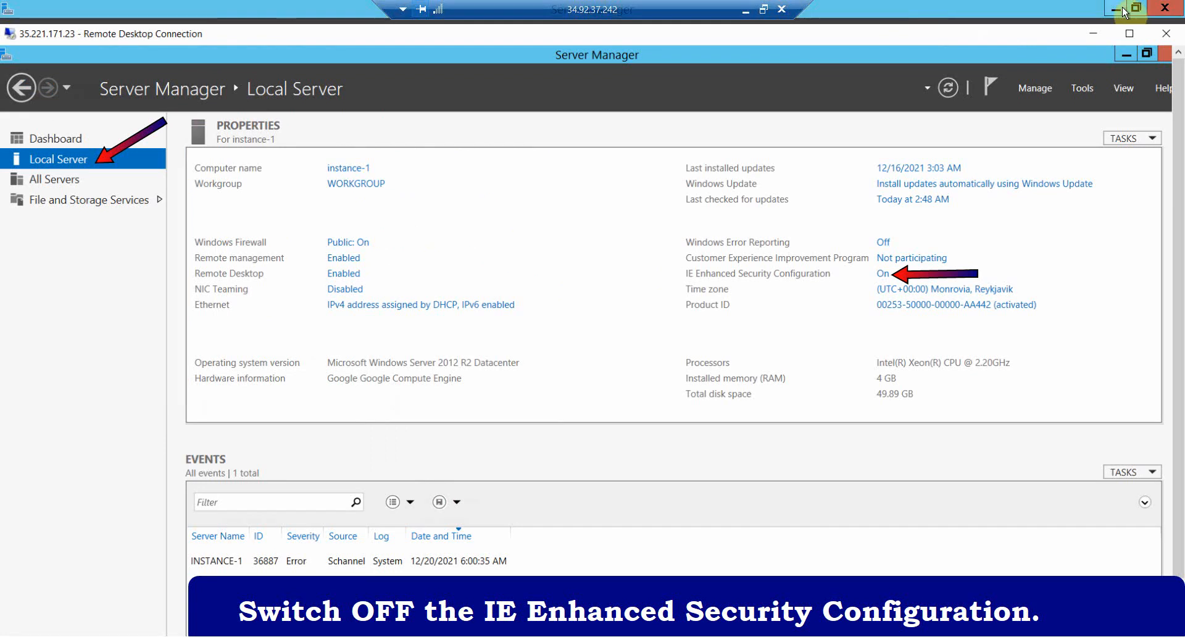
Step: Turn IE Enhanced Security Configuration off for Administrators and Users
left_click(881, 273)
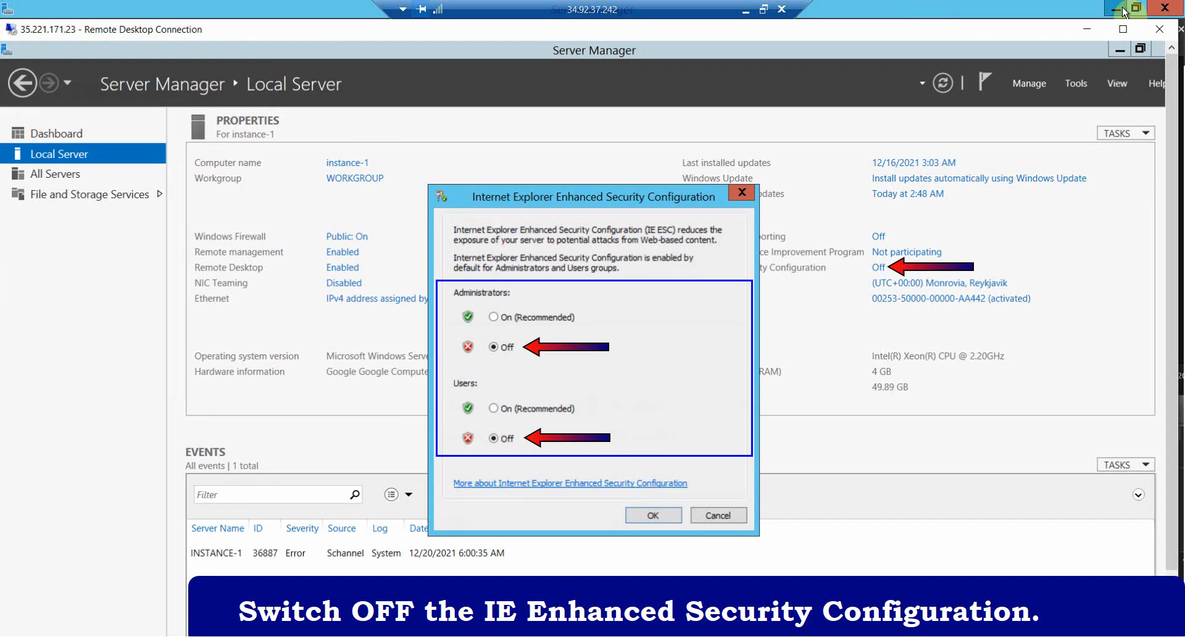
left_click(1118, 8)
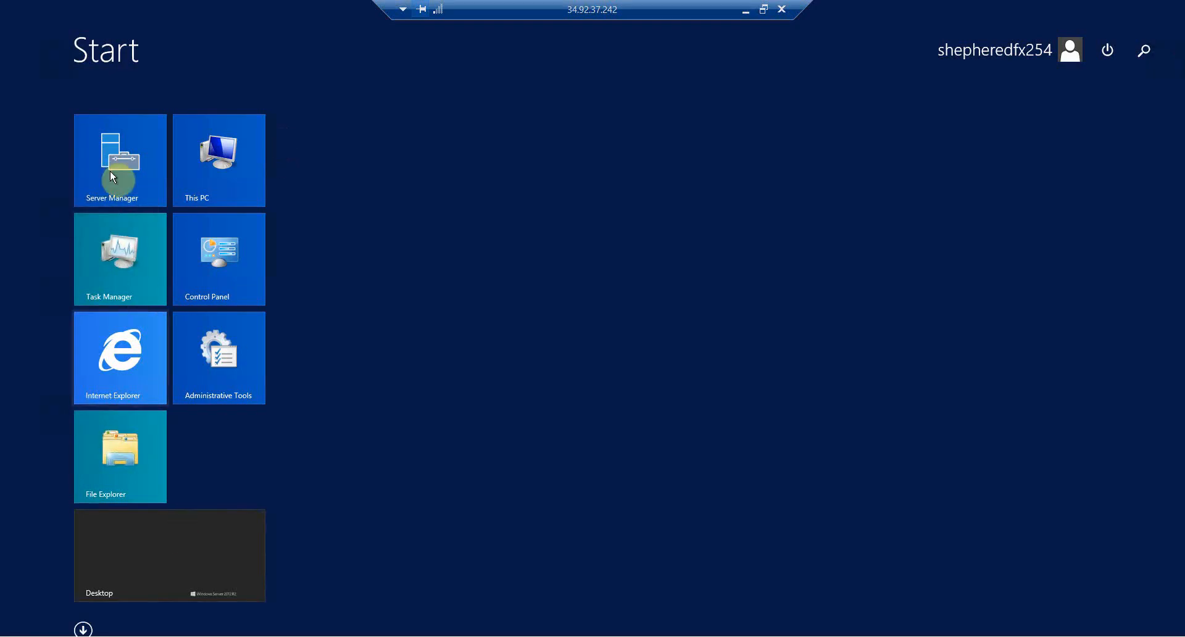
left_click(219, 159)
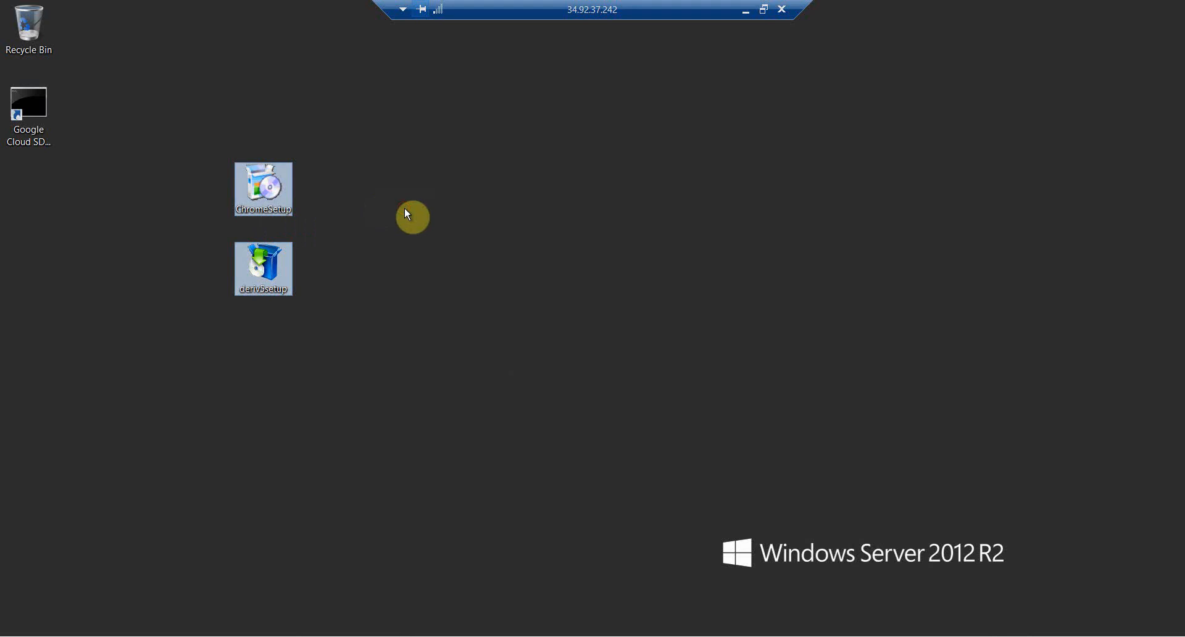
Step: Run ChromeSetup from the desktop and allow it in User Account Control
double_click(262, 188)
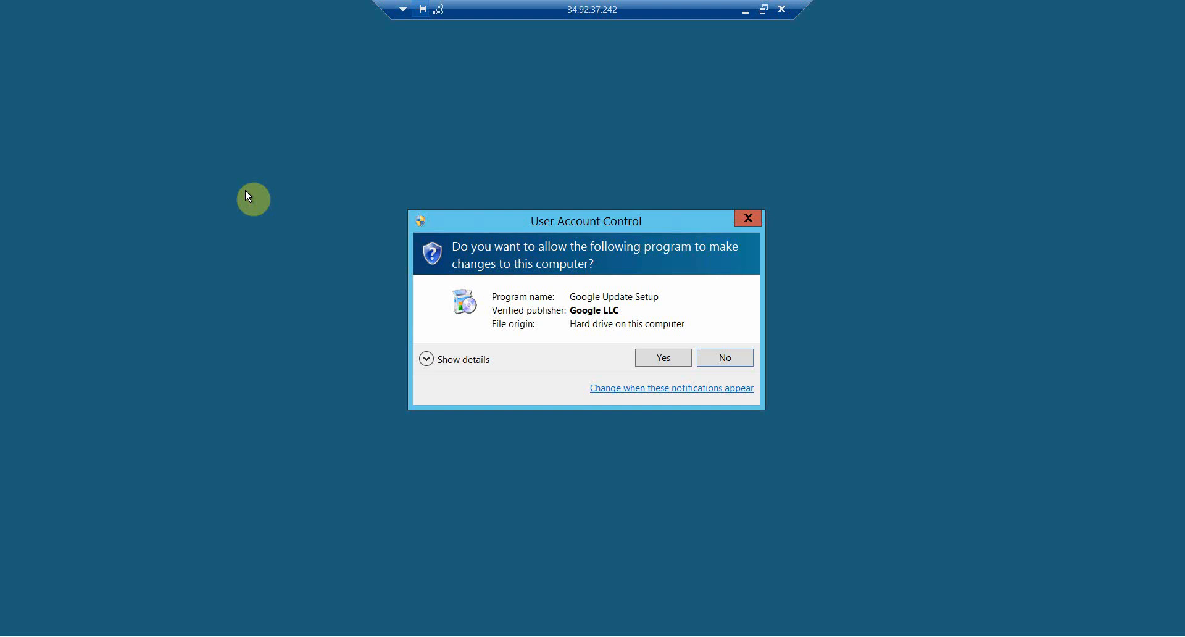
left_click(662, 357)
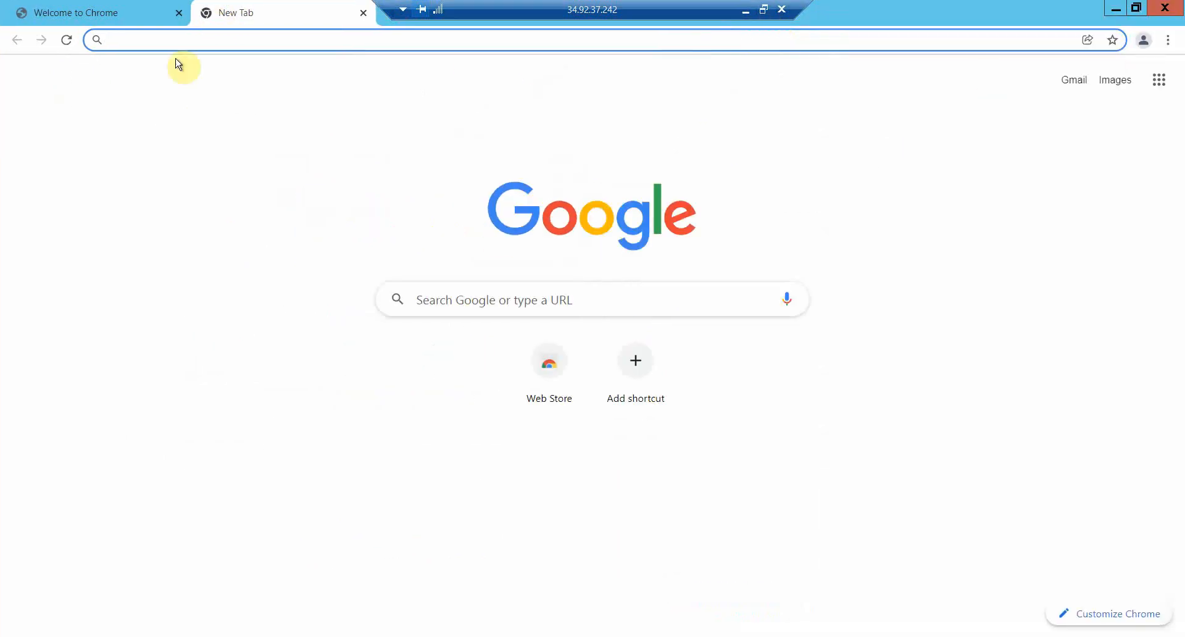
Step: Go to deriv.app in Chrome to load the Deriv DTrader chart
type("d")
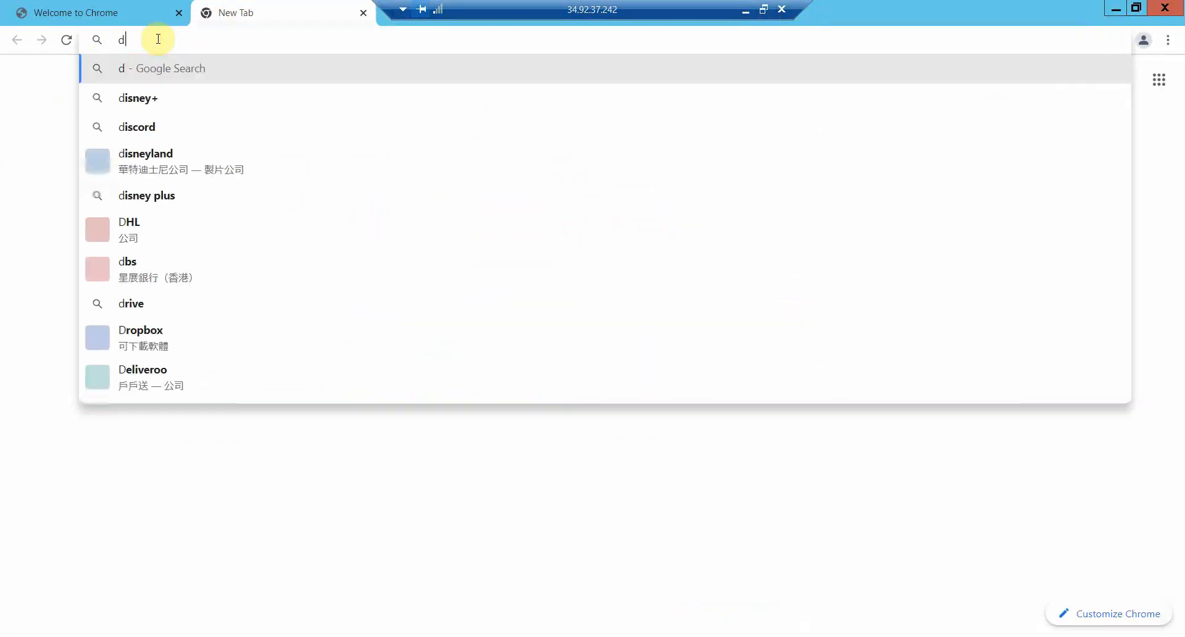
type("eriv.ap")
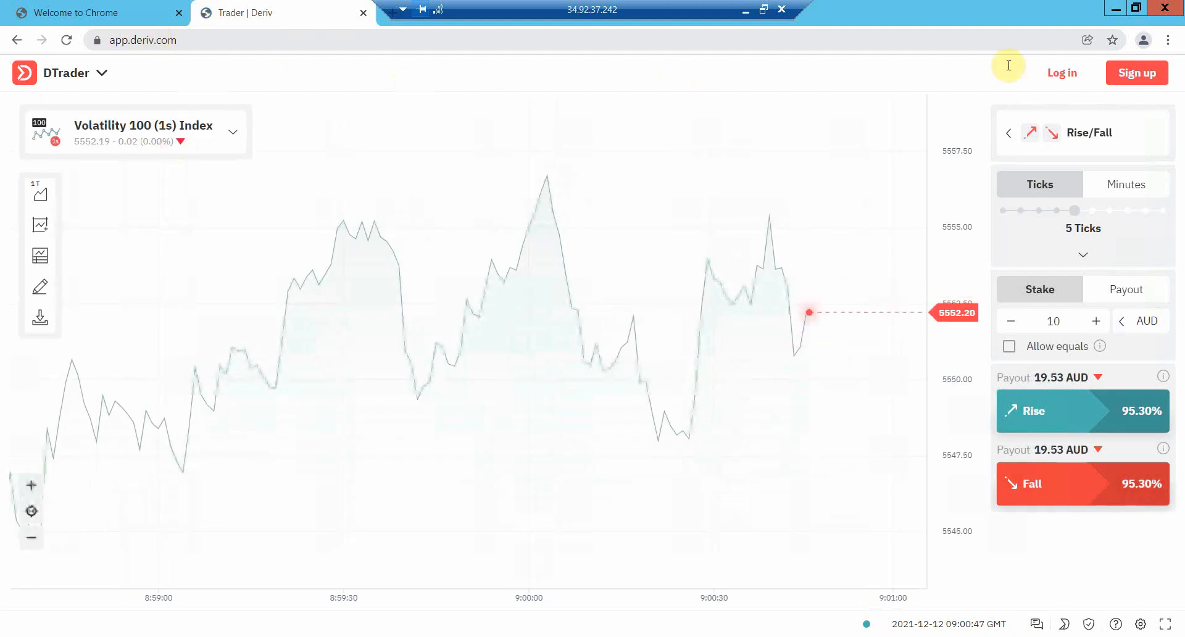
Step: Install Deriv MT5 from deriv5setup and launch the Deriv terminal shortcut
left_click(1165, 8)
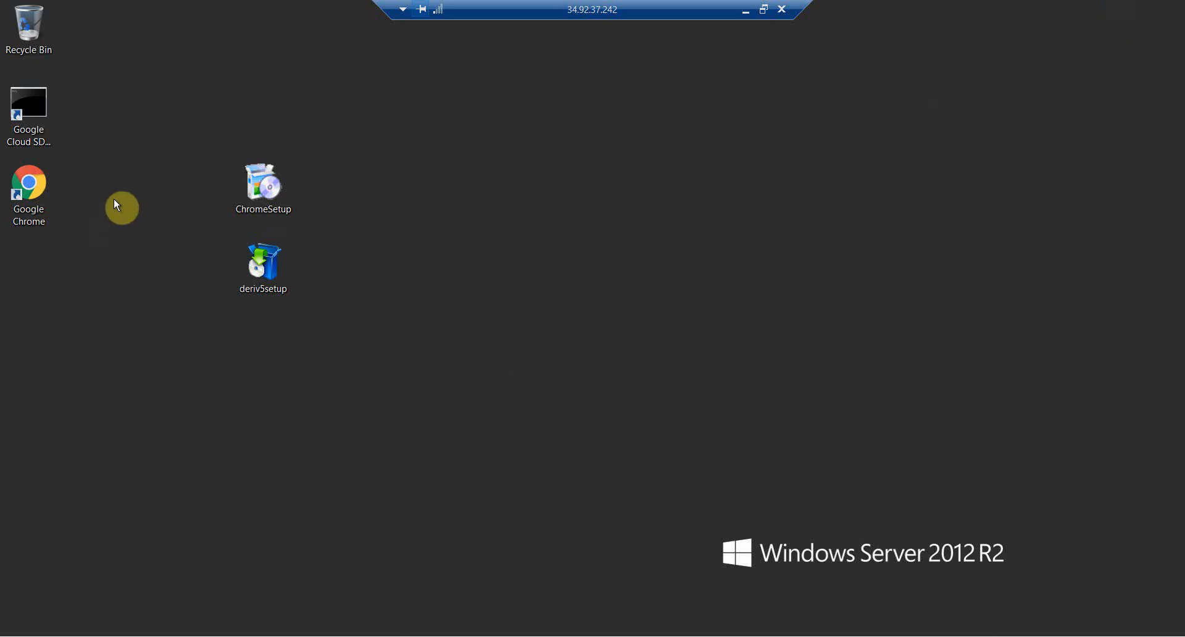
double_click(263, 260)
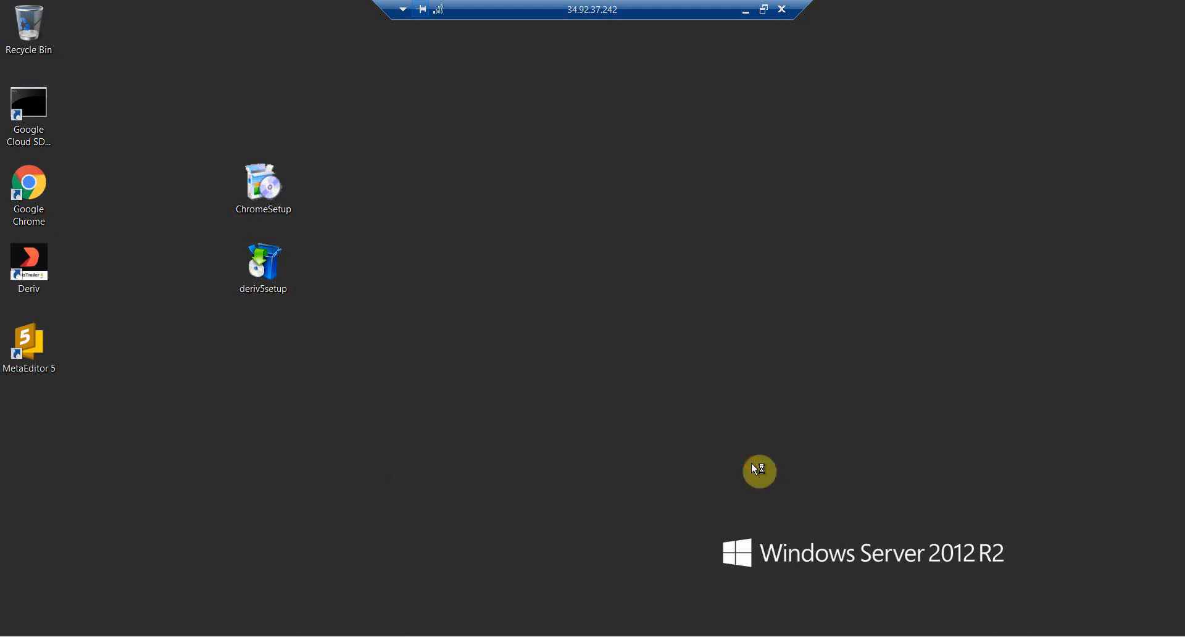
mouse_move(182, 261)
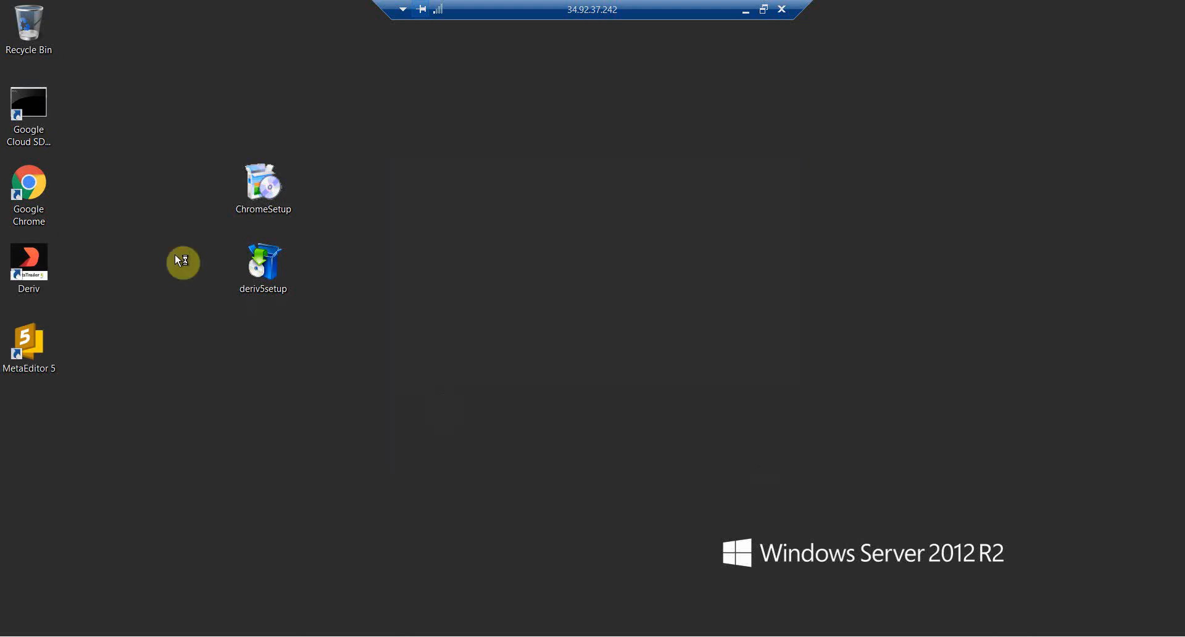
left_click(29, 347)
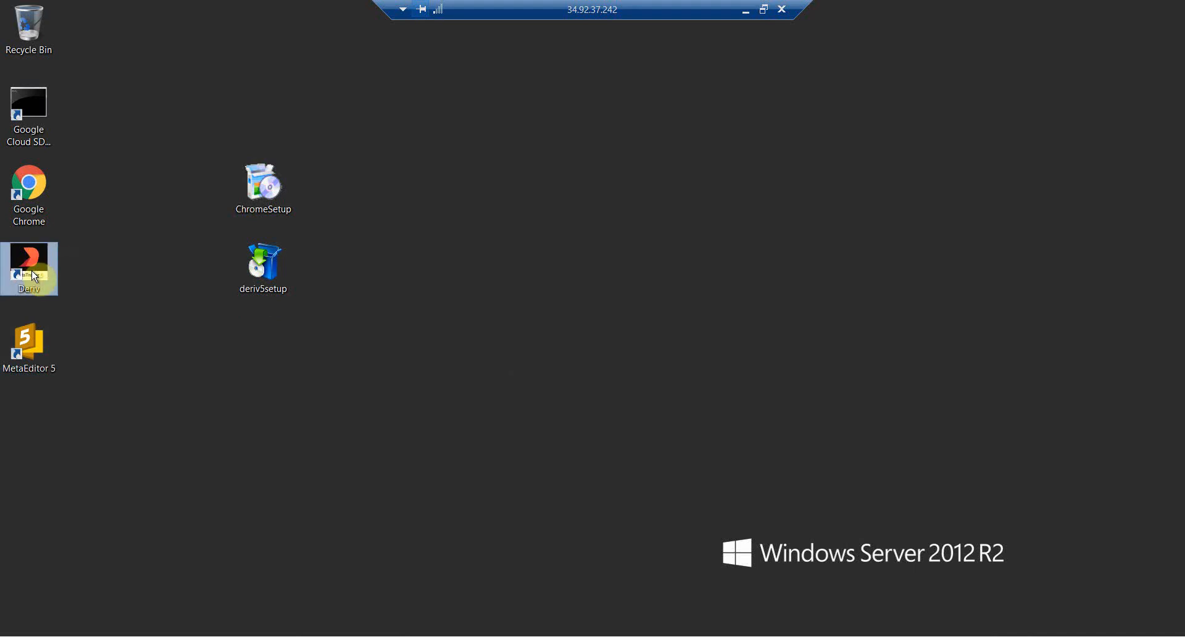
double_click(29, 263)
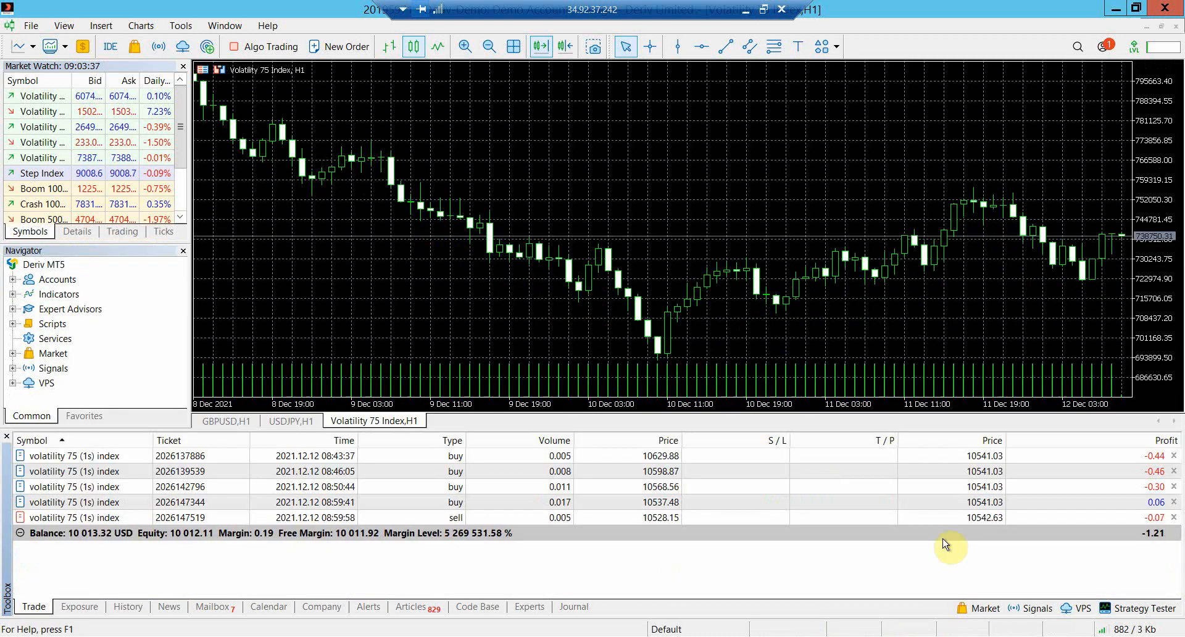
mouse_move(340, 116)
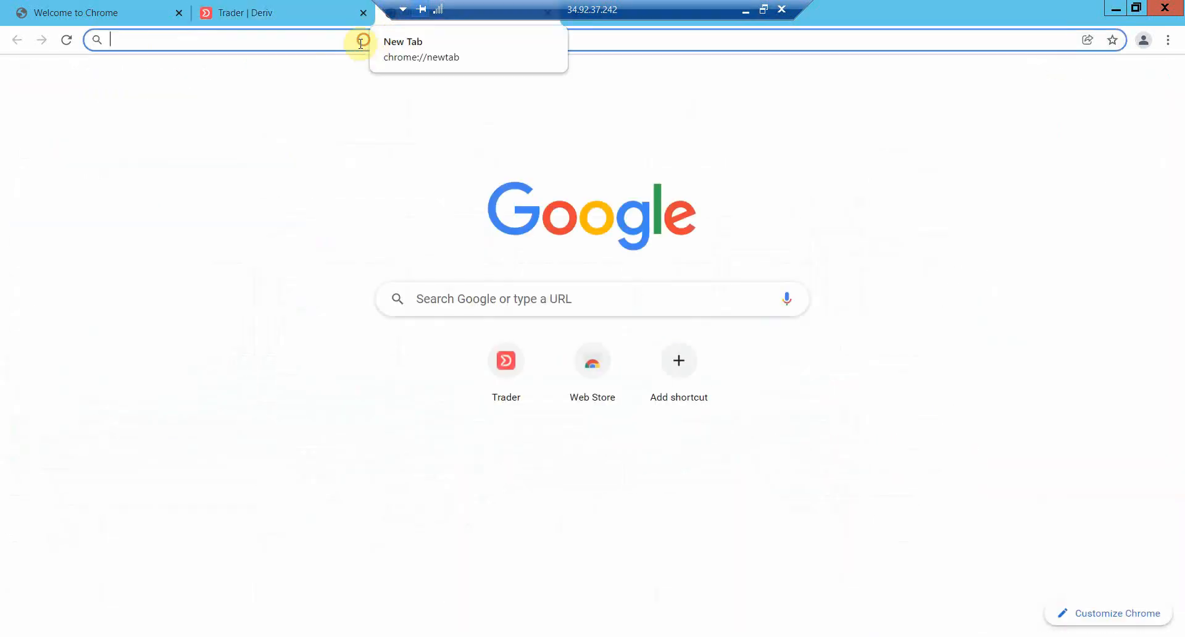
Step: Search for Speedtest by Ookla in Chrome and run the speed test
type("sp")
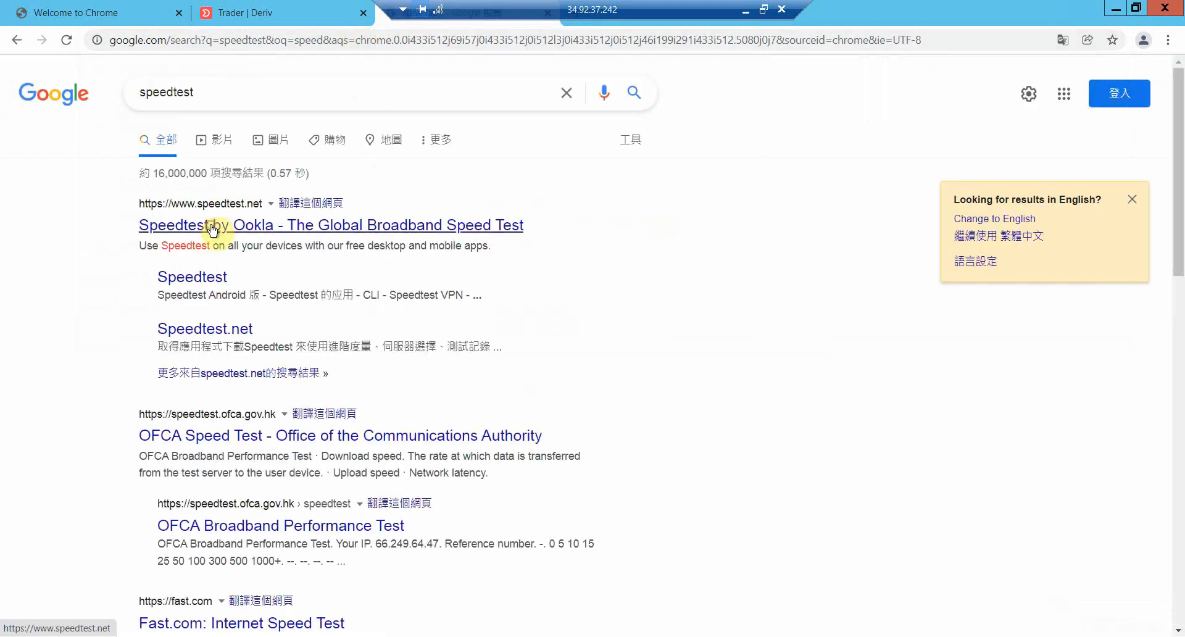
left_click(330, 226)
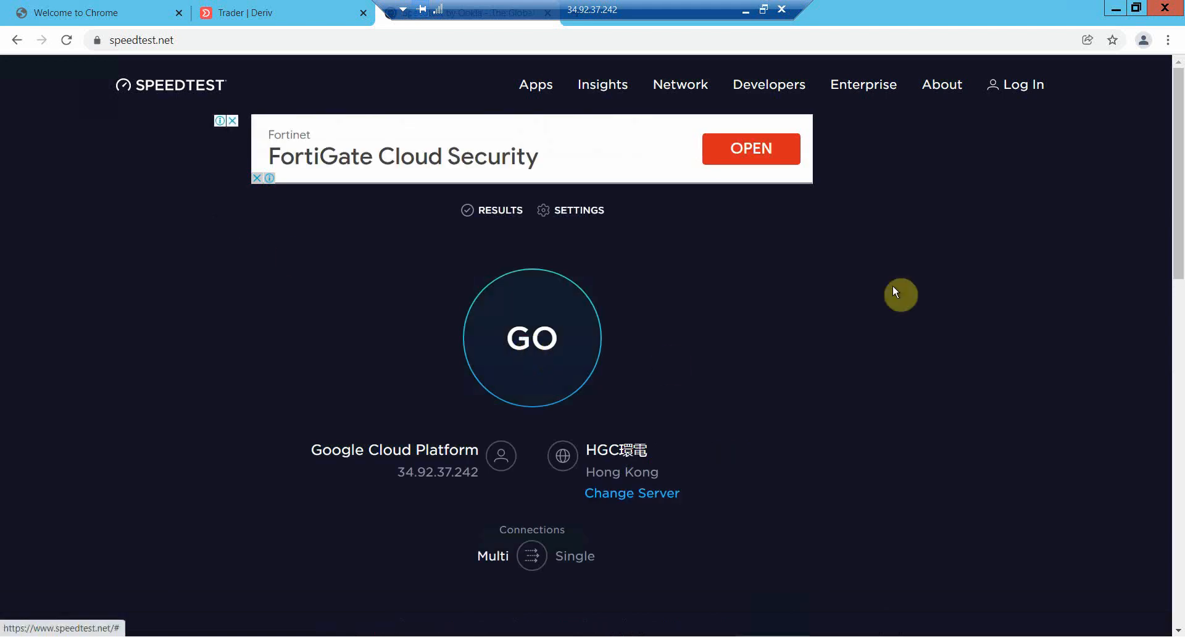
left_click(532, 338)
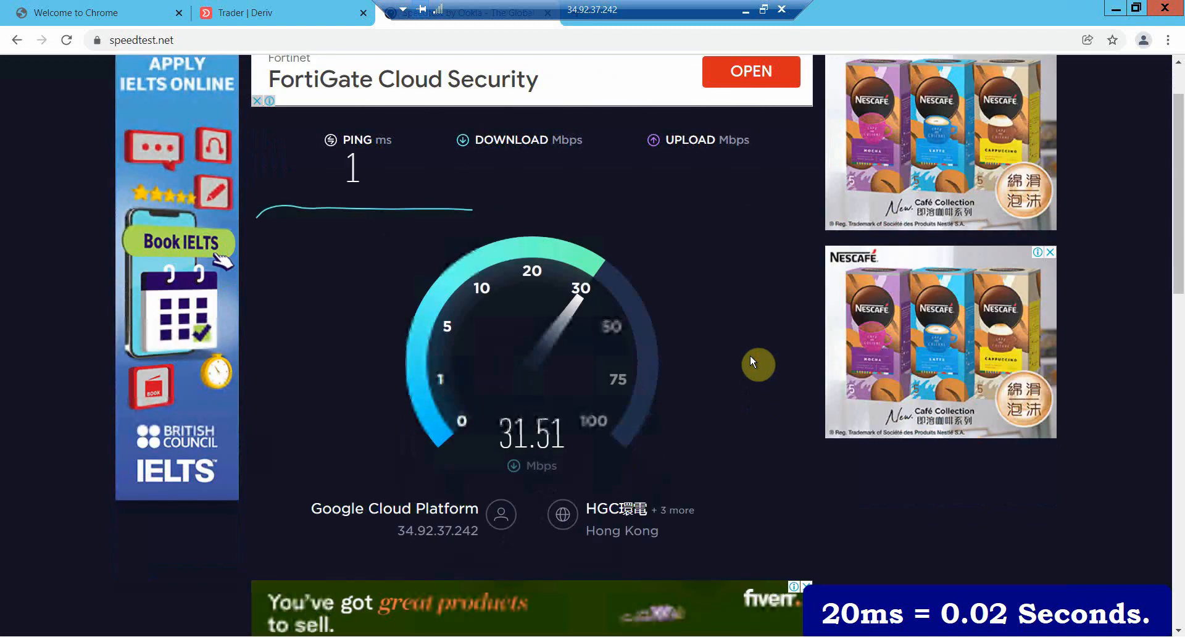
scroll("down", 3)
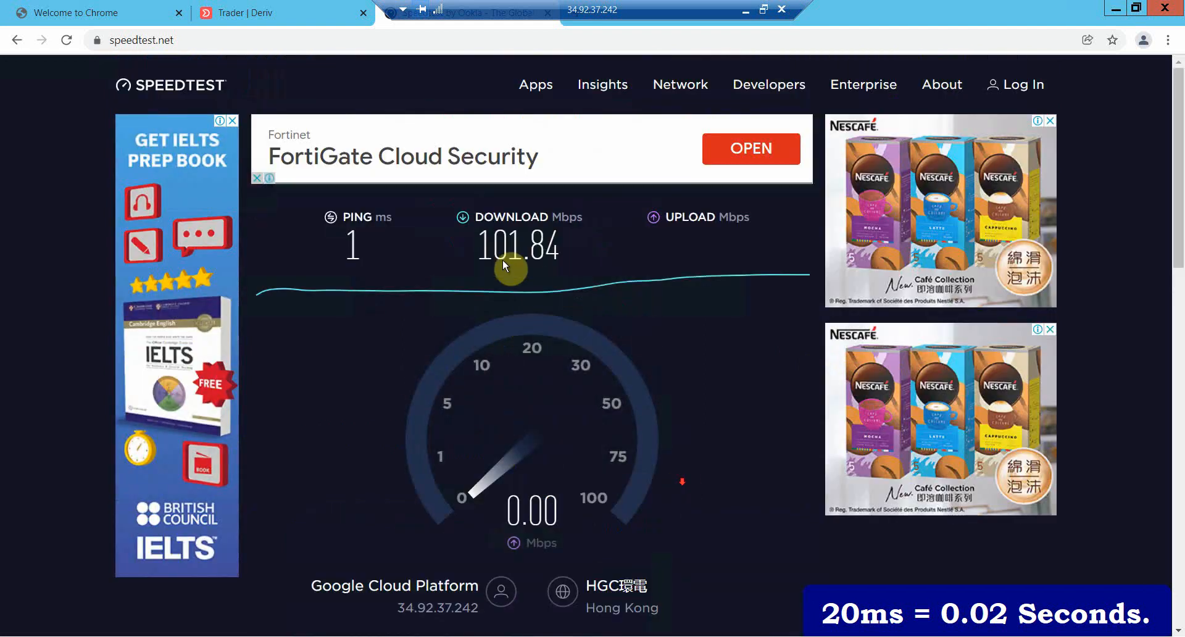
mouse_move(532, 209)
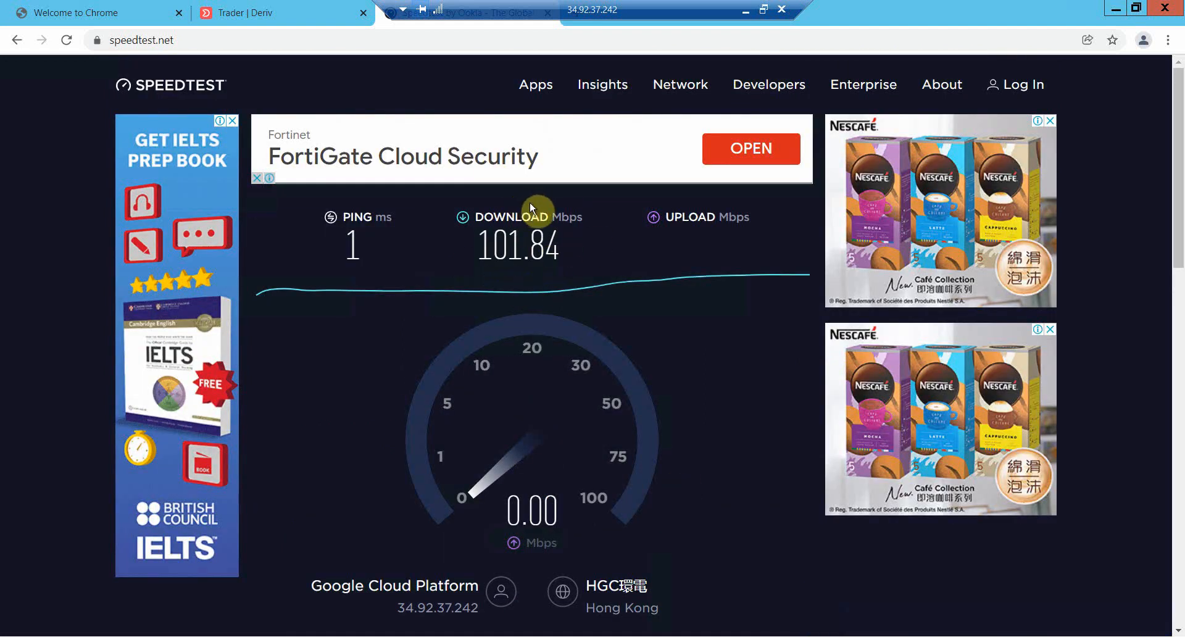
mouse_move(707, 313)
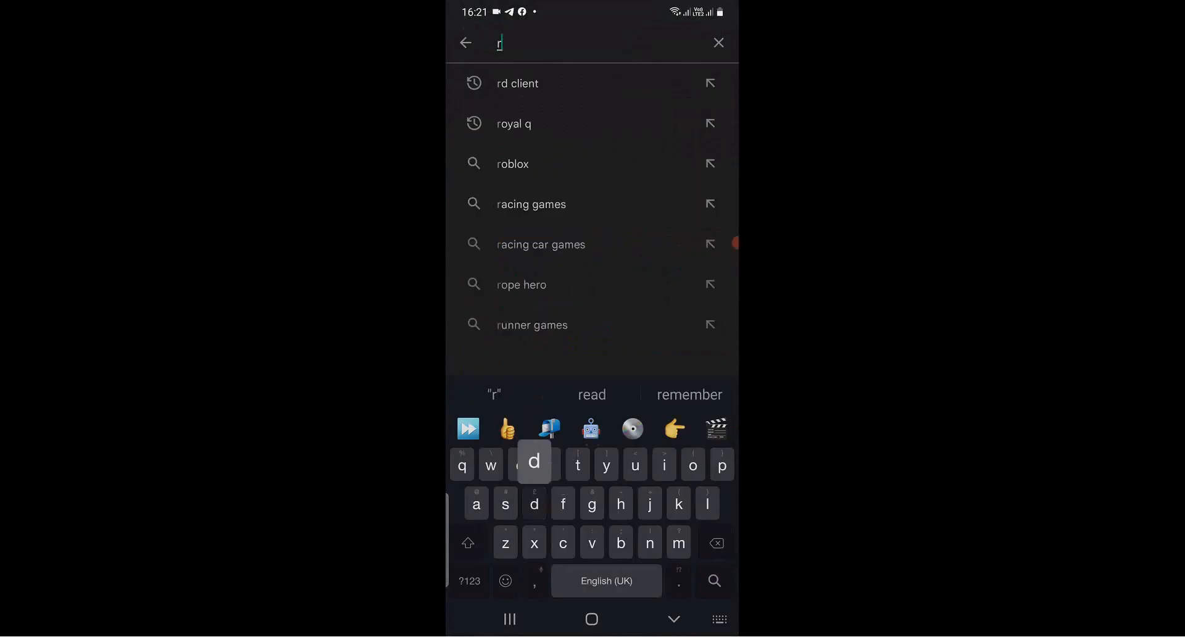
Step: Search the Play Store for 'rd client' and install Microsoft Remote Desktop
left_click(517, 84)
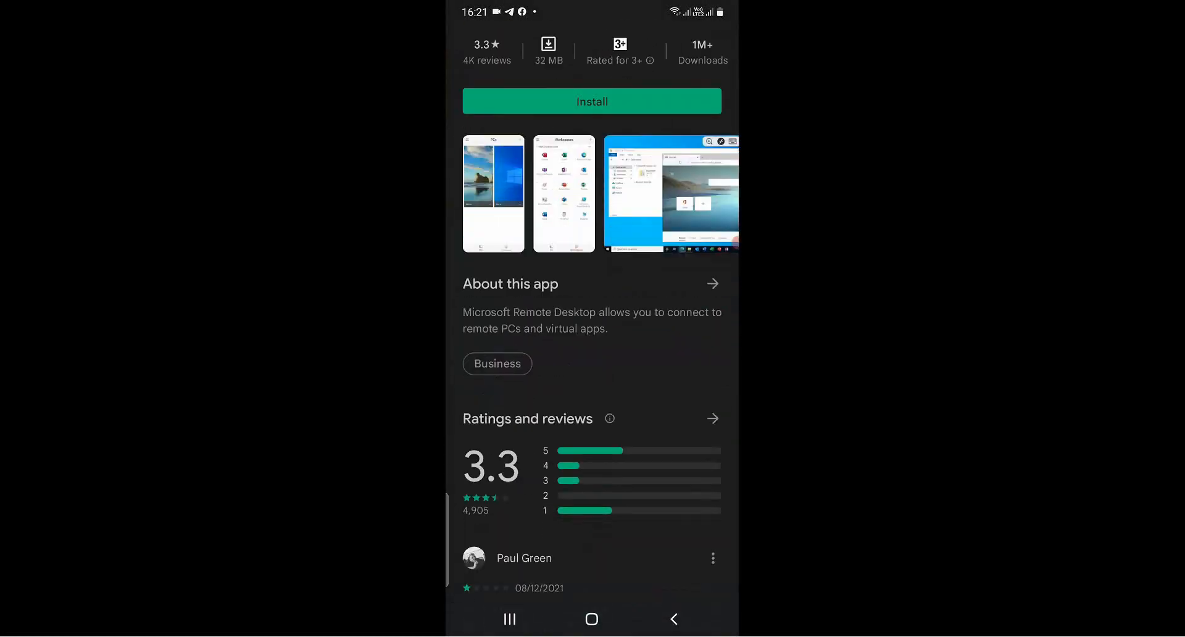
left_click(592, 101)
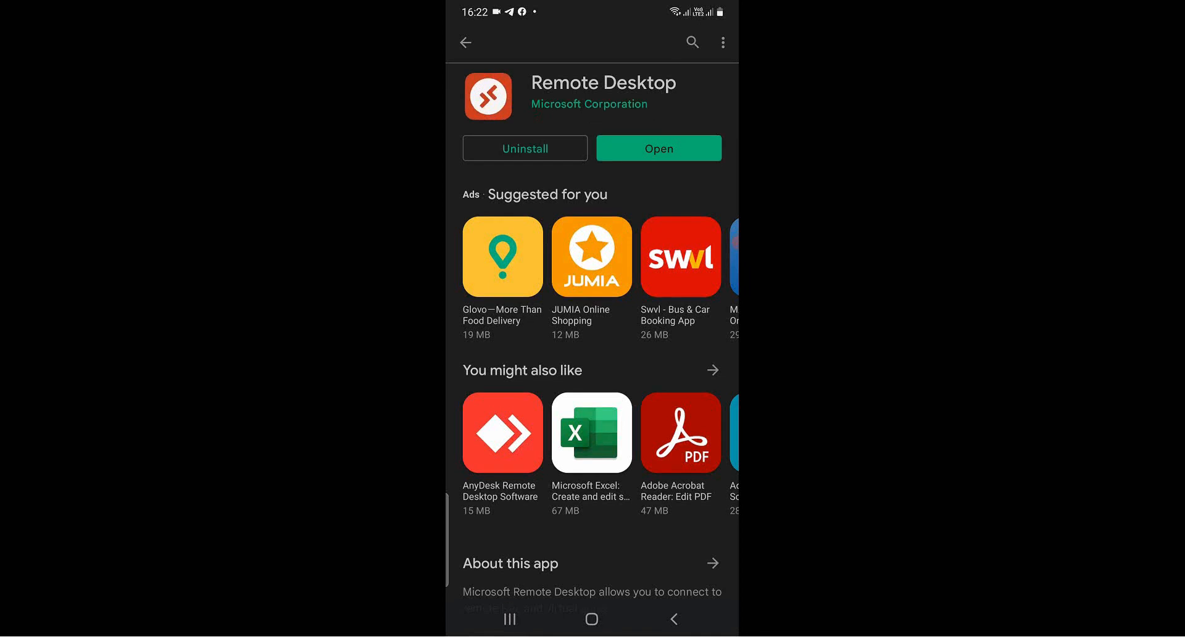
Step: Launch Remote Desktop, accept the license terms, and choose to add a PC manually
left_click(658, 148)
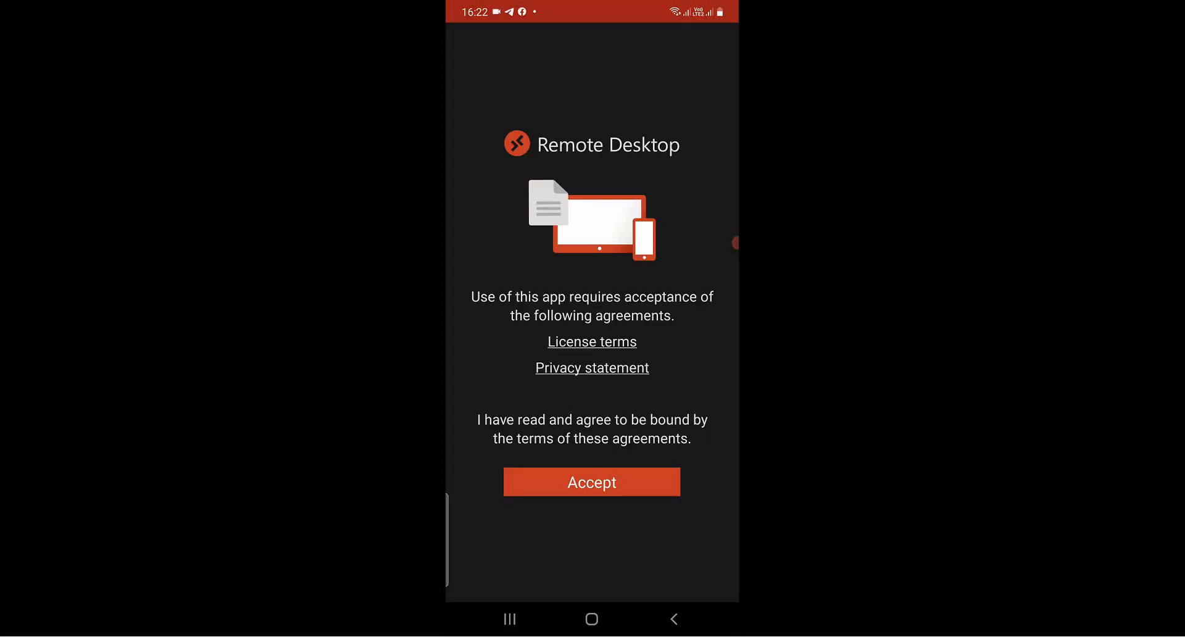
left_click(591, 481)
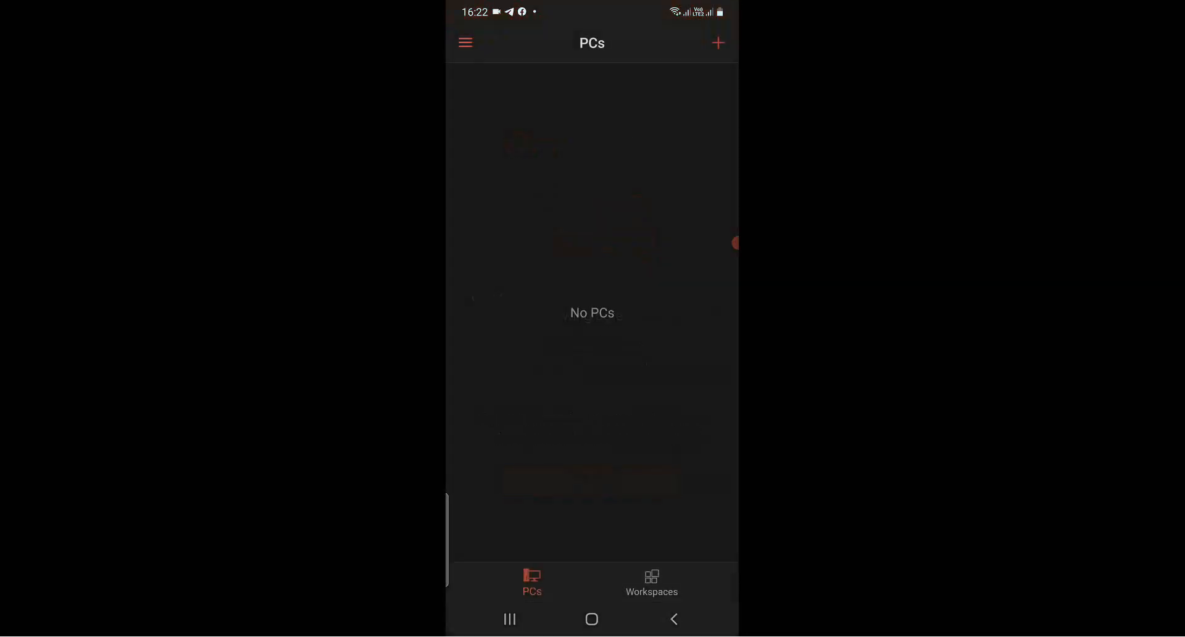
left_click(465, 43)
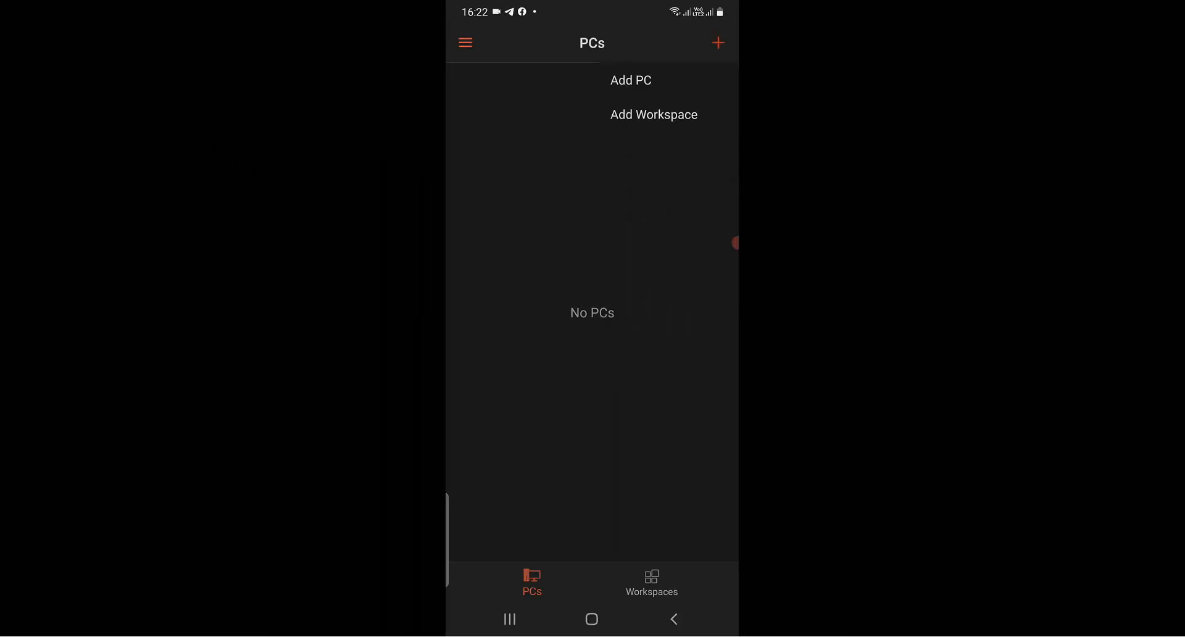
left_click(630, 81)
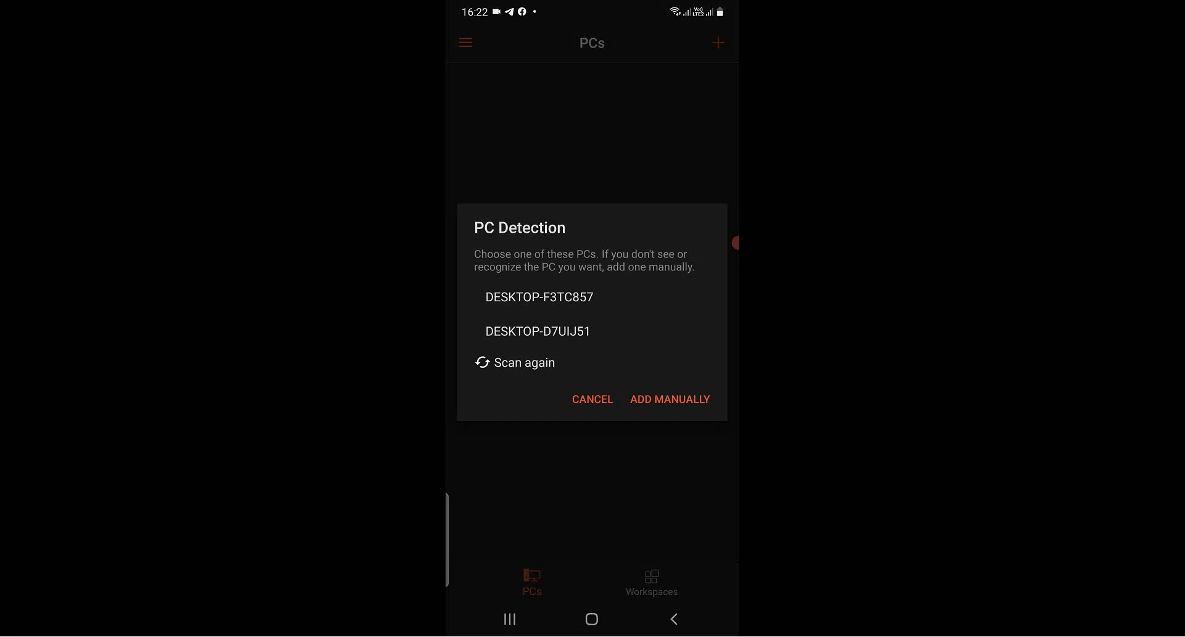
left_click(669, 398)
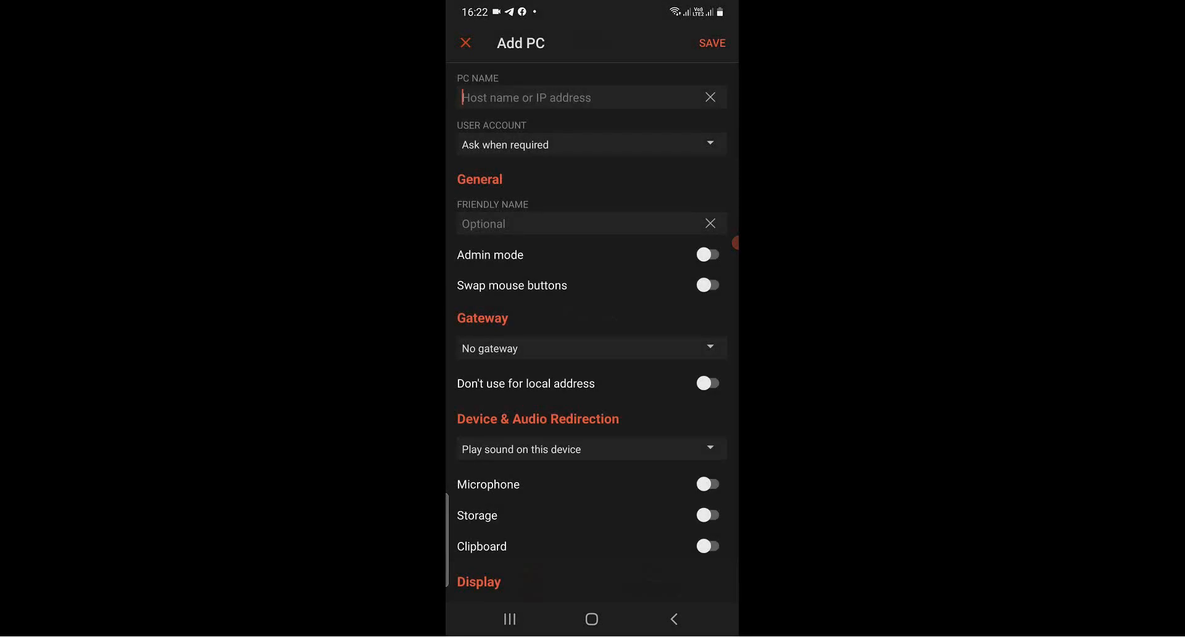
Step: Enter IP 34.92.37.242, add the user account, decline Google password saving, and save
type("34.92.37.2")
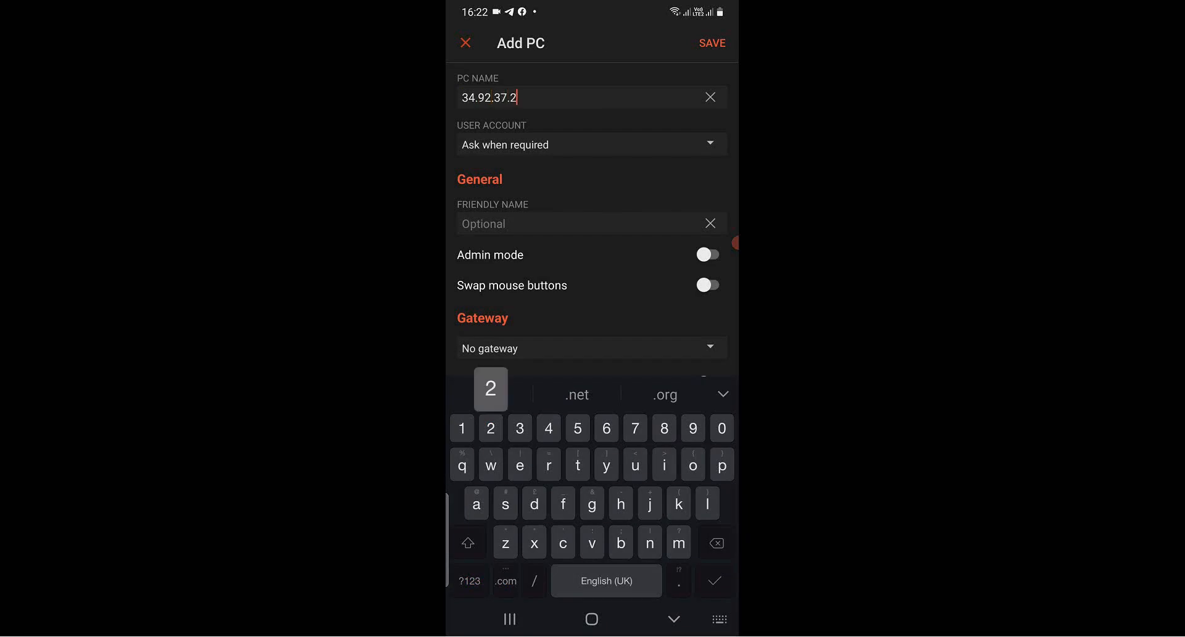
left_click(589, 145)
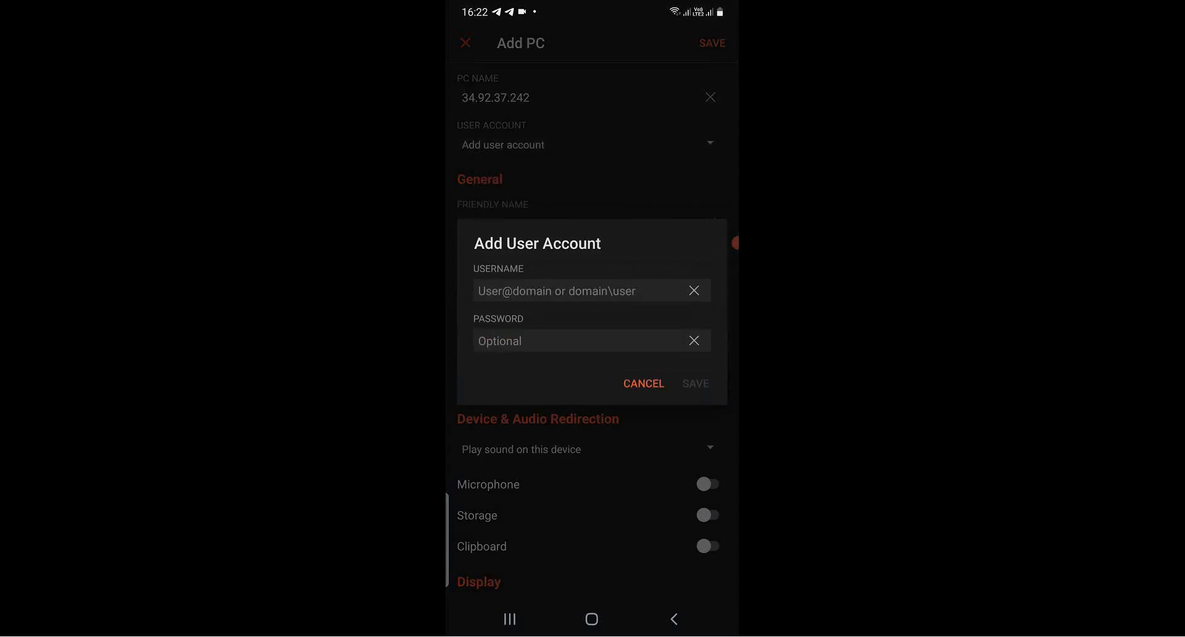
type("shepheredfx")
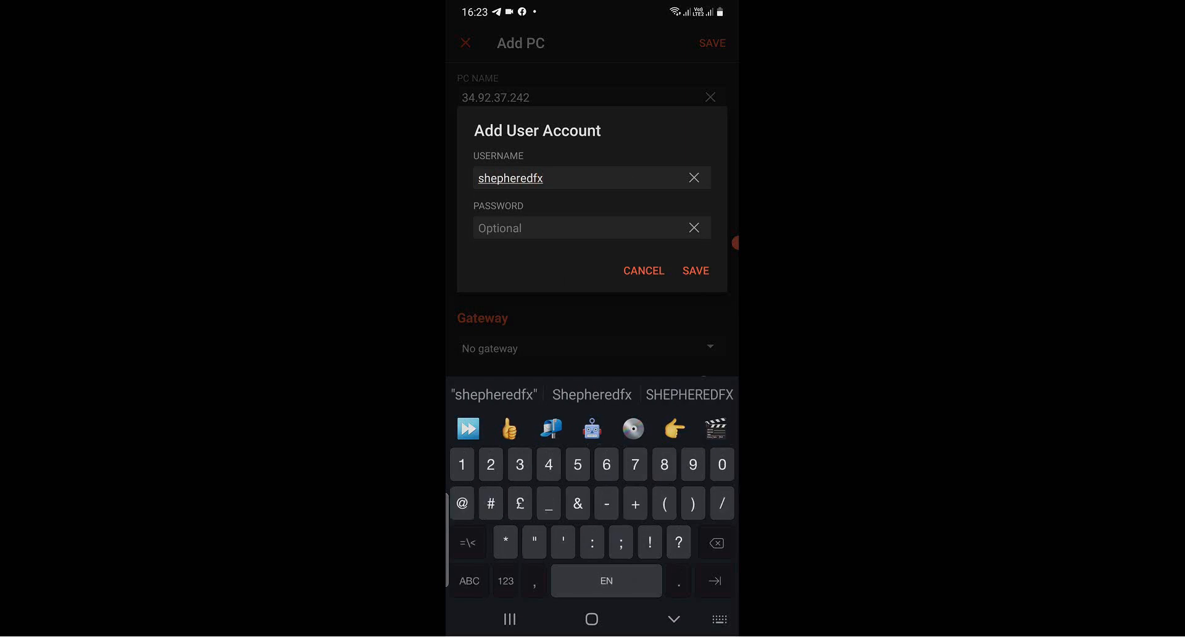
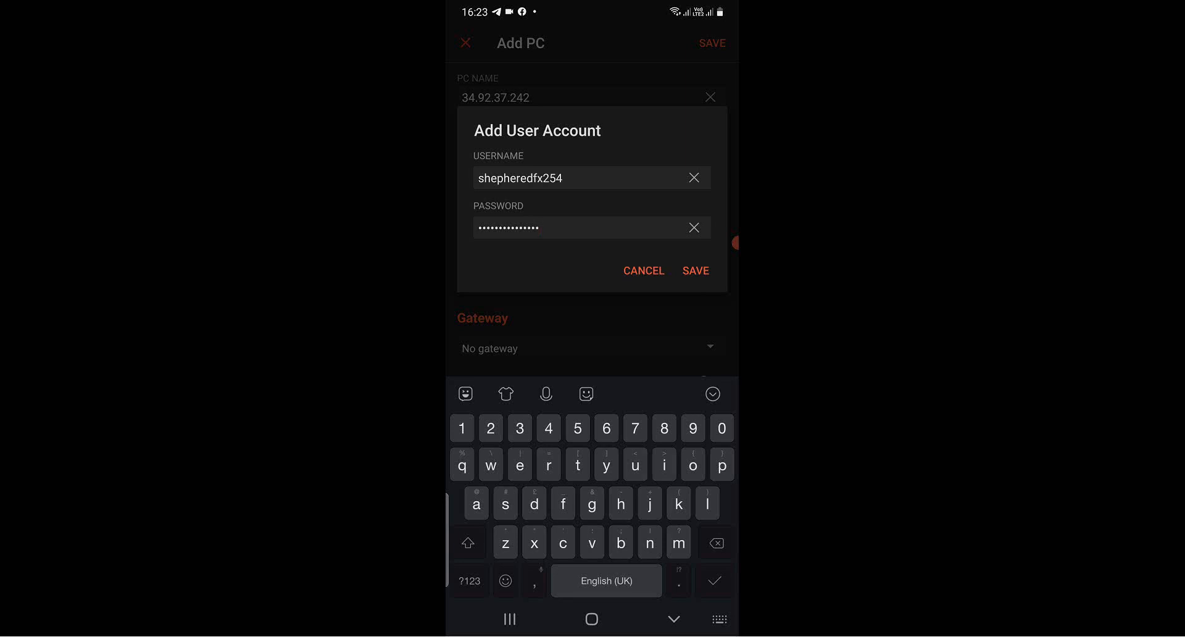
left_click(694, 270)
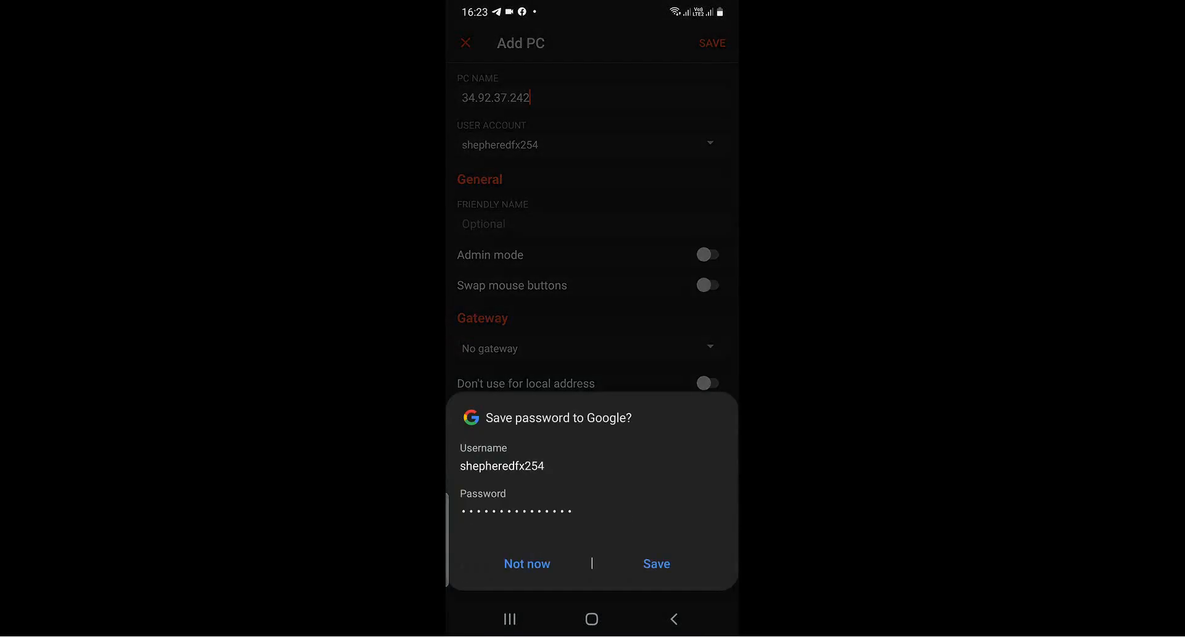
left_click(526, 563)
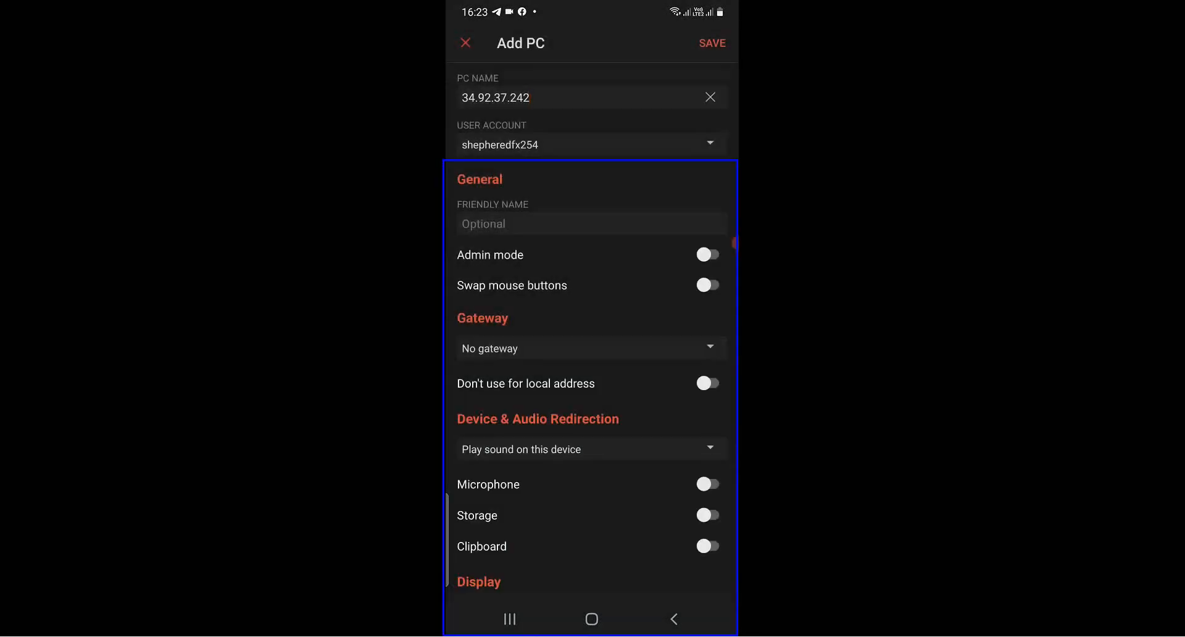
scroll("down", 3)
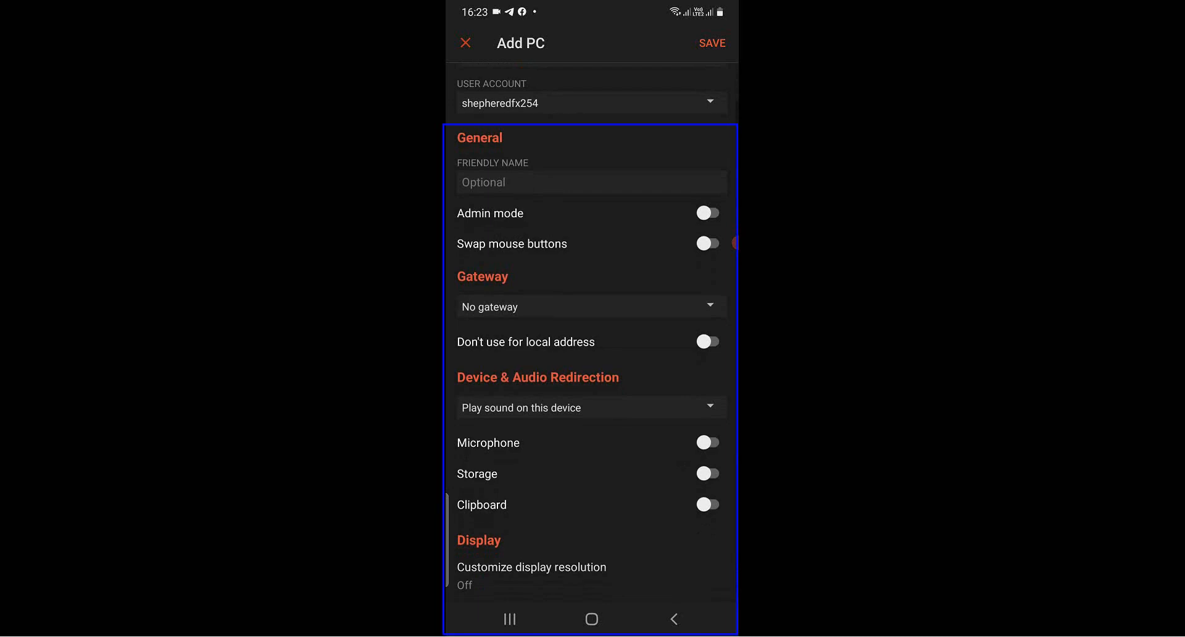
left_click(709, 44)
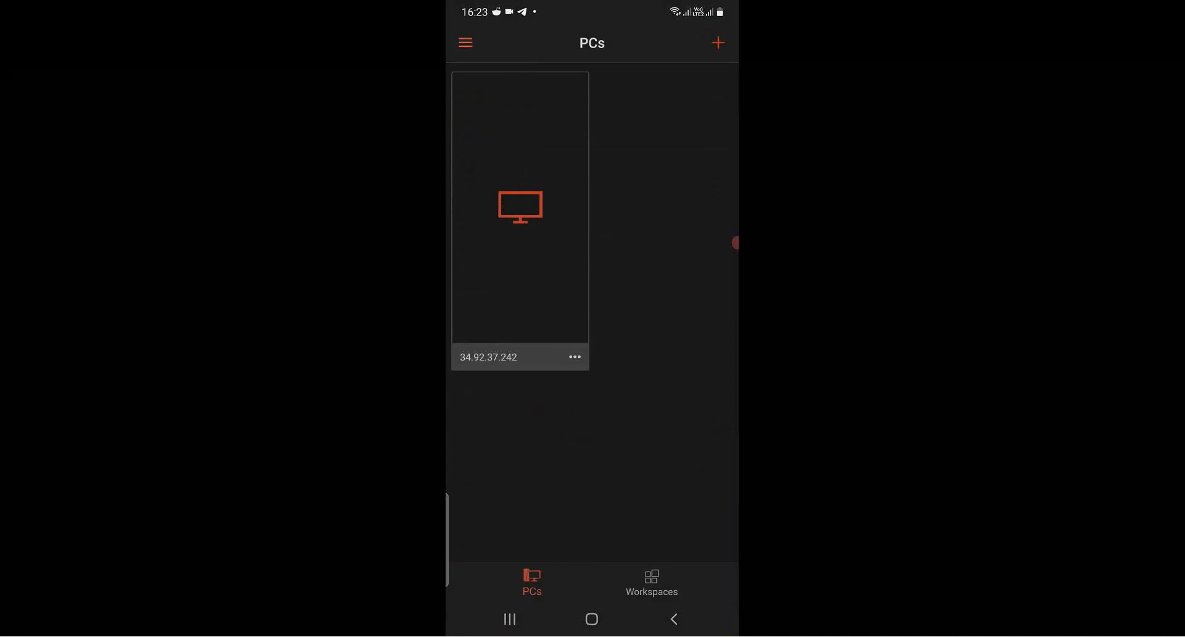
Step: Connect to 34.92.37.242, ticking 'Never ask again' on the certificate warning
left_click(519, 208)
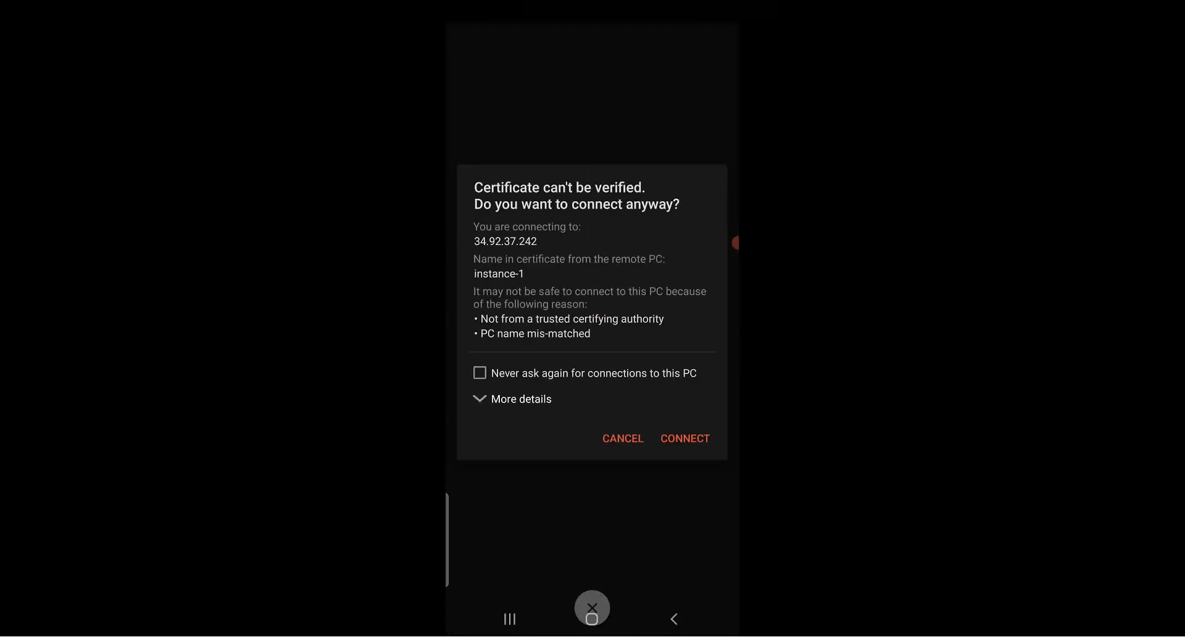
left_click(522, 398)
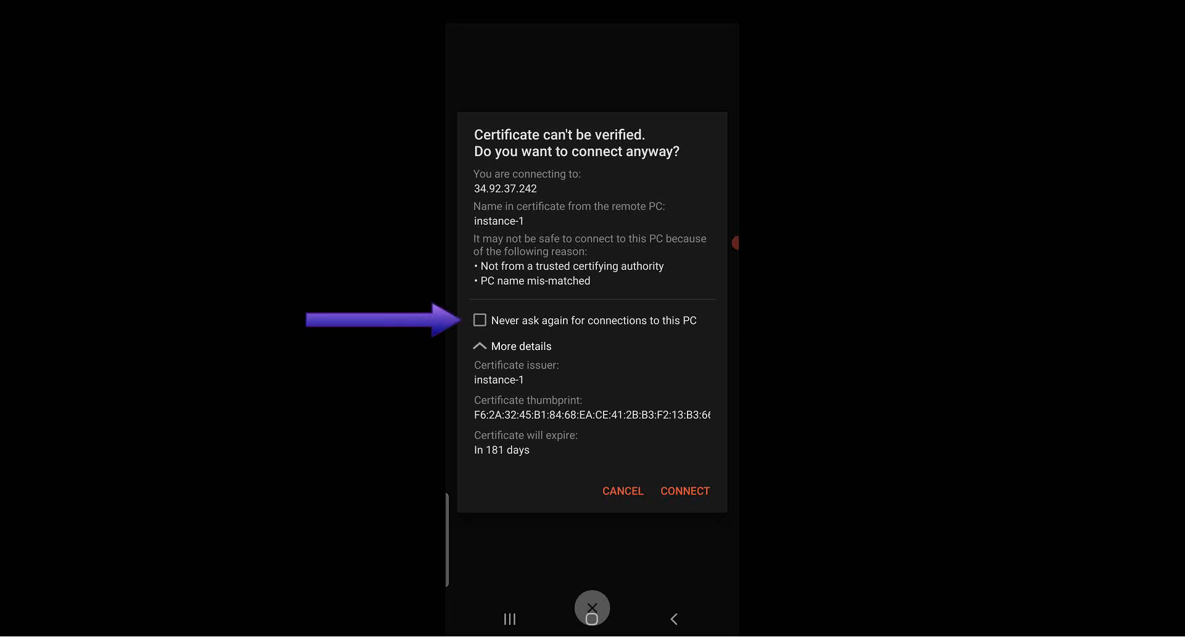
left_click(684, 491)
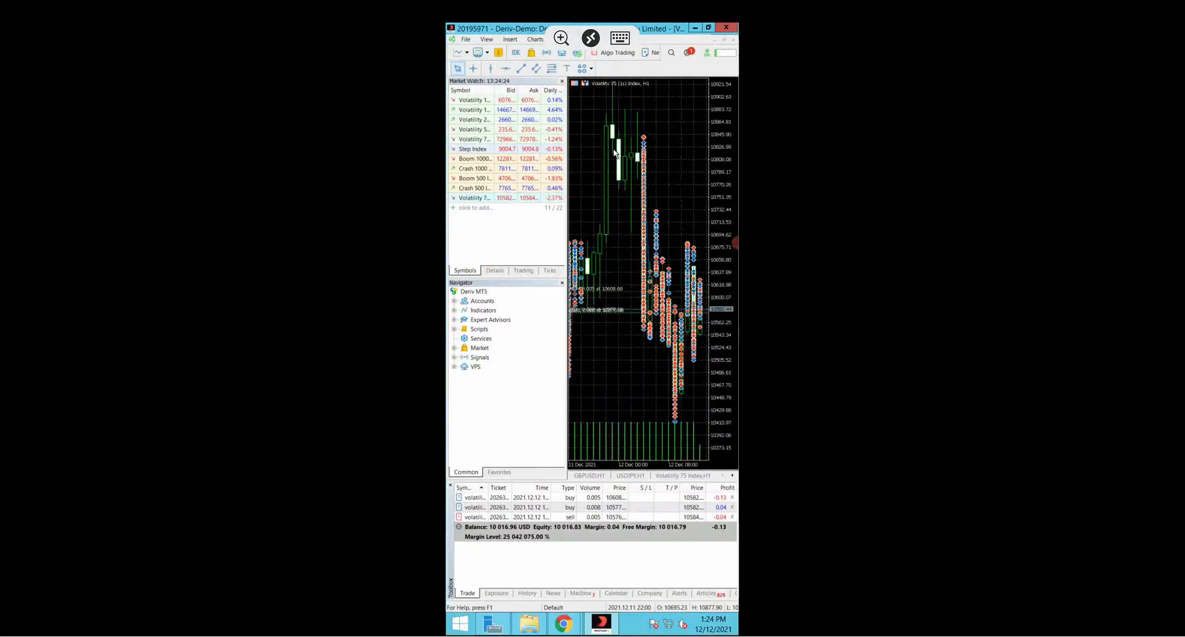
Step: Remotely browse the MT5 chart and Chrome Deriv Bot tab, then open Start
left_click(619, 37)
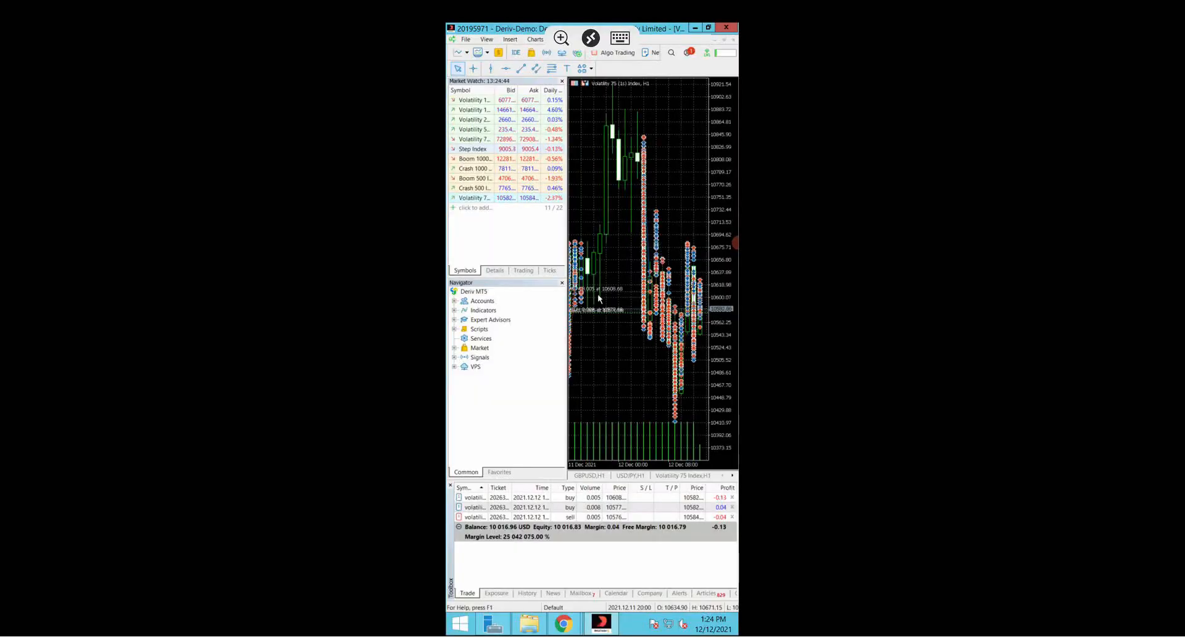
left_click(461, 52)
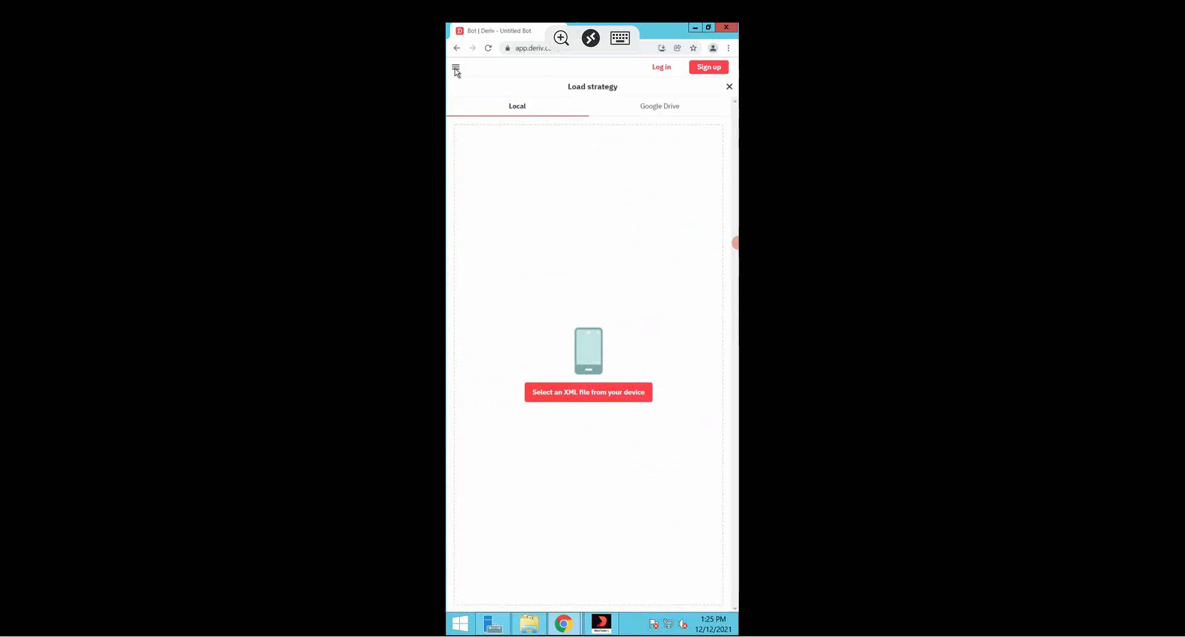
left_click(455, 68)
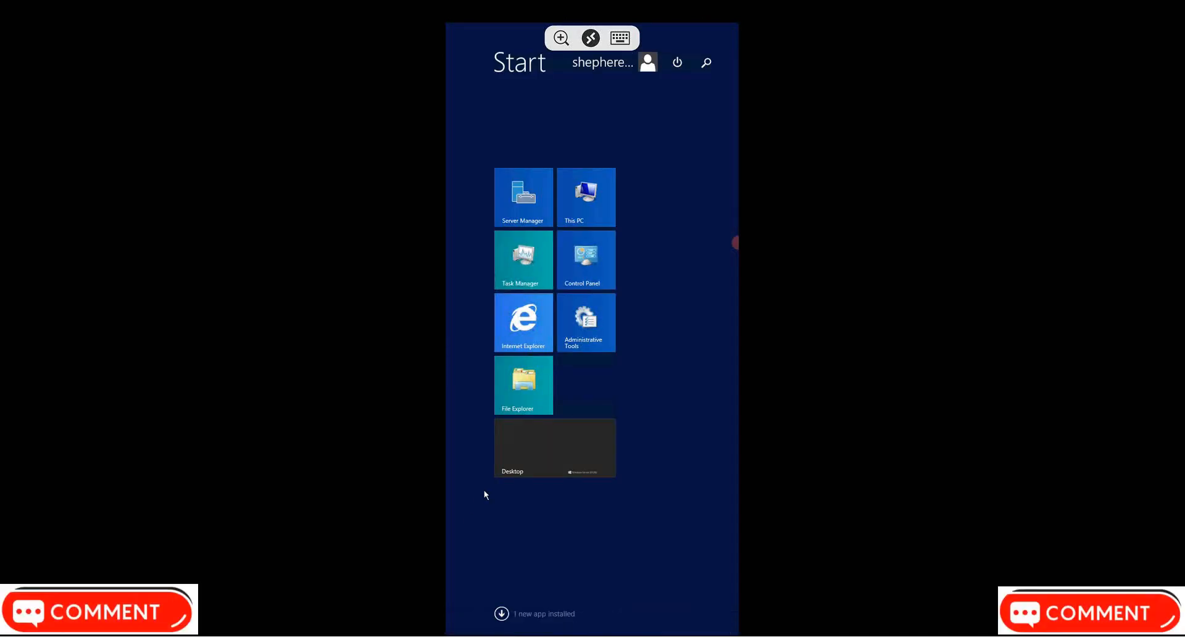
mouse_move(536, 486)
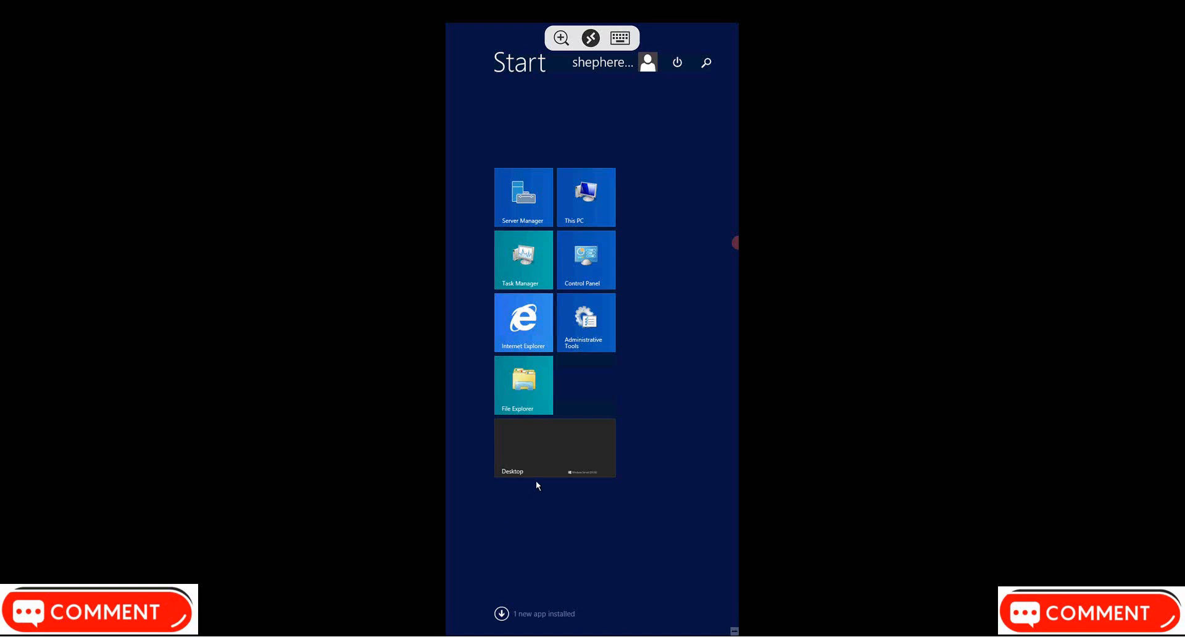